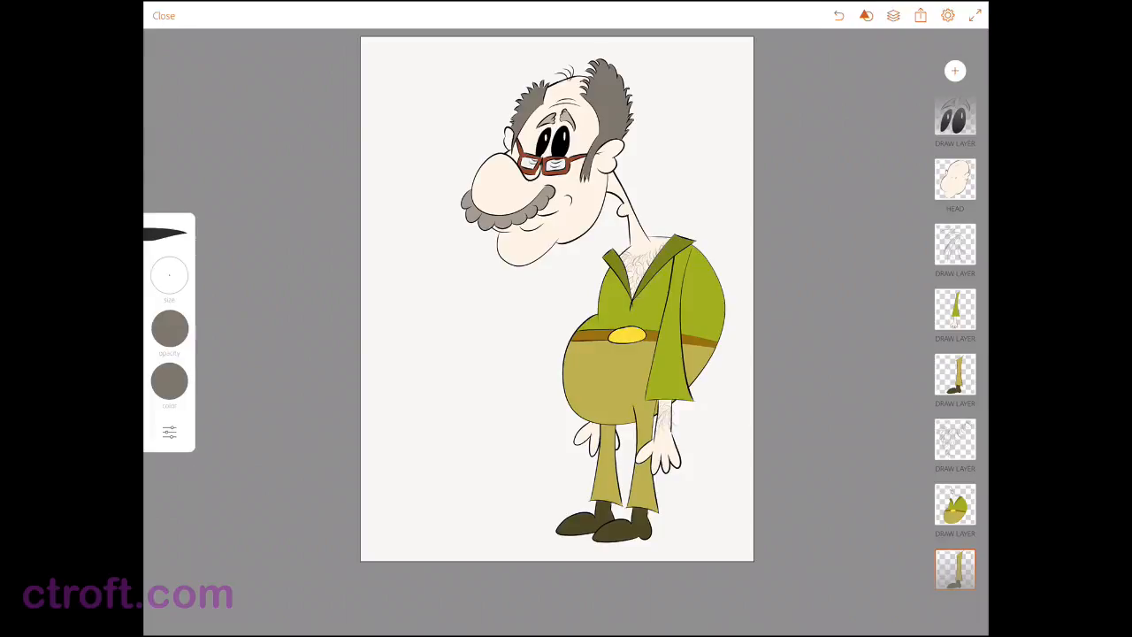
Step: Share the finished old-man drawing from Adobe Draw to Photoshop CC via Adobe Desktop Apps
{"action": "left_click", "coordinate": [919, 14]}
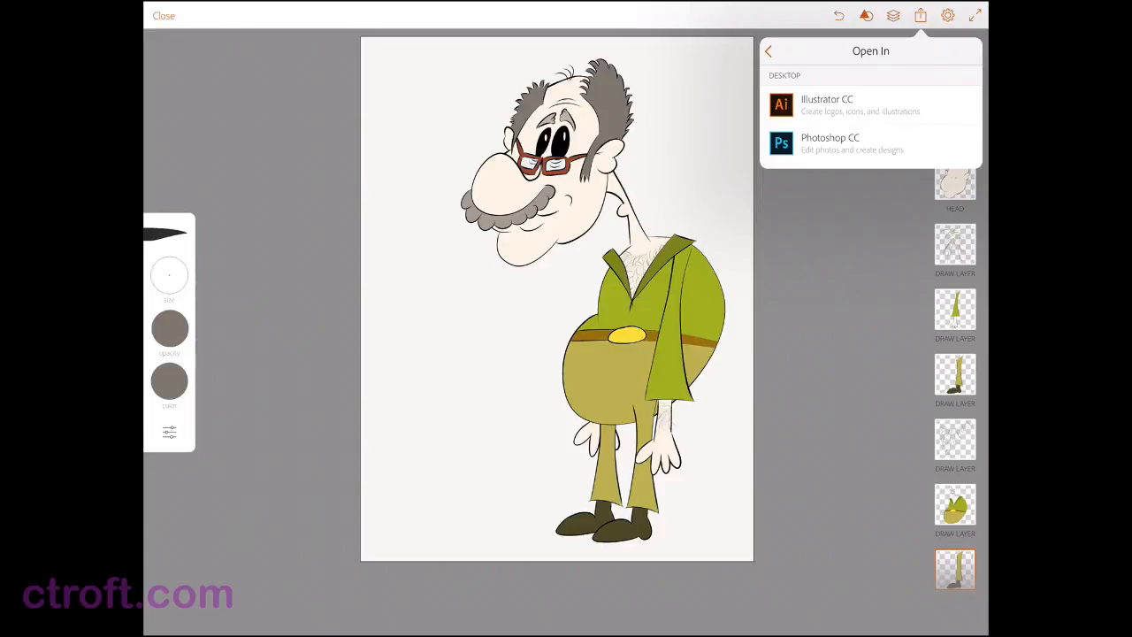
{"action": "left_click", "coordinate": [768, 50]}
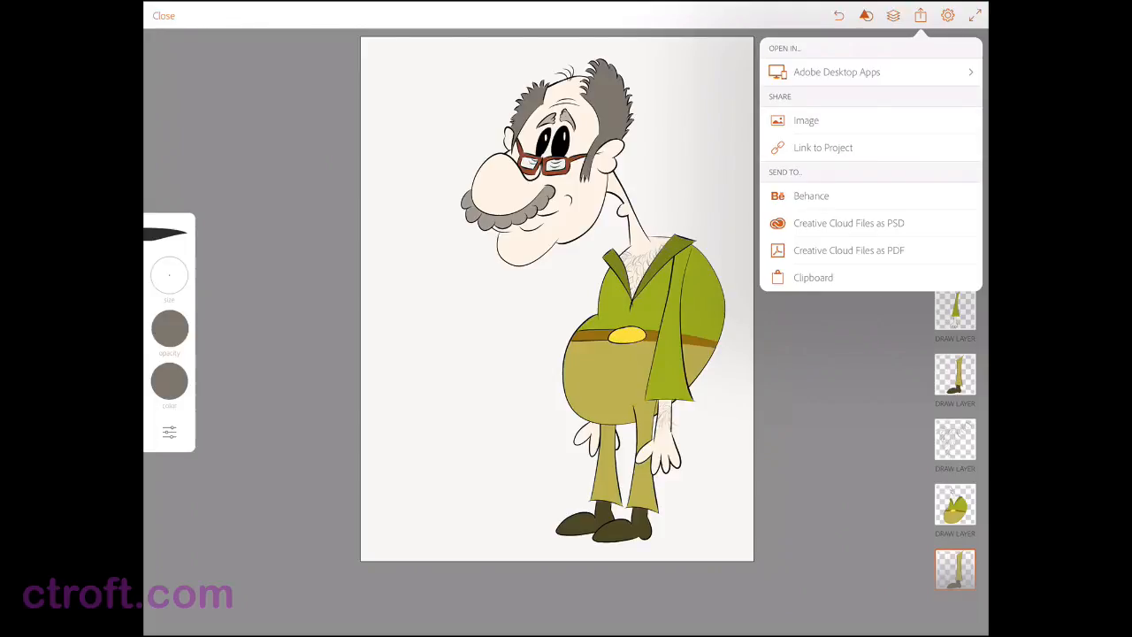
{"action": "left_click", "coordinate": [834, 70]}
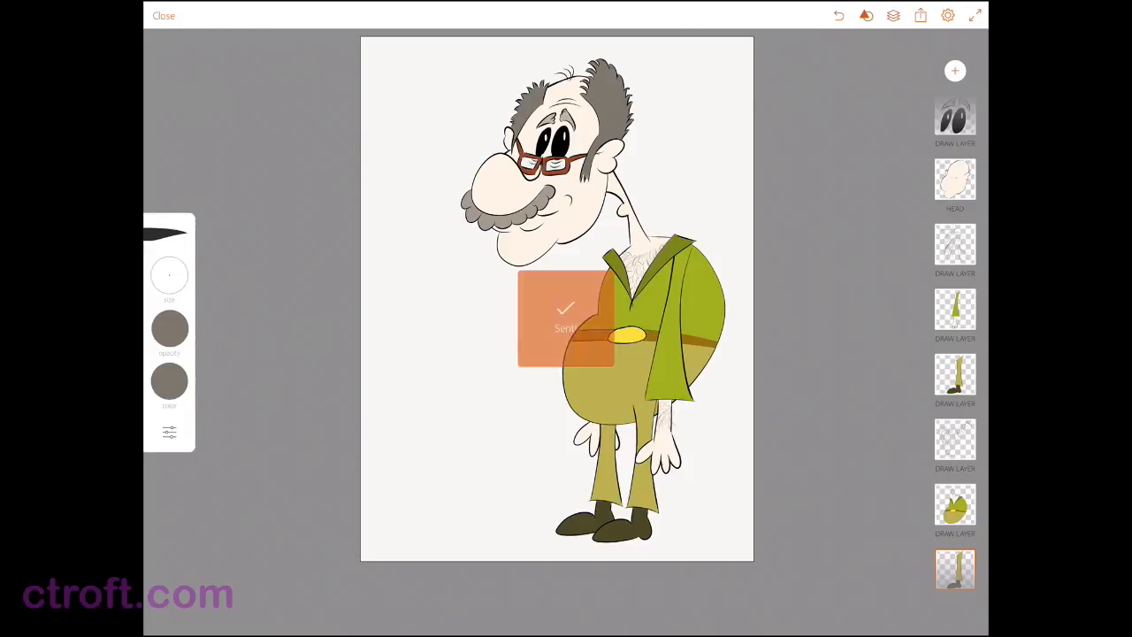
Step: Launch Photoshop CC from the Dock so the sent drawing opens as a layered file
{"action": "left_click", "coordinate": [162, 15]}
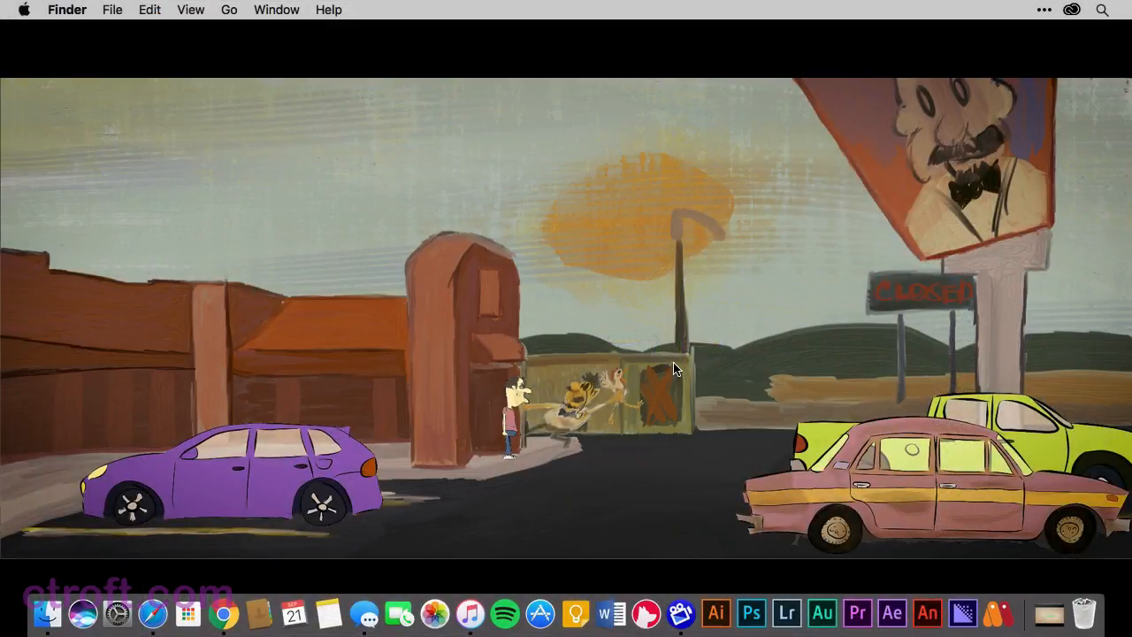
{"action": "left_click", "coordinate": [750, 611]}
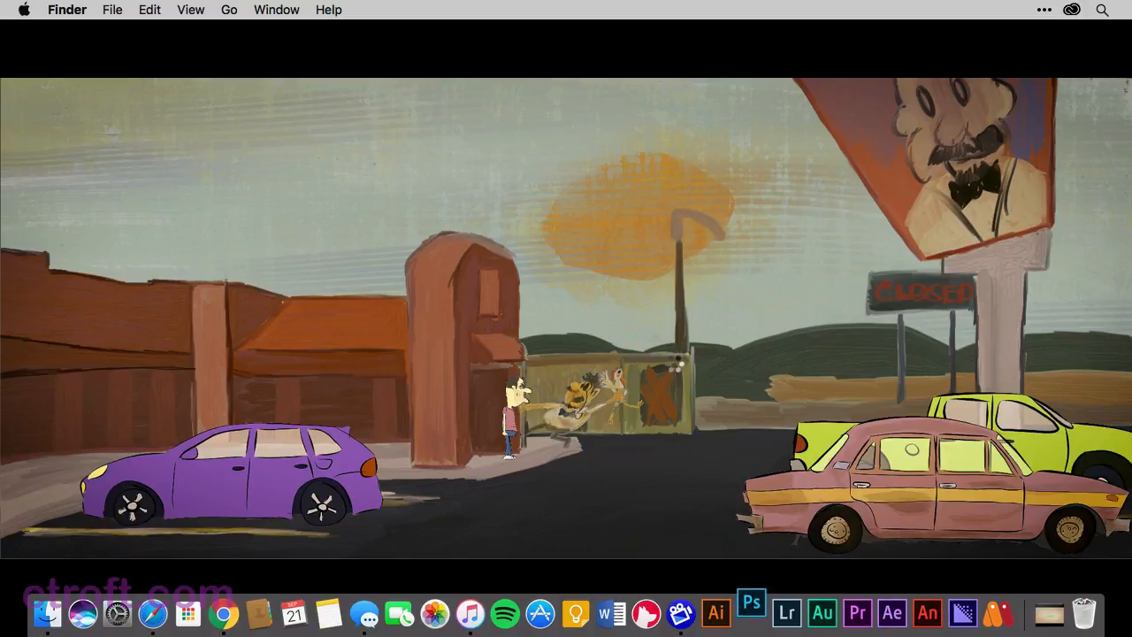
{"action": "left_click", "coordinate": [750, 611]}
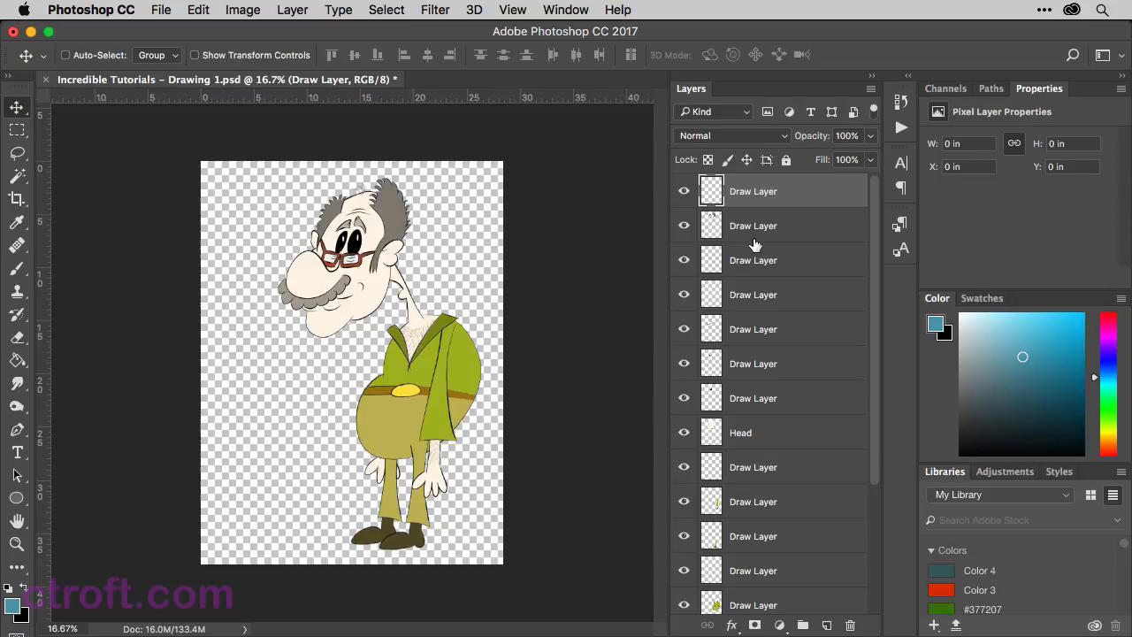
{"action": "mouse_move", "coordinate": [749, 246]}
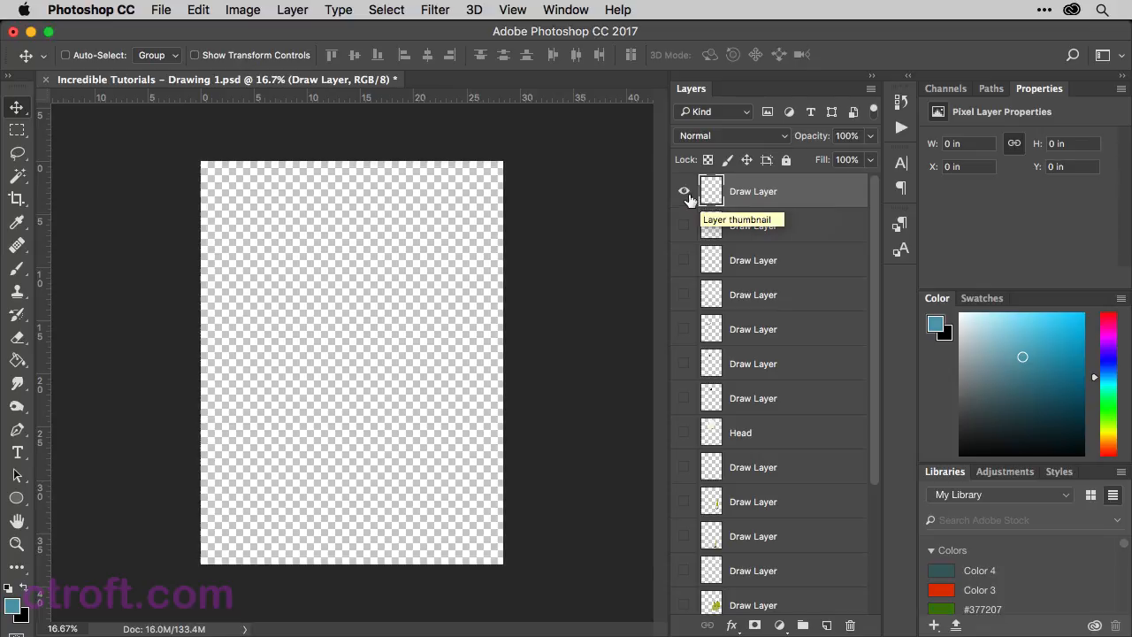
{"action": "mouse_move", "coordinate": [682, 191]}
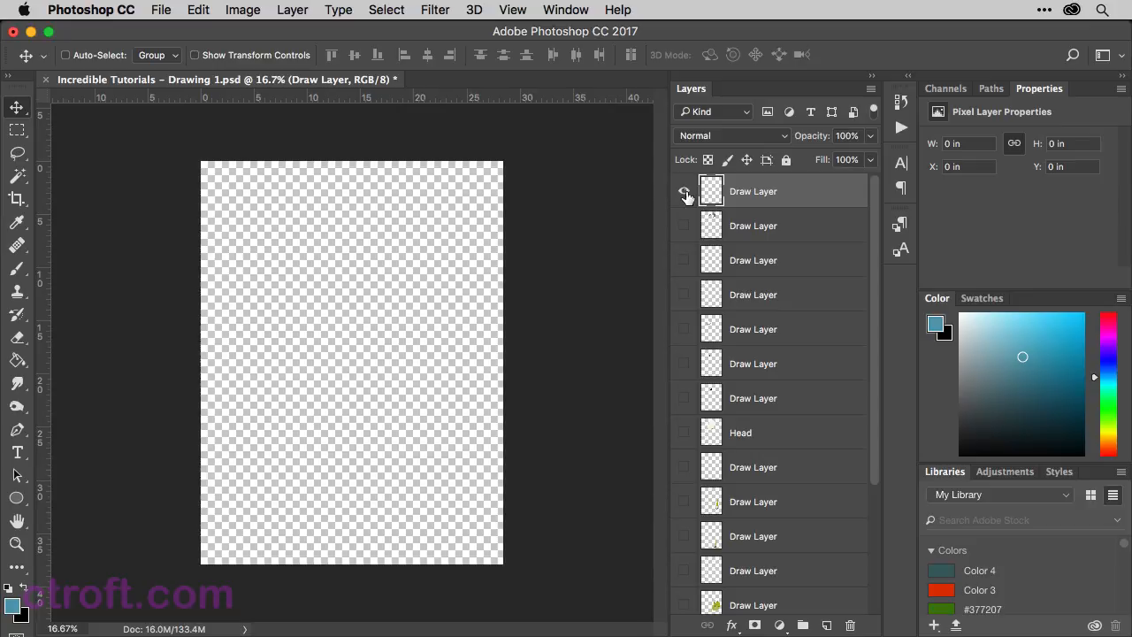
Step: Hide the top drawing layer so every layer is off and the canvas is empty
{"action": "left_click", "coordinate": [683, 193]}
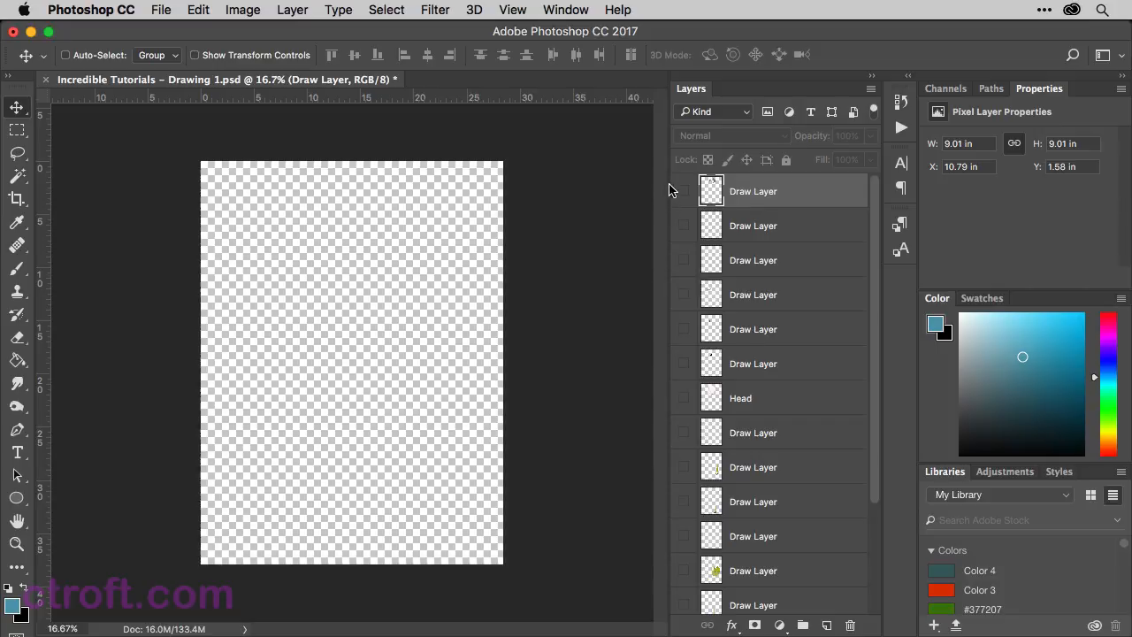
Step: Rename the top layers Hair and Mouth, showing each one's artwork in turn
{"action": "left_click", "coordinate": [682, 191]}
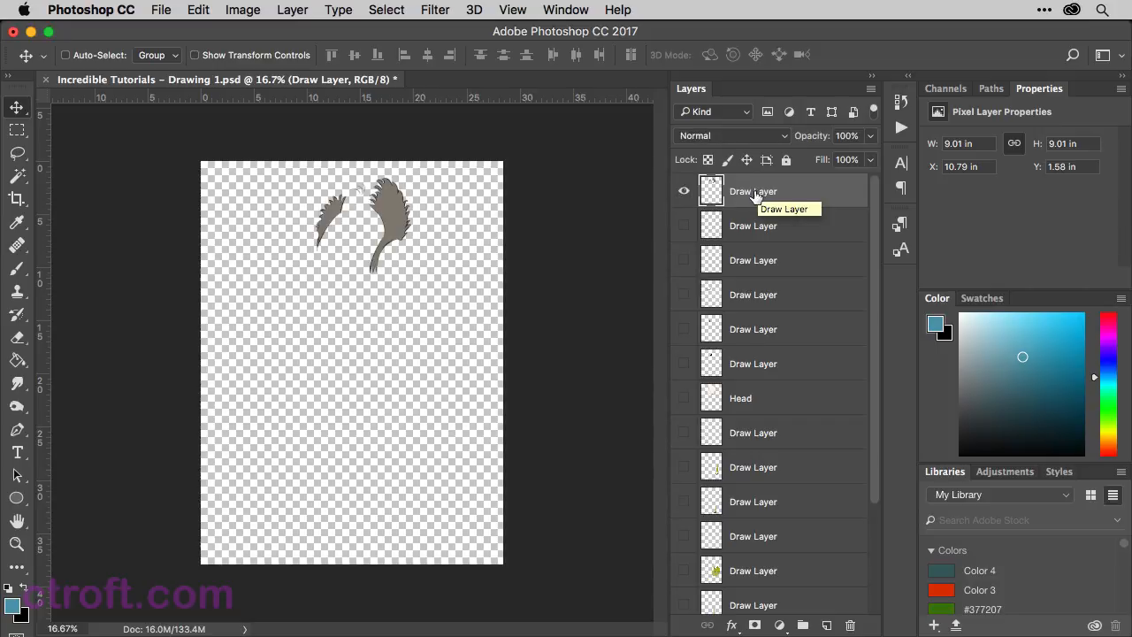
{"action": "double_click", "coordinate": [754, 191]}
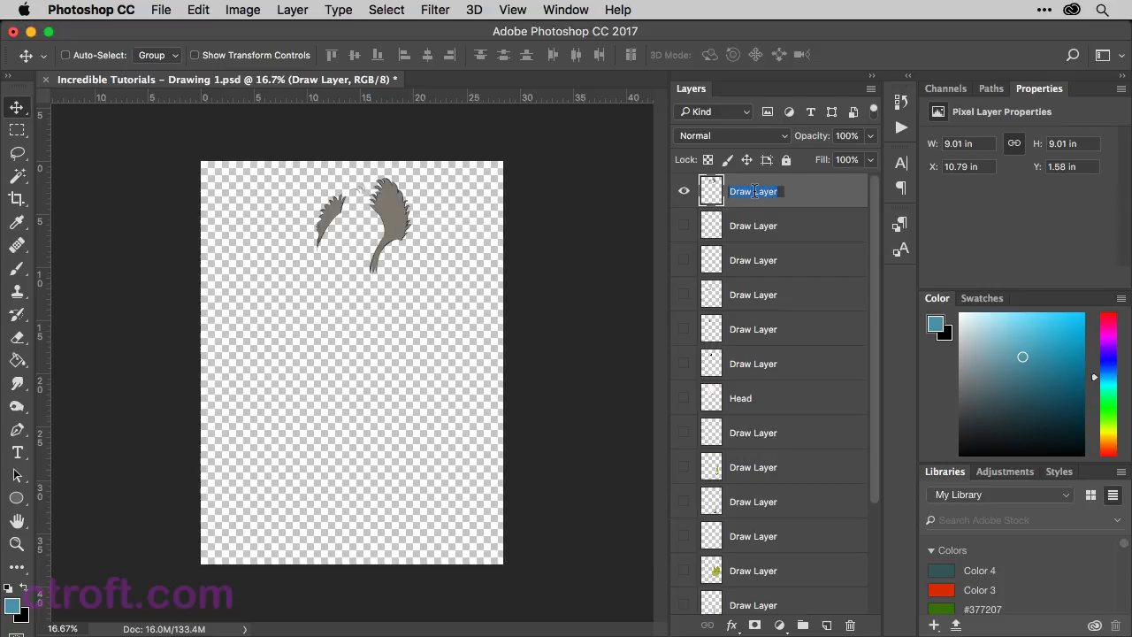
{"action": "type", "text": "Hair"}
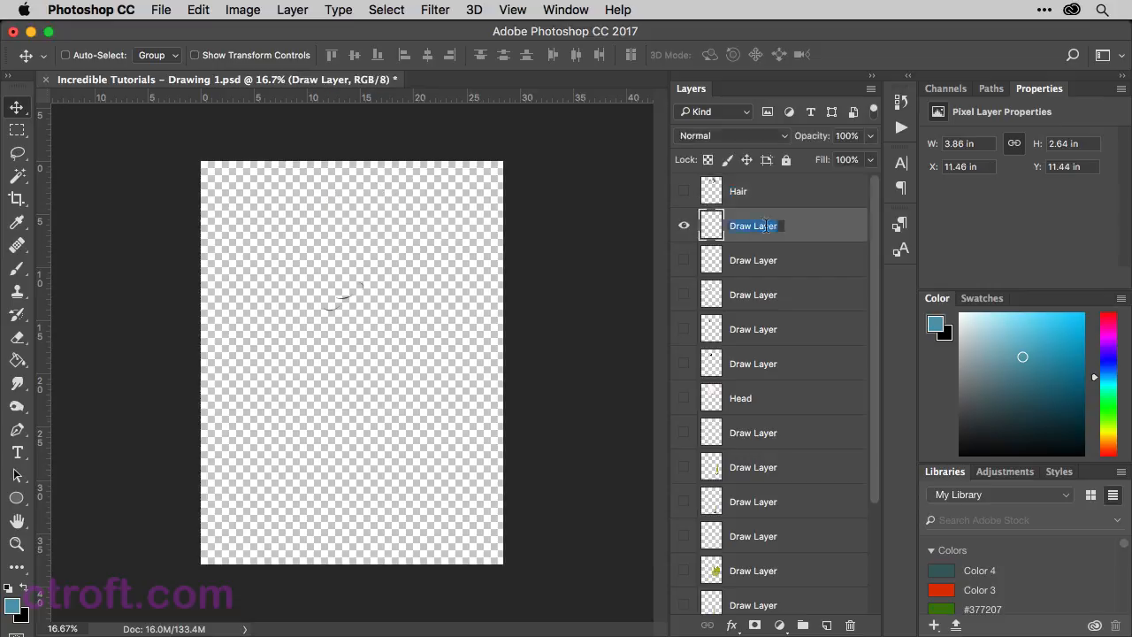
{"action": "type", "text": "Mouth"}
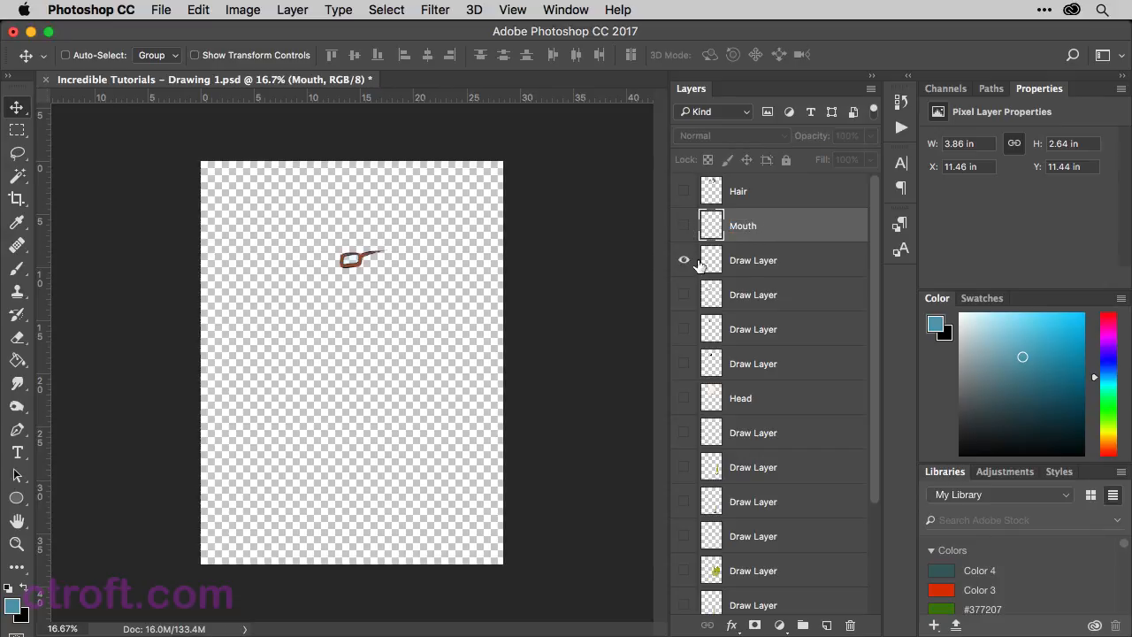
{"action": "double_click", "coordinate": [753, 258]}
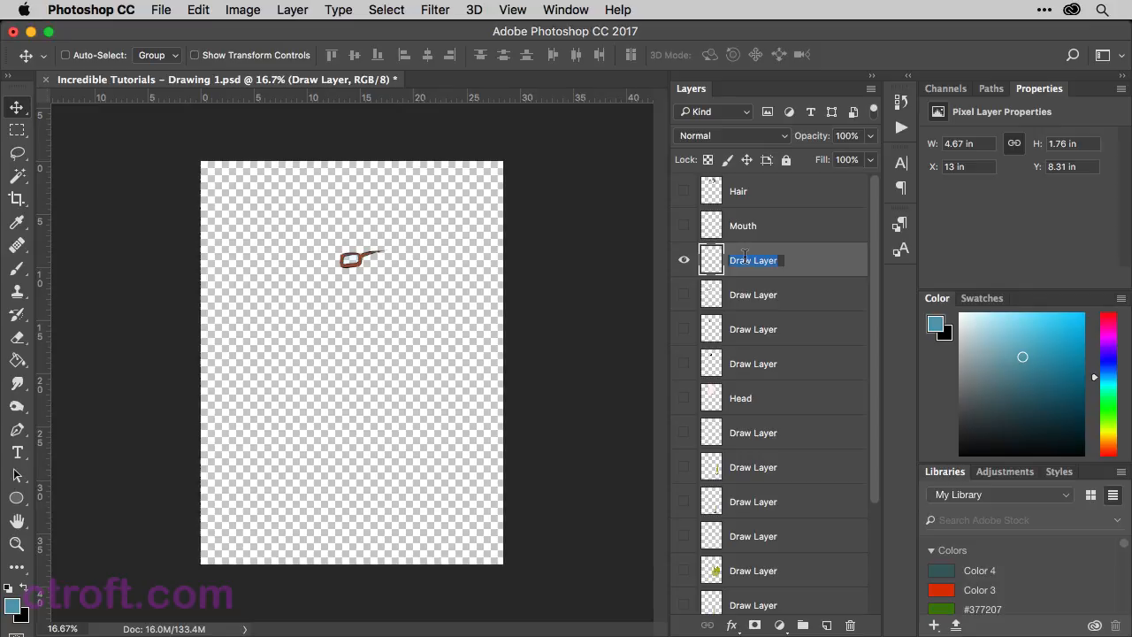
Step: Rename further layers Front Frame, Nose and Back Frame, hide Eyes and reveal the layer below Head
{"action": "type", "text": "Front Frame"}
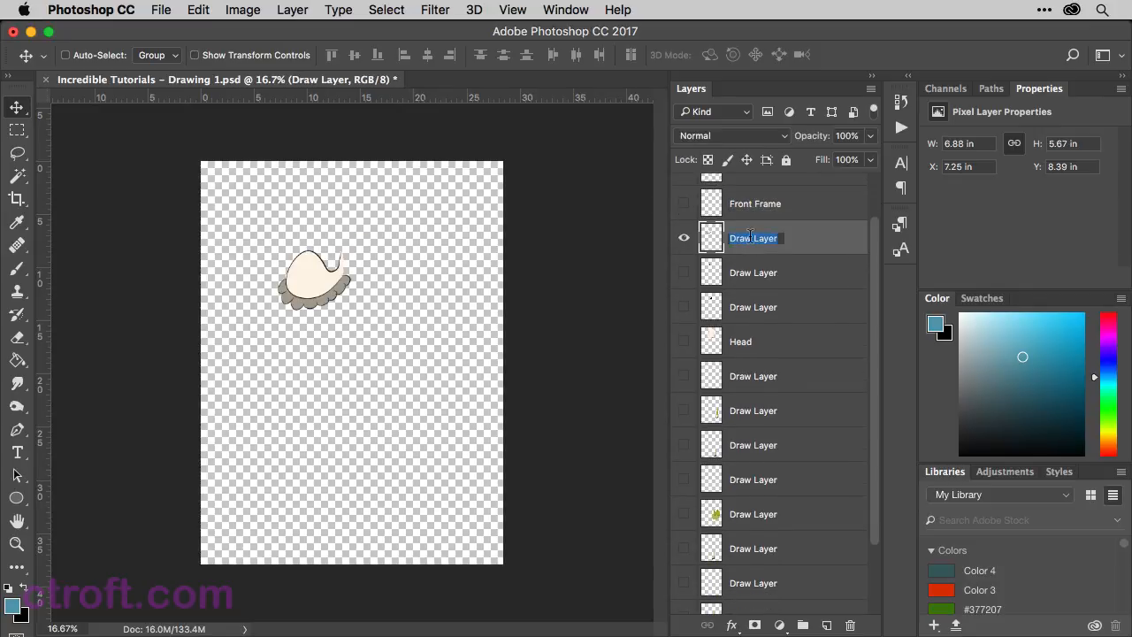
{"action": "type", "text": "Nose"}
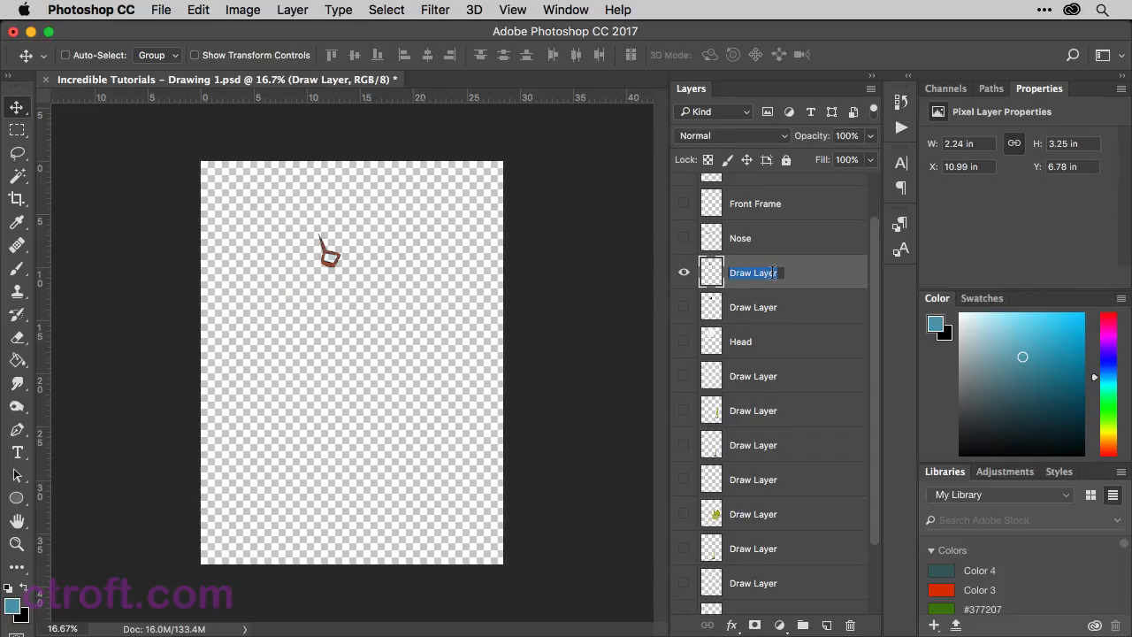
{"action": "type", "text": "Back Frame"}
{"action": "left_click", "coordinate": [796, 305]}
{"action": "type", "text": "Eyes"}
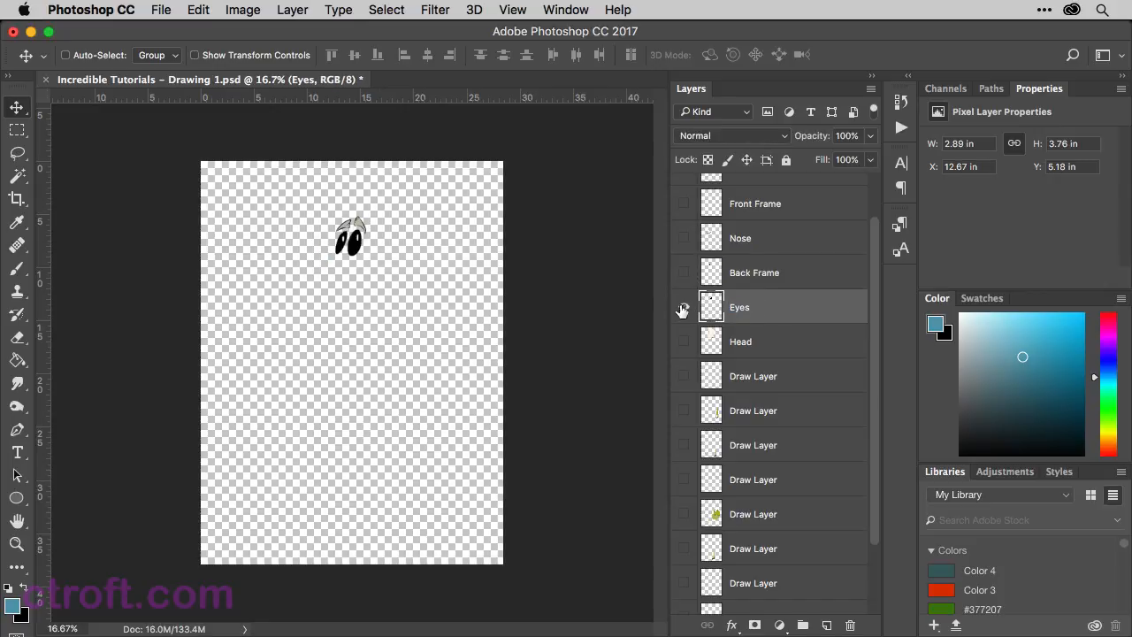
{"action": "left_click", "coordinate": [753, 375]}
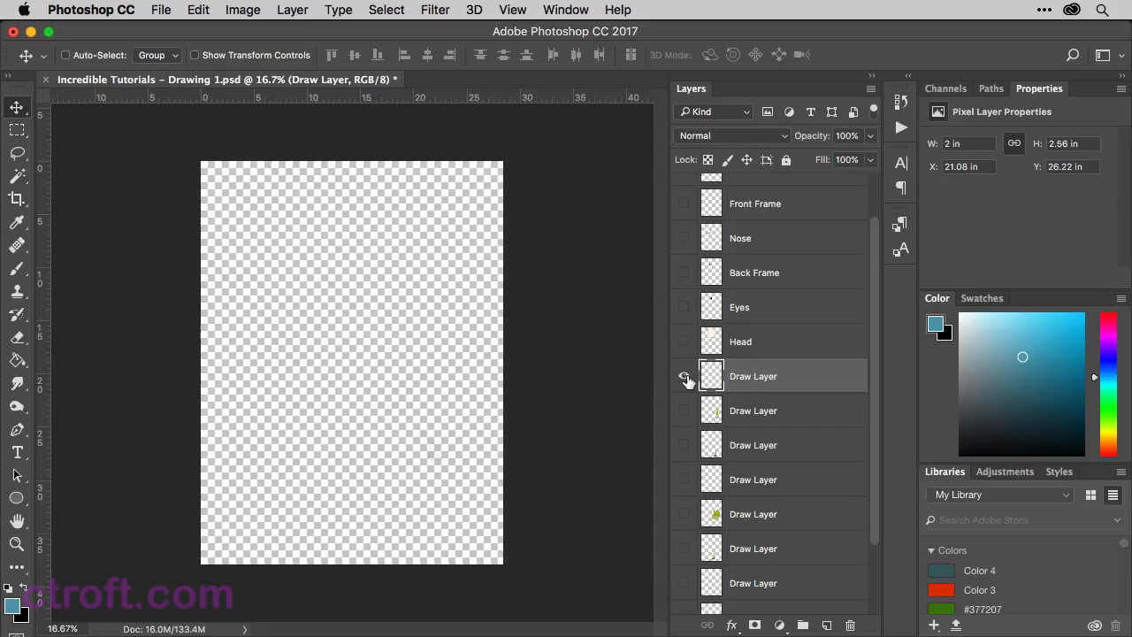
{"action": "left_click", "coordinate": [683, 375]}
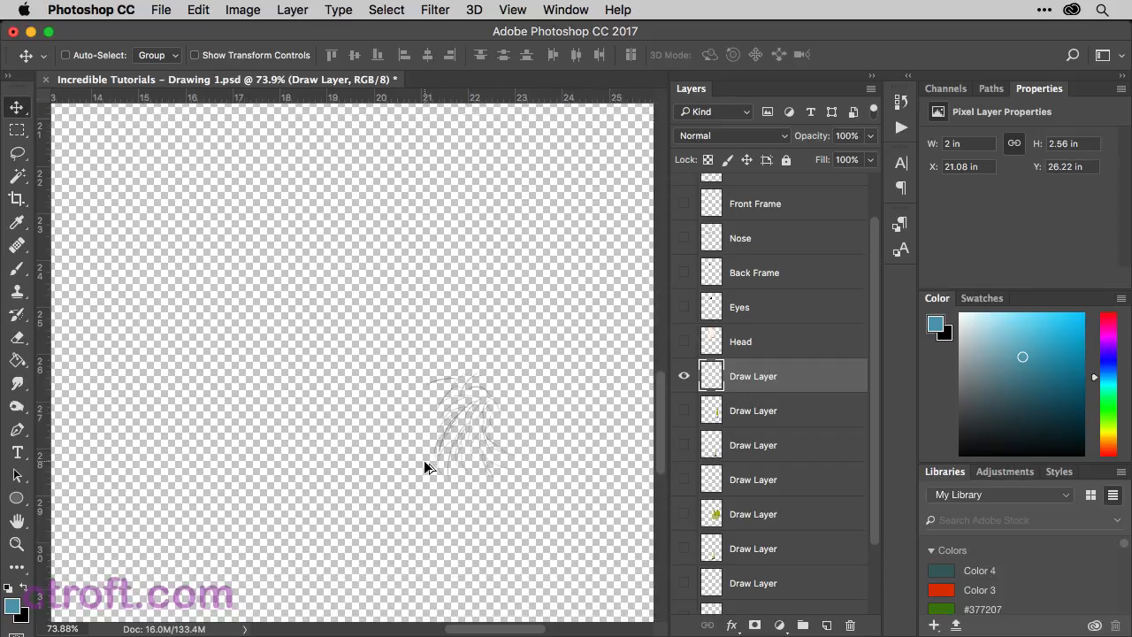
{"action": "mouse_move", "coordinate": [486, 438]}
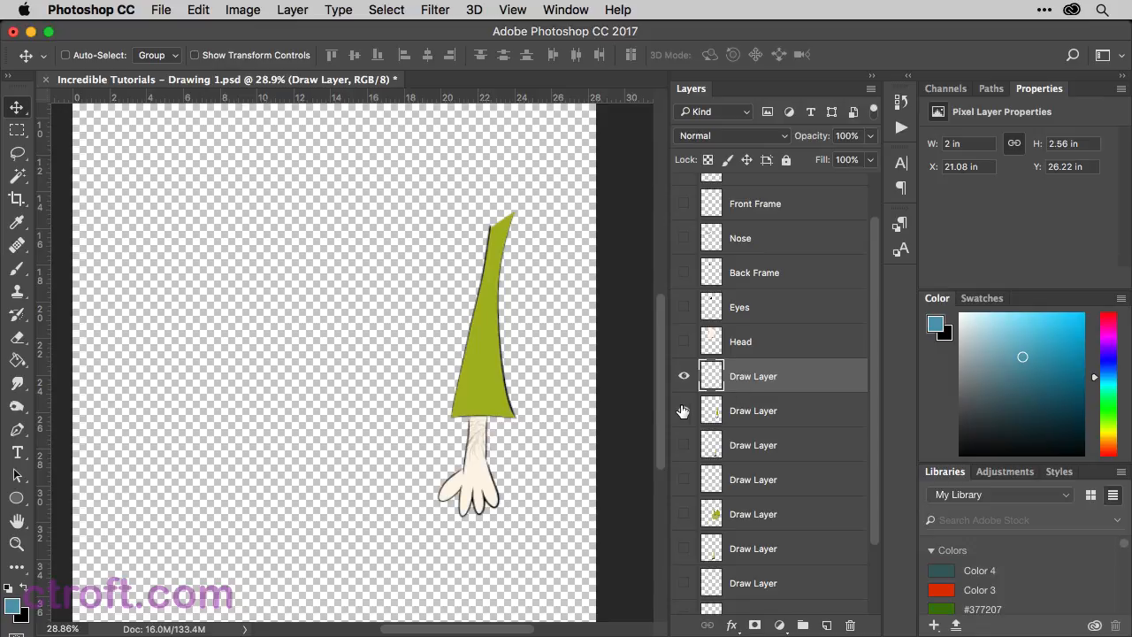
Step: Show the sleeve and hand layers and merge them into one layer
{"action": "left_click", "coordinate": [683, 411]}
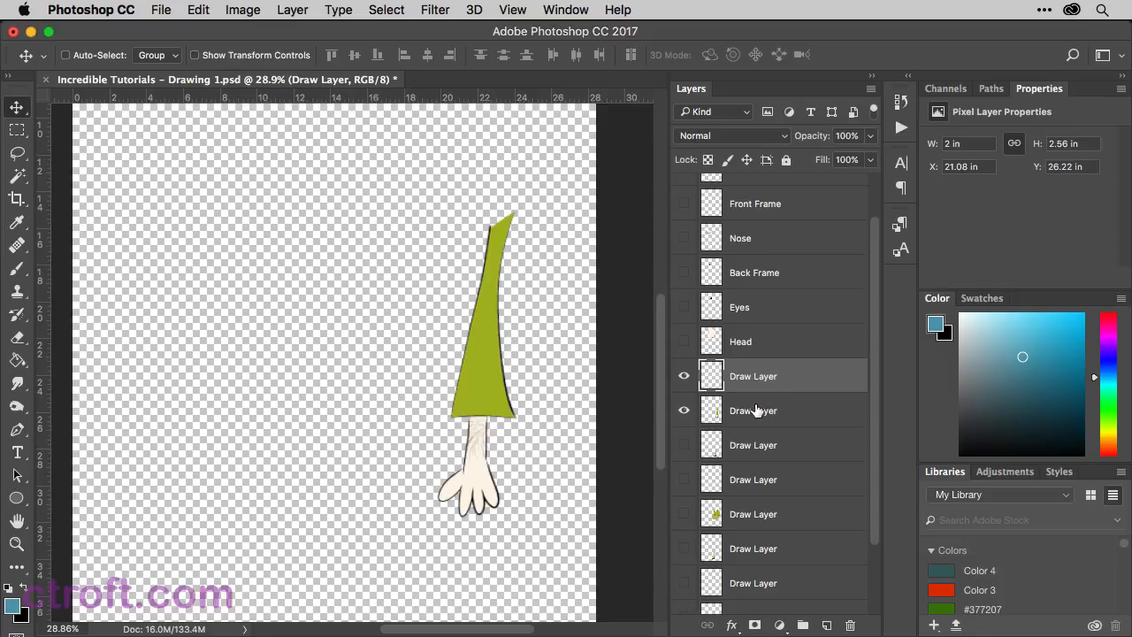
{"action": "mouse_move", "coordinate": [757, 410]}
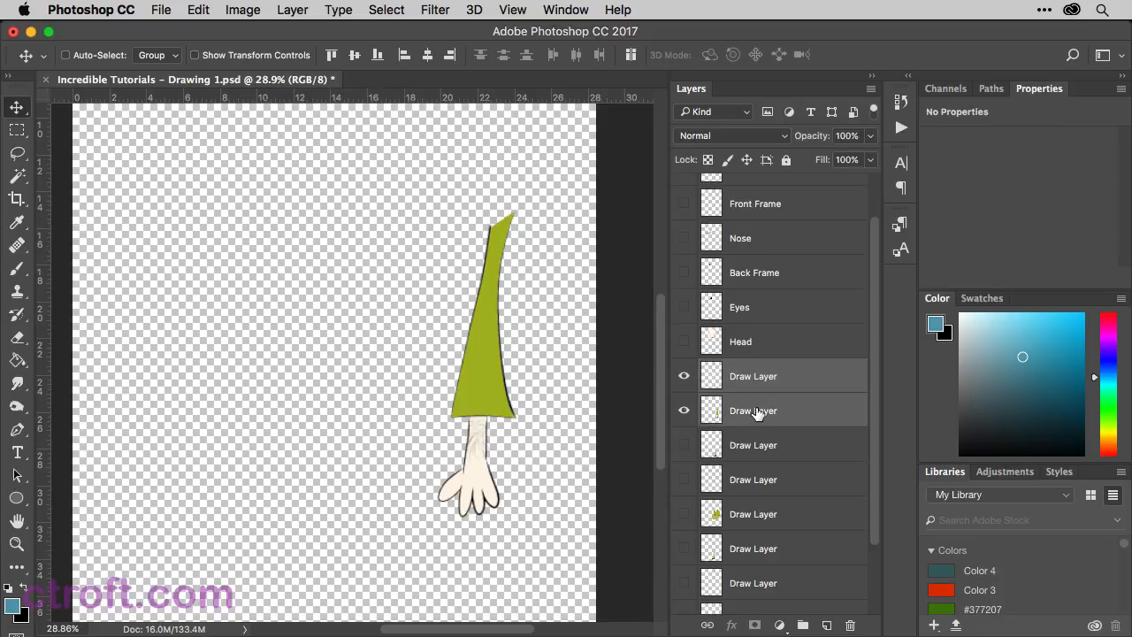
{"action": "mouse_move", "coordinate": [753, 414]}
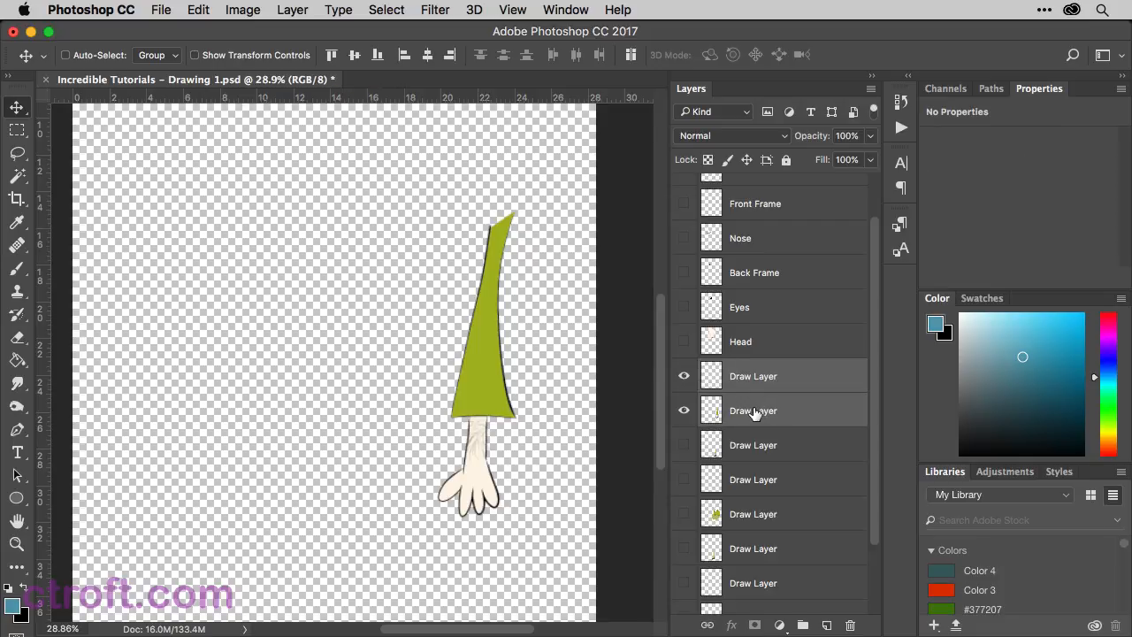
{"action": "right_click", "coordinate": [754, 410]}
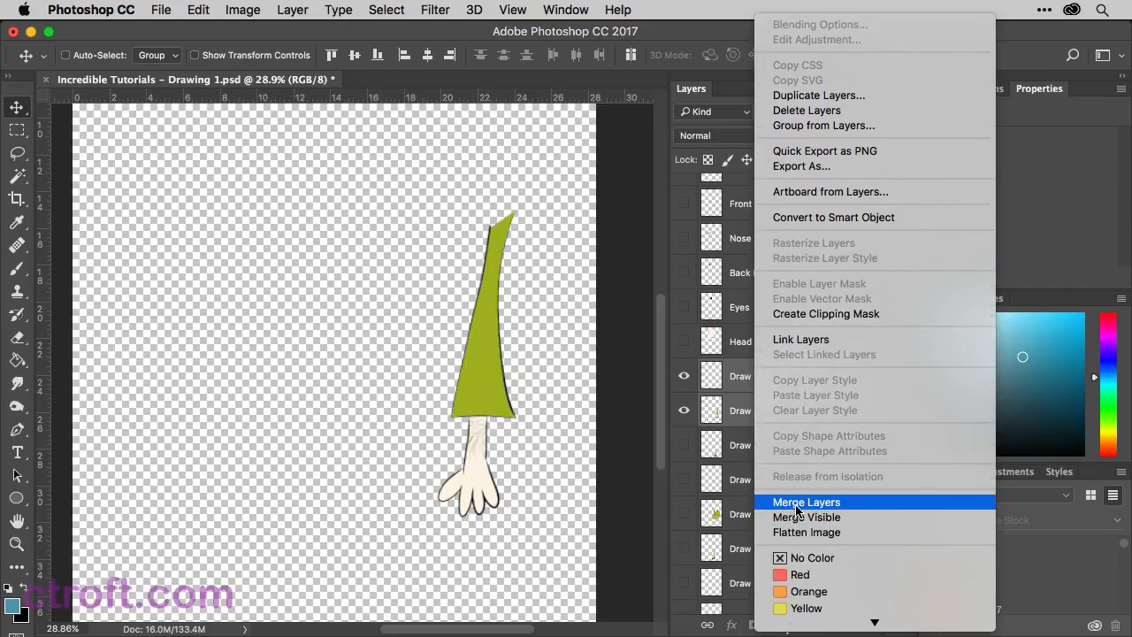
{"action": "left_click", "coordinate": [807, 503]}
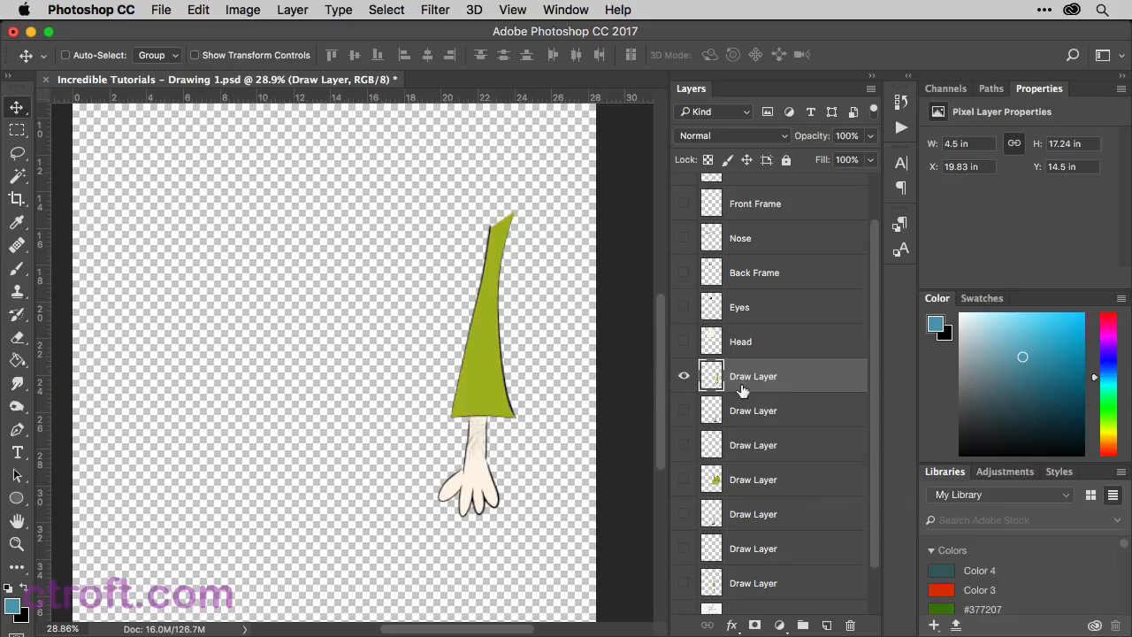
Step: Rename the merged arm layer F.Arm, fixing the typo, and hide it
{"action": "double_click", "coordinate": [754, 375]}
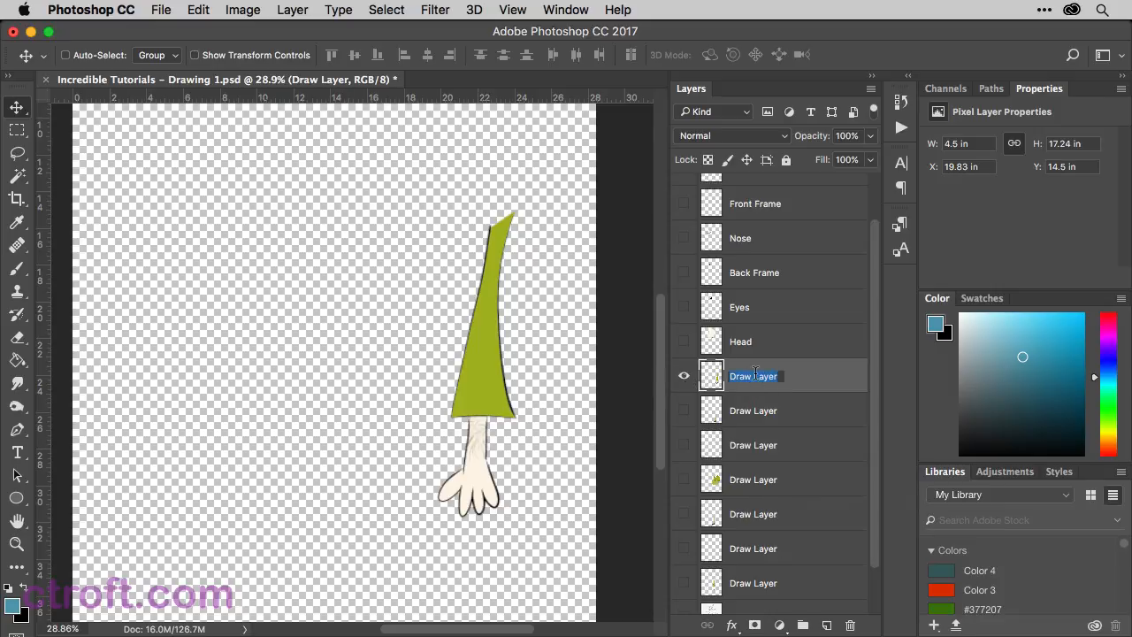
{"action": "type", "text": "F.Ar,"}
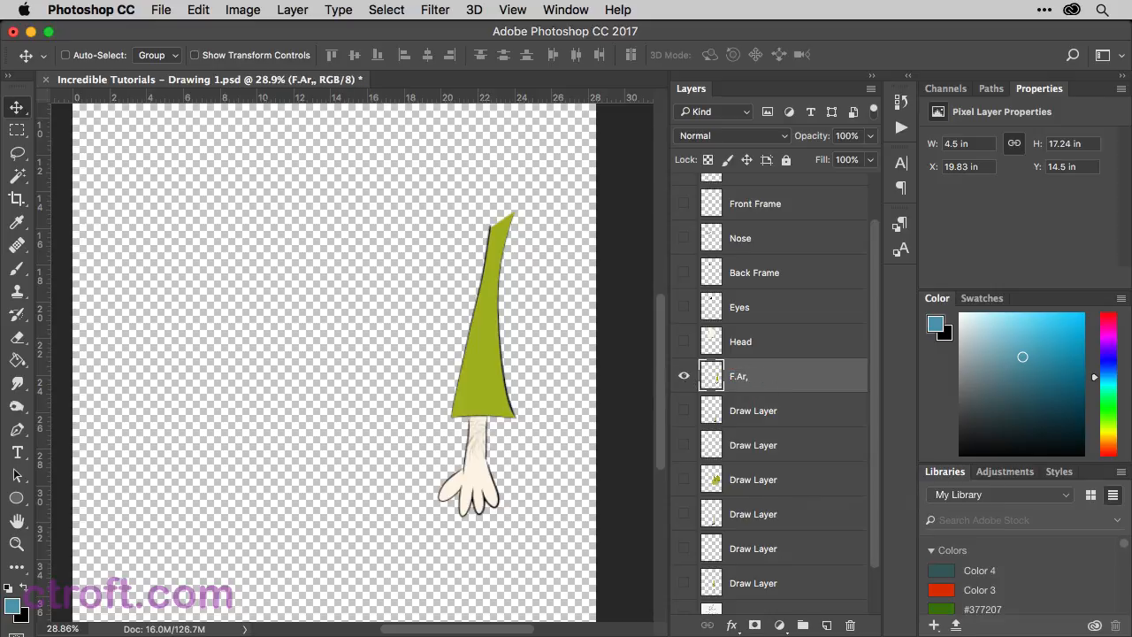
{"action": "double_click", "coordinate": [739, 375]}
{"action": "type", "text": "m"}
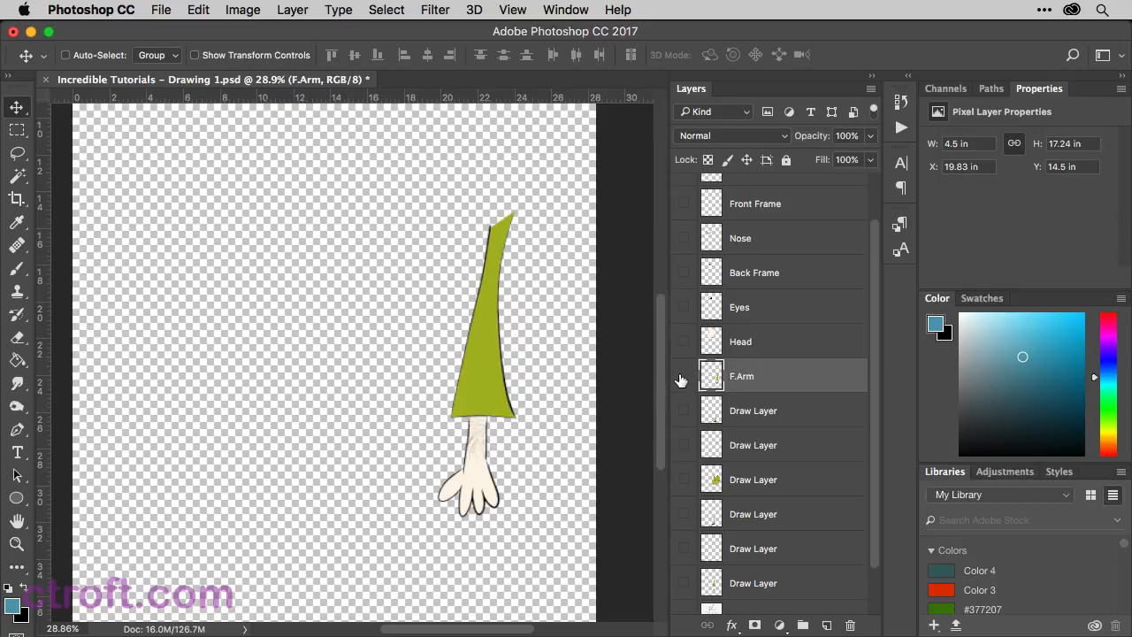
{"action": "left_click", "coordinate": [683, 375]}
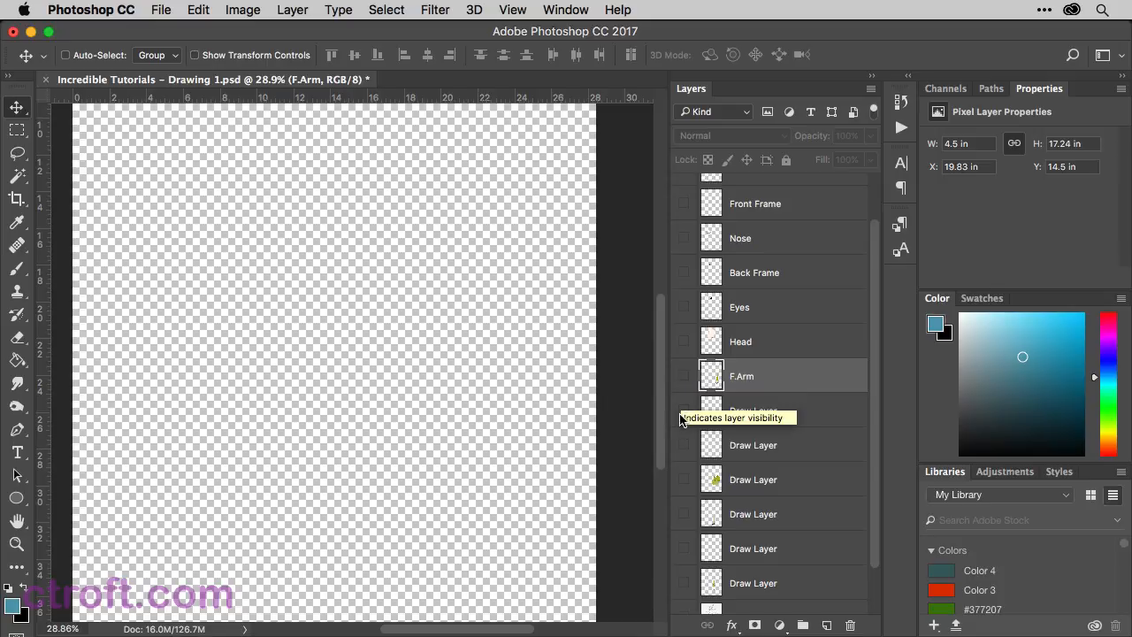
Step: Rename the back leg layer B.Leg, hide it, and show the two unnamed back-arm layers
{"action": "left_click", "coordinate": [682, 410]}
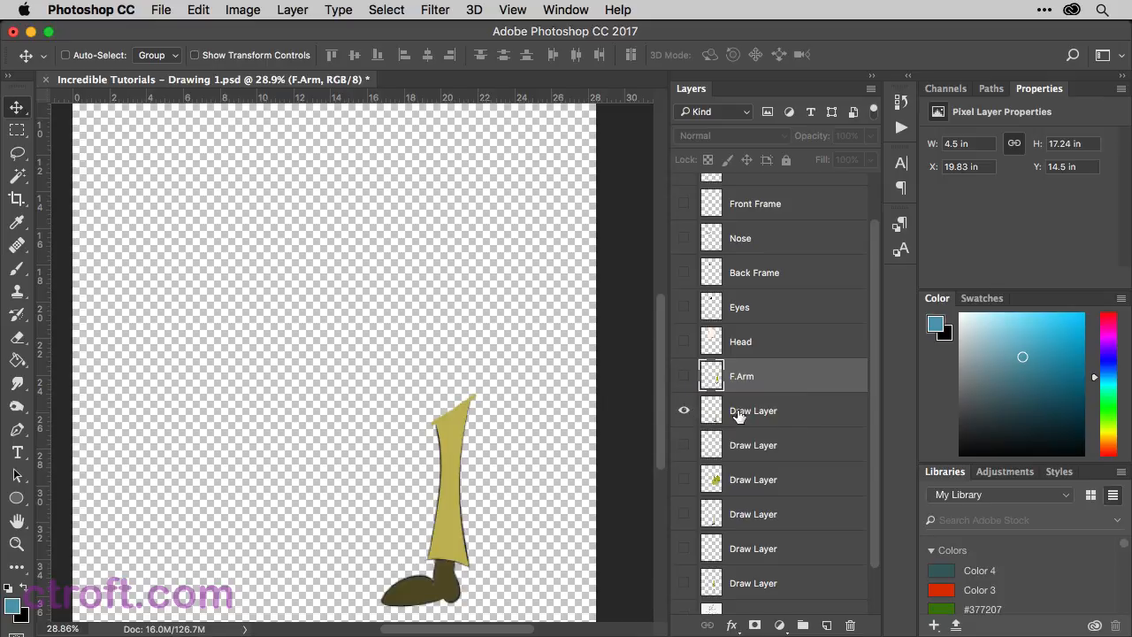
{"action": "double_click", "coordinate": [754, 410]}
{"action": "type", "text": "F.Leg"}
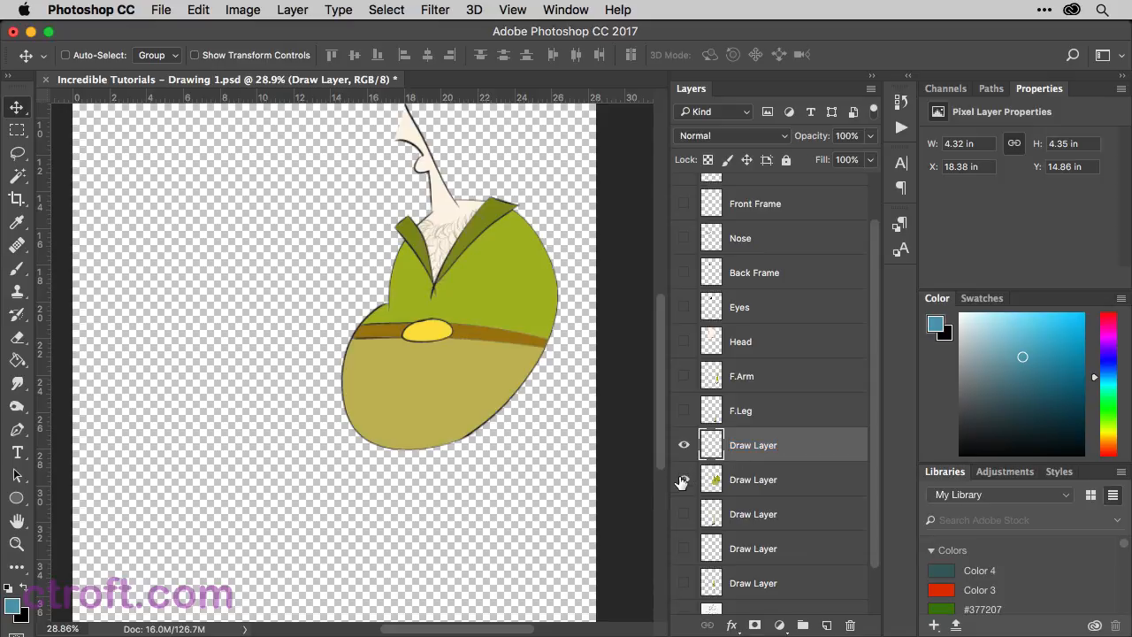
{"action": "right_click", "coordinate": [753, 479]}
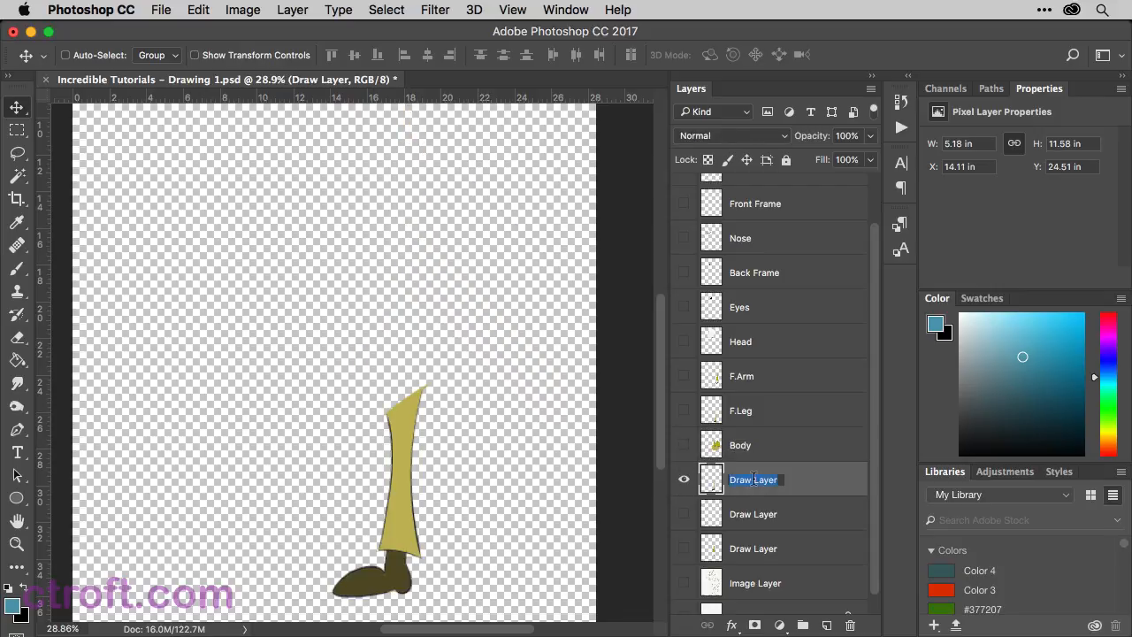
{"action": "type", "text": "B.Leg"}
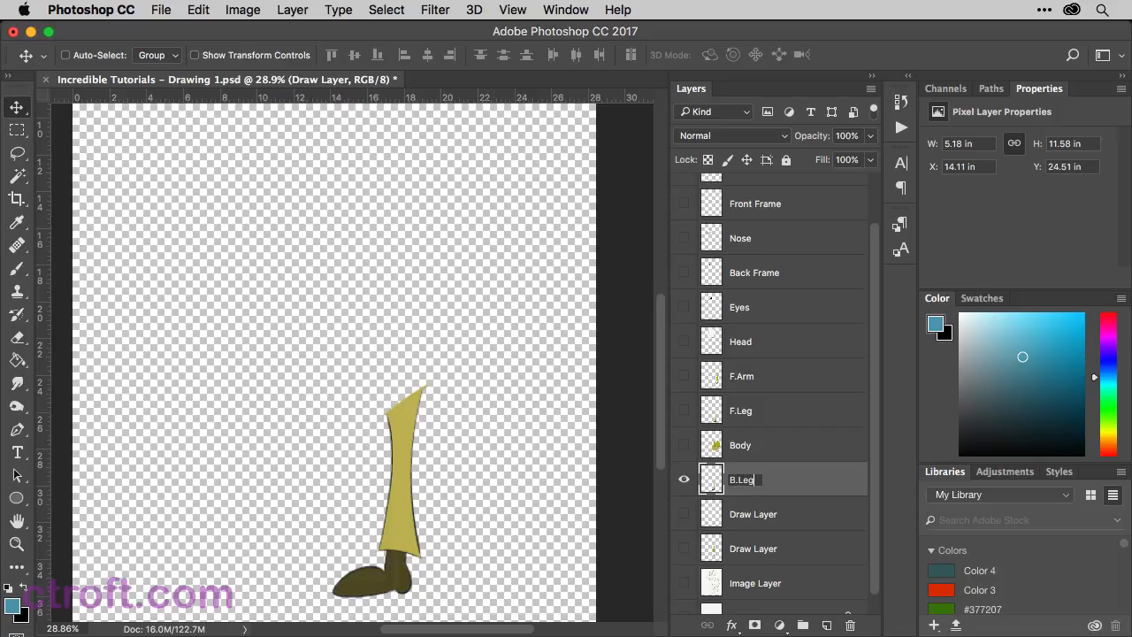
{"action": "left_click", "coordinate": [683, 479]}
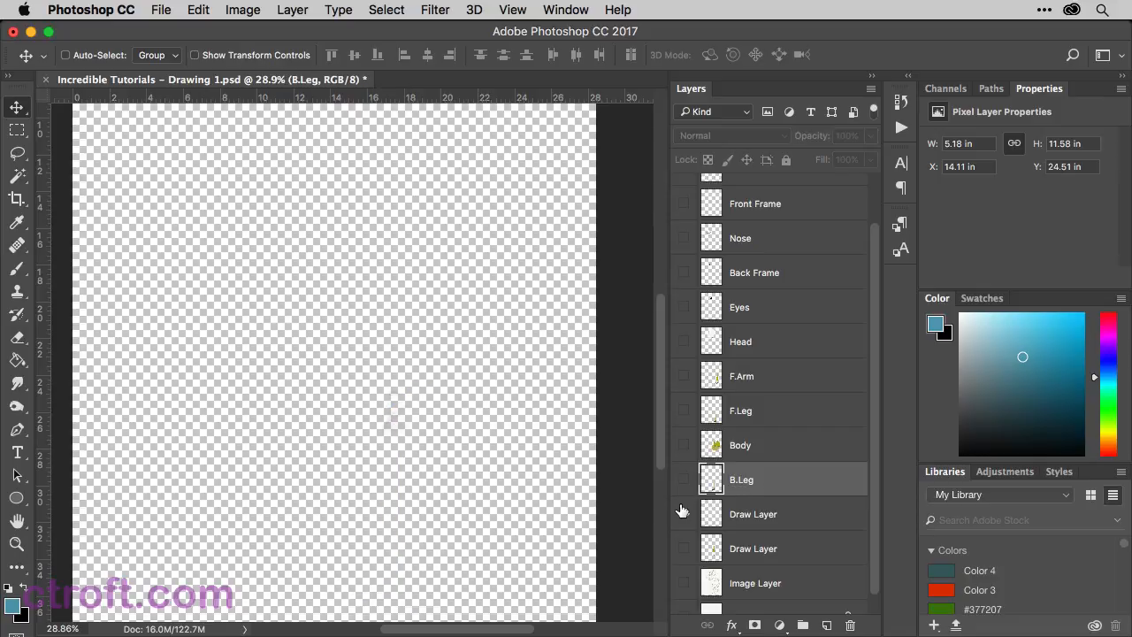
{"action": "left_click", "coordinate": [683, 513]}
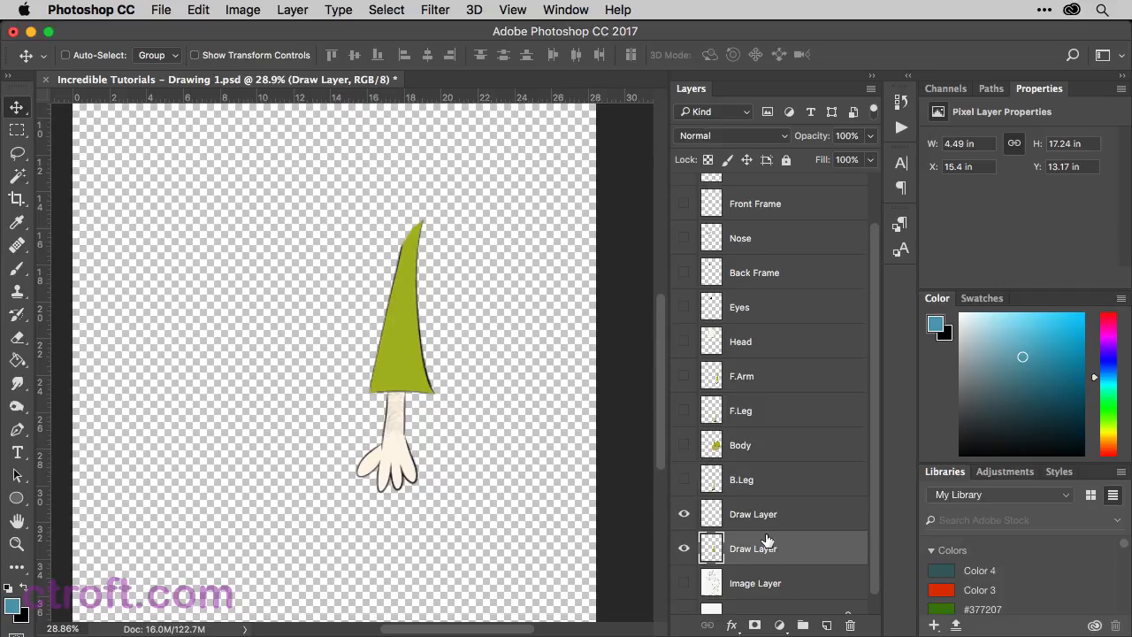
Step: Merge the two back-arm layers into one named B.Arm and hide it
{"action": "right_click", "coordinate": [754, 548]}
{"action": "type", "text": "B.Ar"}
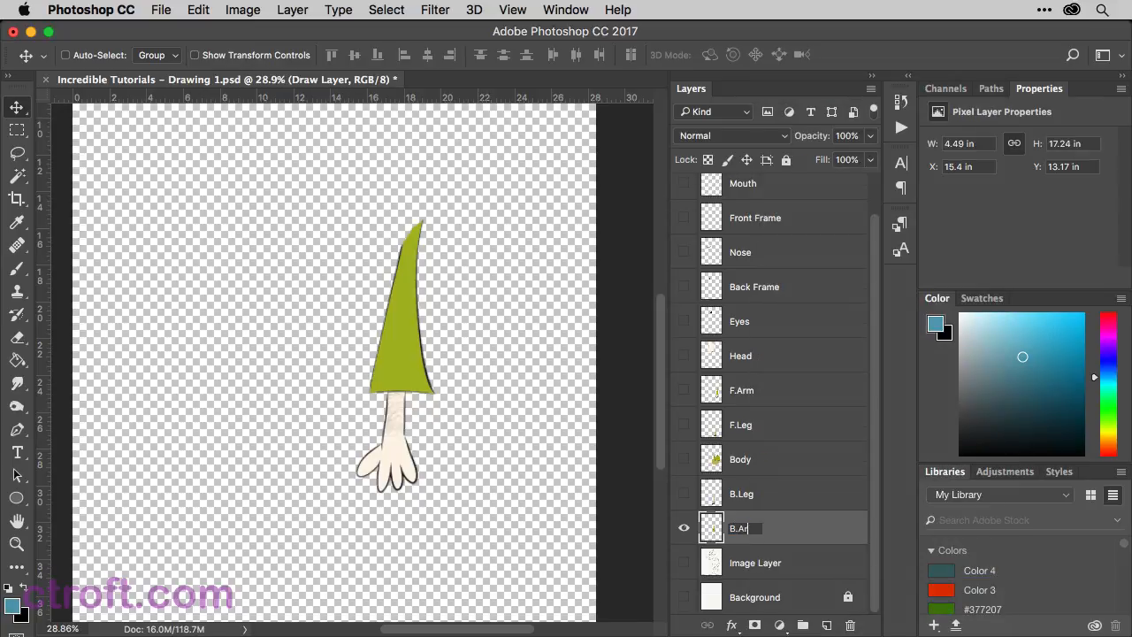
{"action": "left_click", "coordinate": [682, 527]}
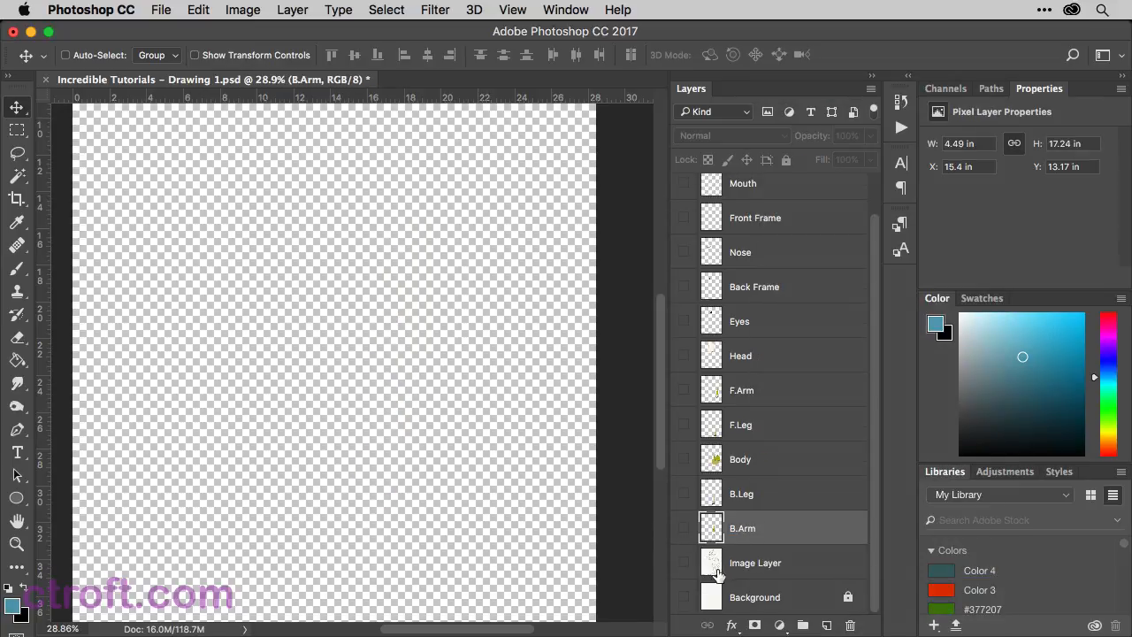
Step: Check the pencil sketch and background layers, delete both, and make the Nose layer visible
{"action": "left_click", "coordinate": [755, 562]}
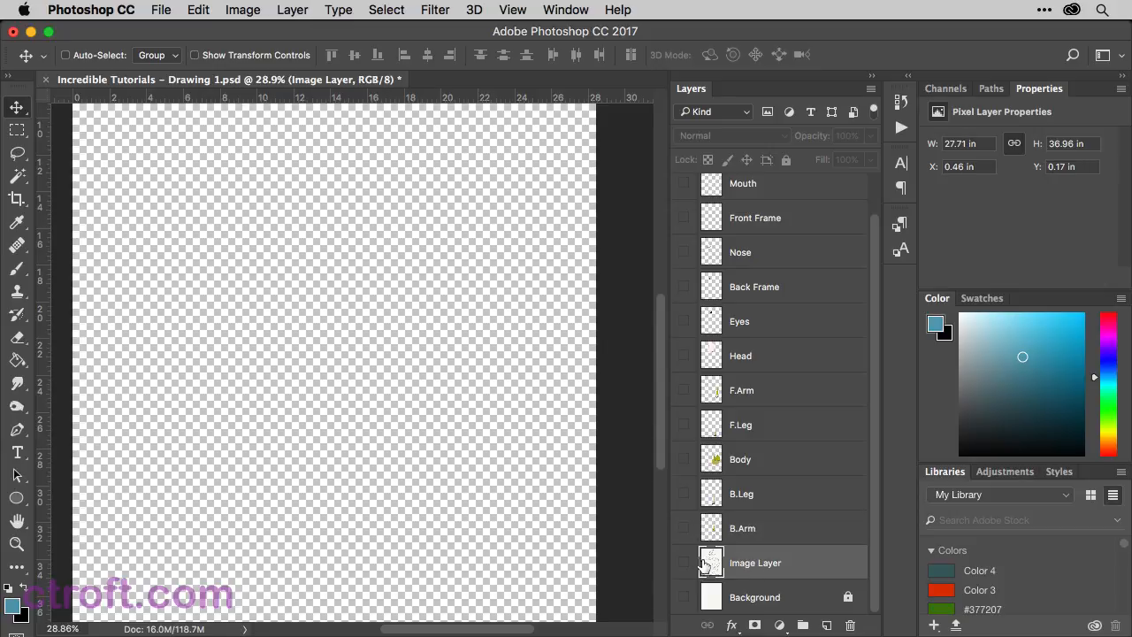
{"action": "left_click", "coordinate": [683, 562]}
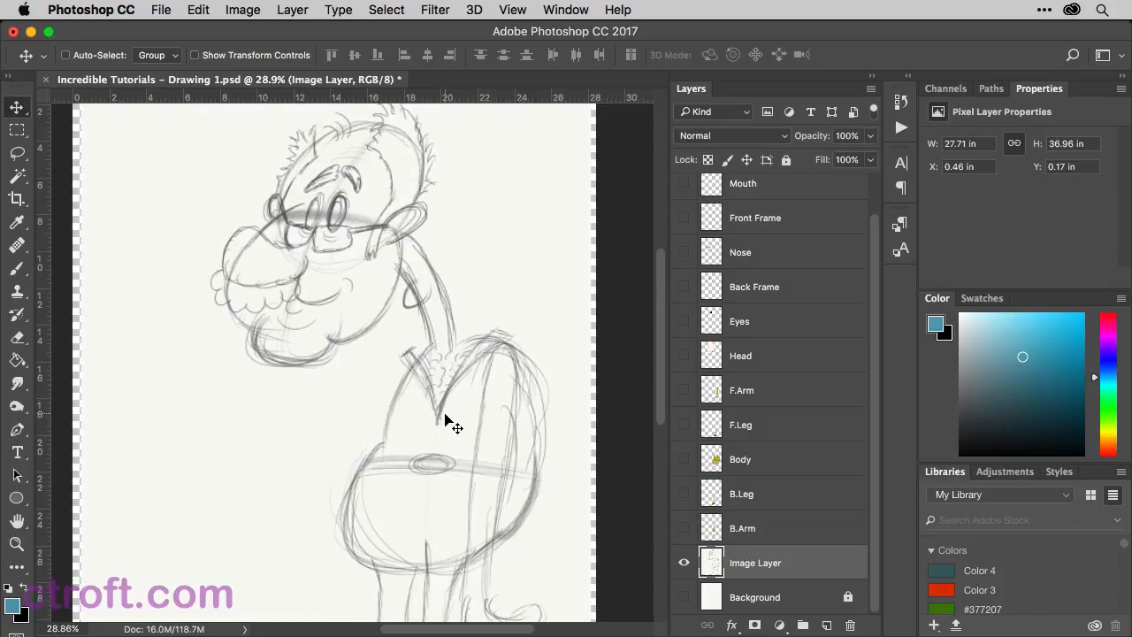
{"action": "left_click", "coordinate": [682, 562]}
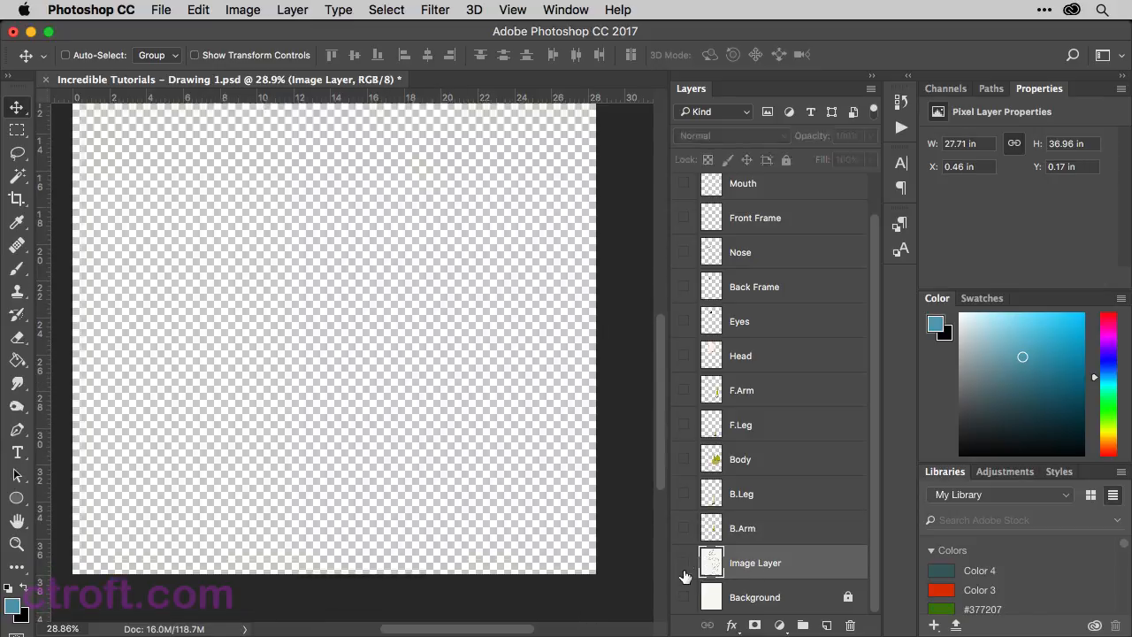
{"action": "left_click", "coordinate": [682, 596]}
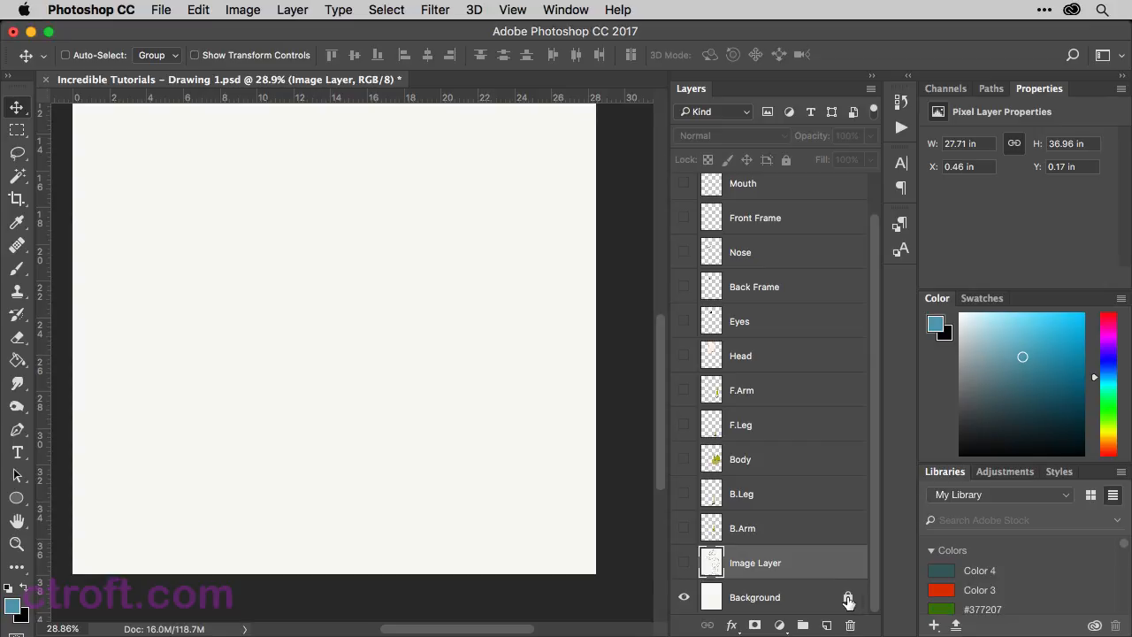
{"action": "mouse_move", "coordinate": [798, 599]}
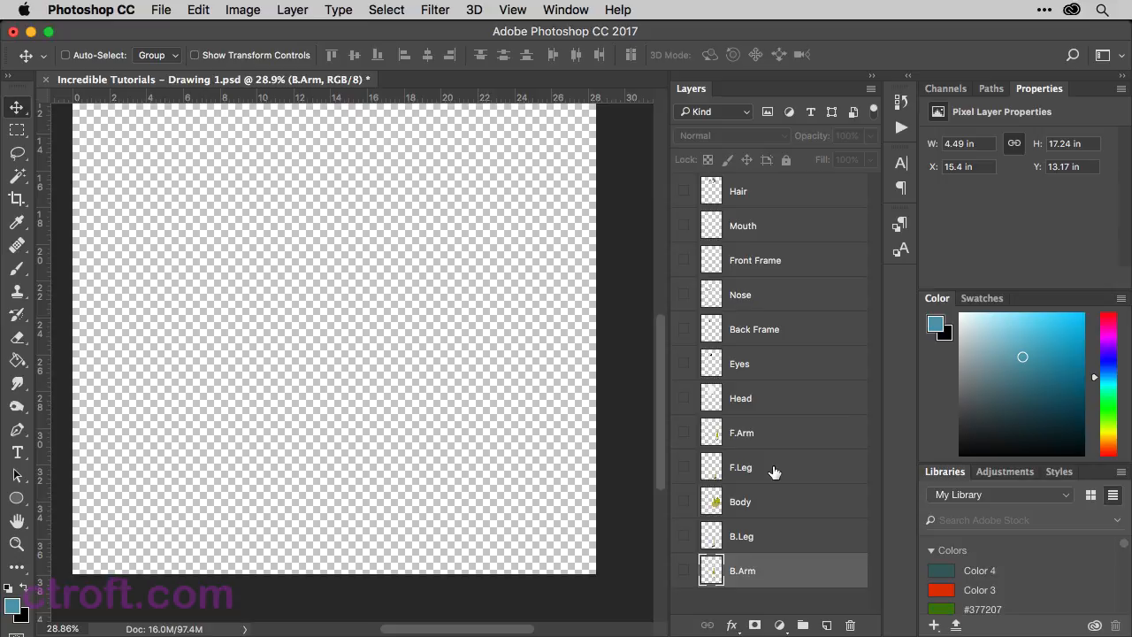
{"action": "left_click", "coordinate": [682, 294]}
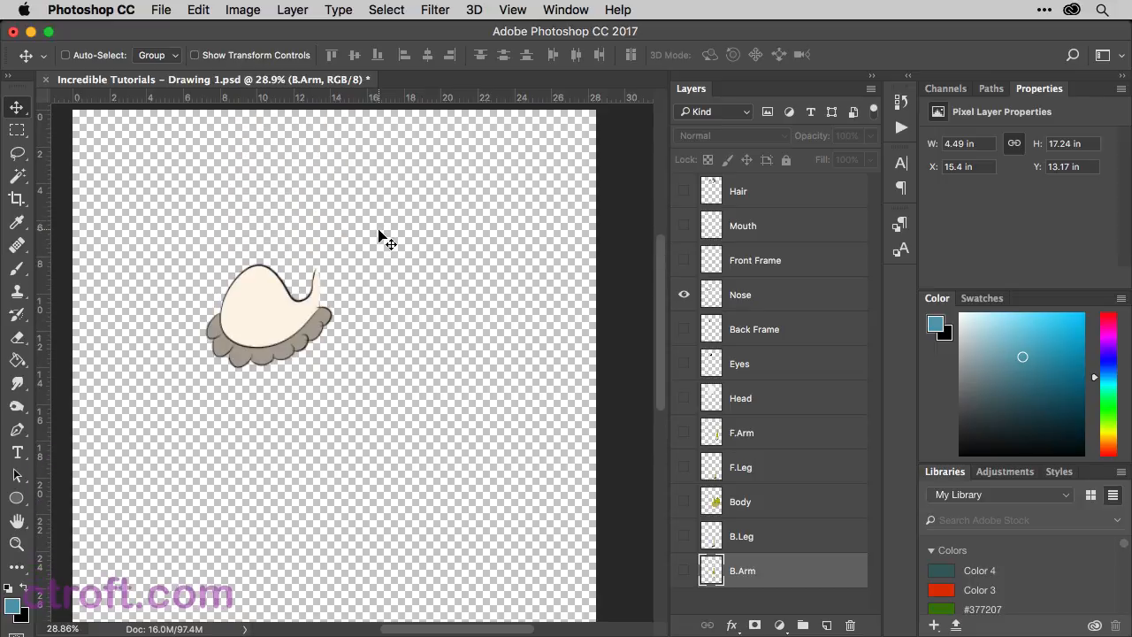
{"action": "mouse_move", "coordinate": [715, 354]}
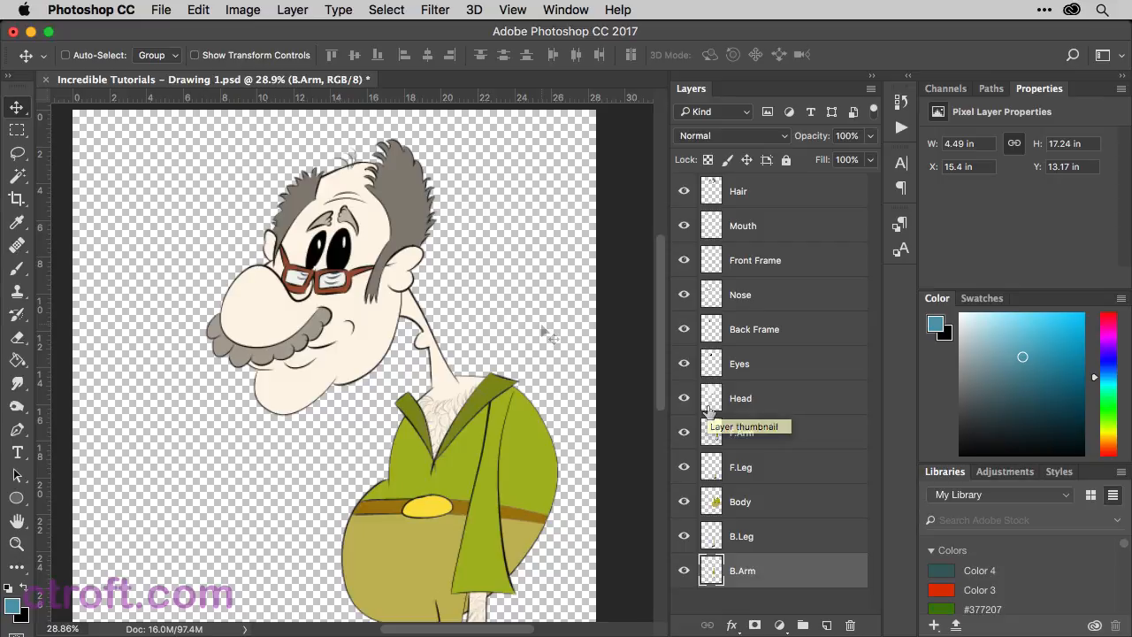
{"action": "mouse_move", "coordinate": [548, 336]}
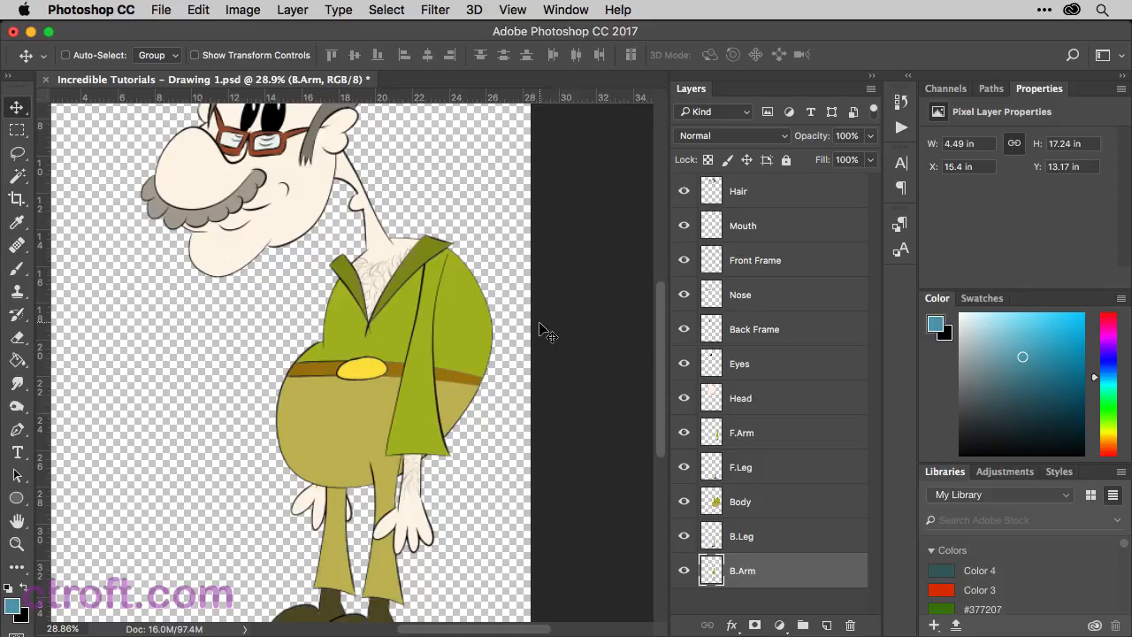
{"action": "mouse_move", "coordinate": [696, 403]}
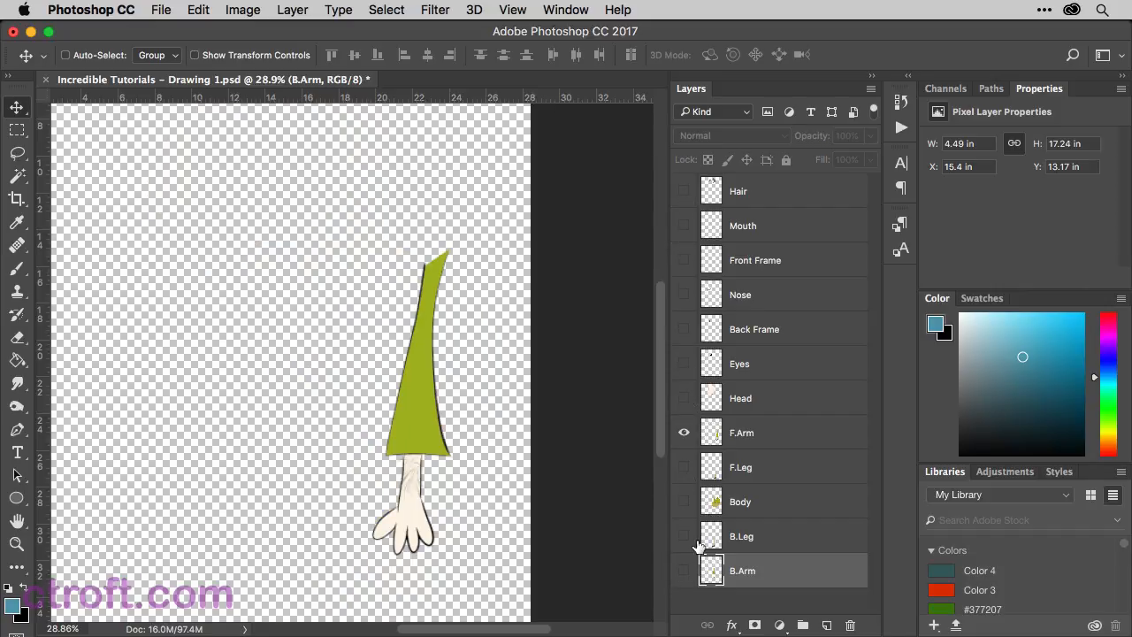
Step: Duplicate F.Arm and use Levels with output white at 0 to turn the copy solid black
{"action": "left_click", "coordinate": [769, 431]}
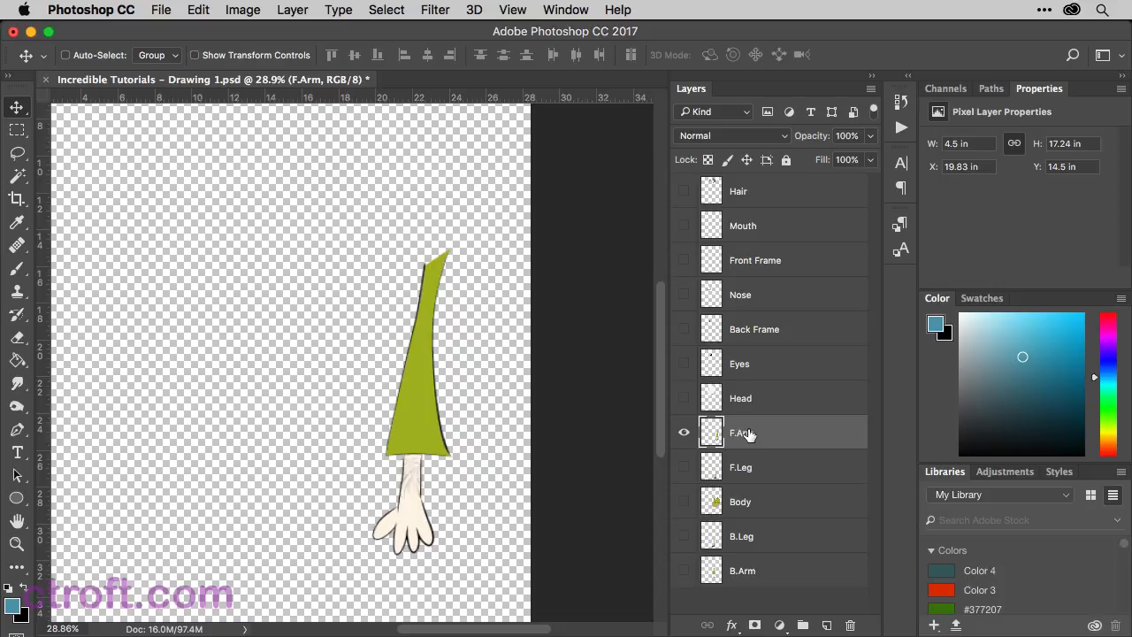
{"action": "mouse_move", "coordinate": [750, 432]}
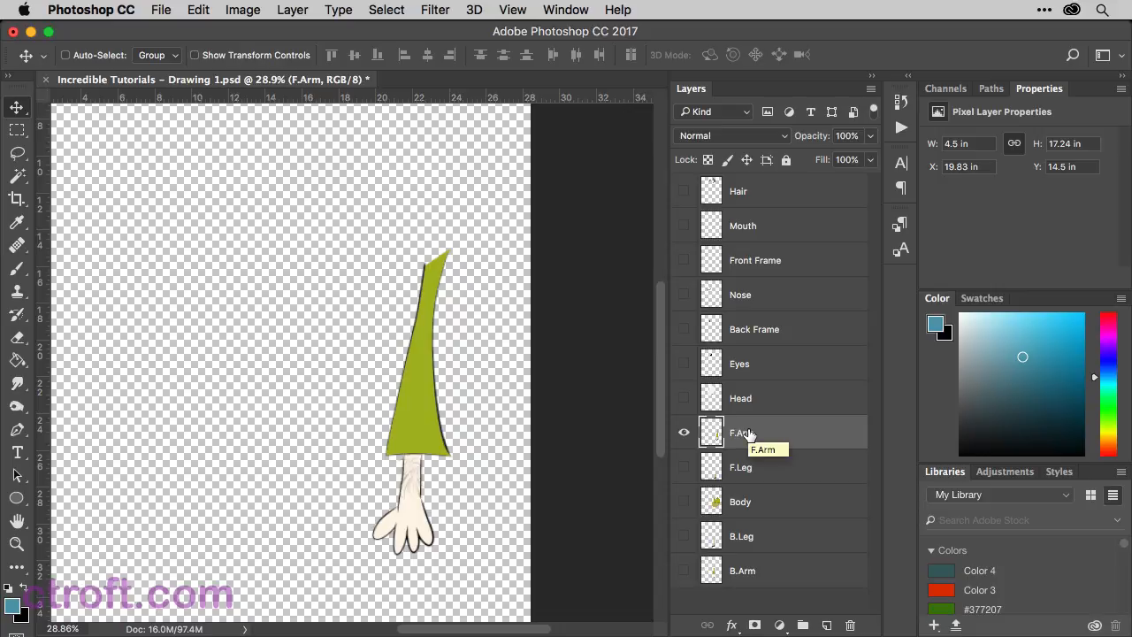
{"action": "mouse_move", "coordinate": [746, 438]}
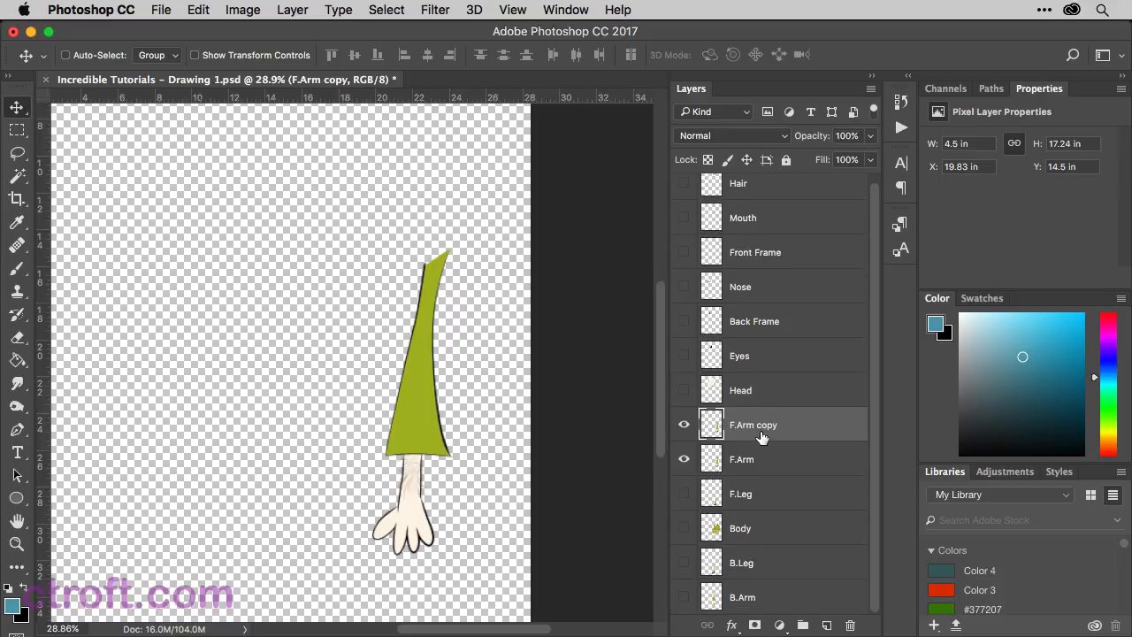
{"action": "mouse_move", "coordinate": [763, 438]}
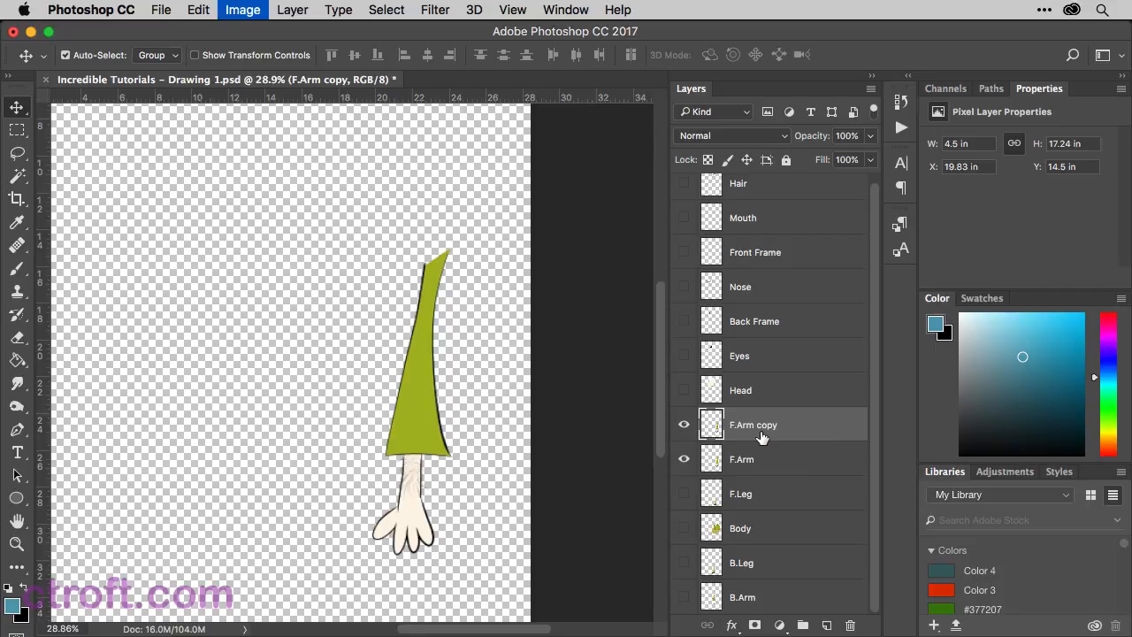
{"action": "left_click", "coordinate": [242, 11]}
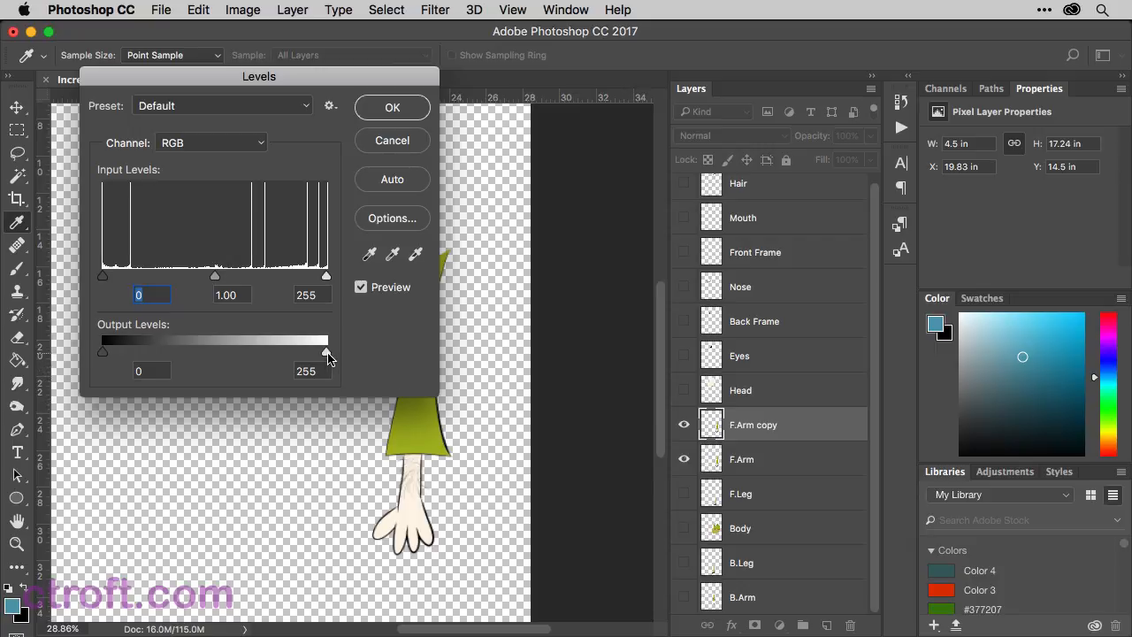
{"action": "left_click_drag", "start_coordinate": [327, 352], "coordinate": [103, 352]}
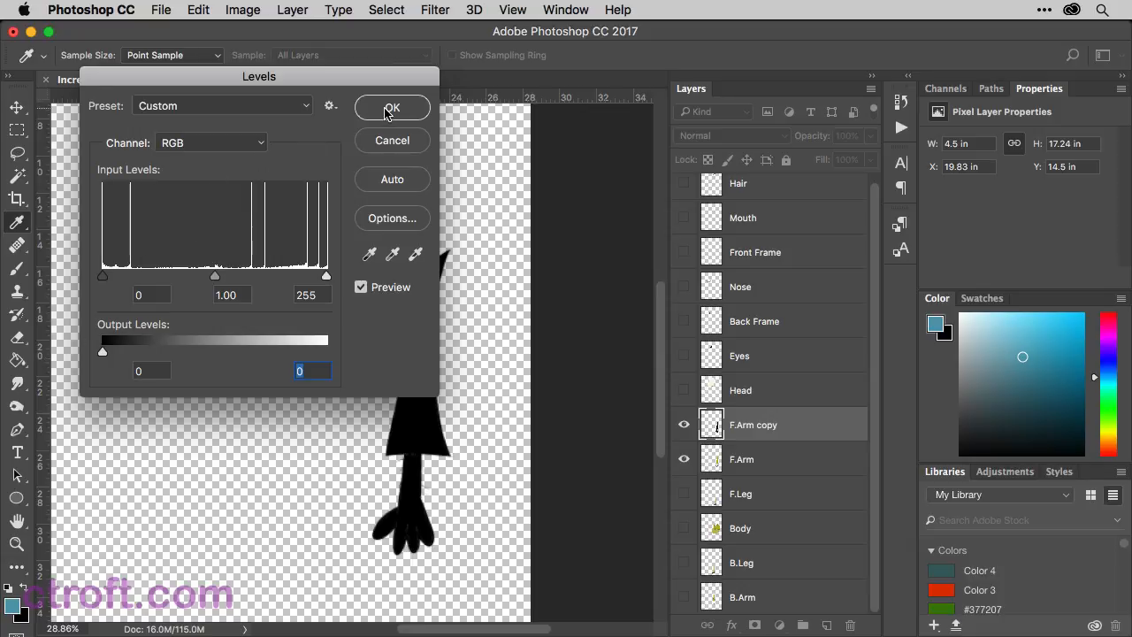
{"action": "left_click", "coordinate": [393, 108]}
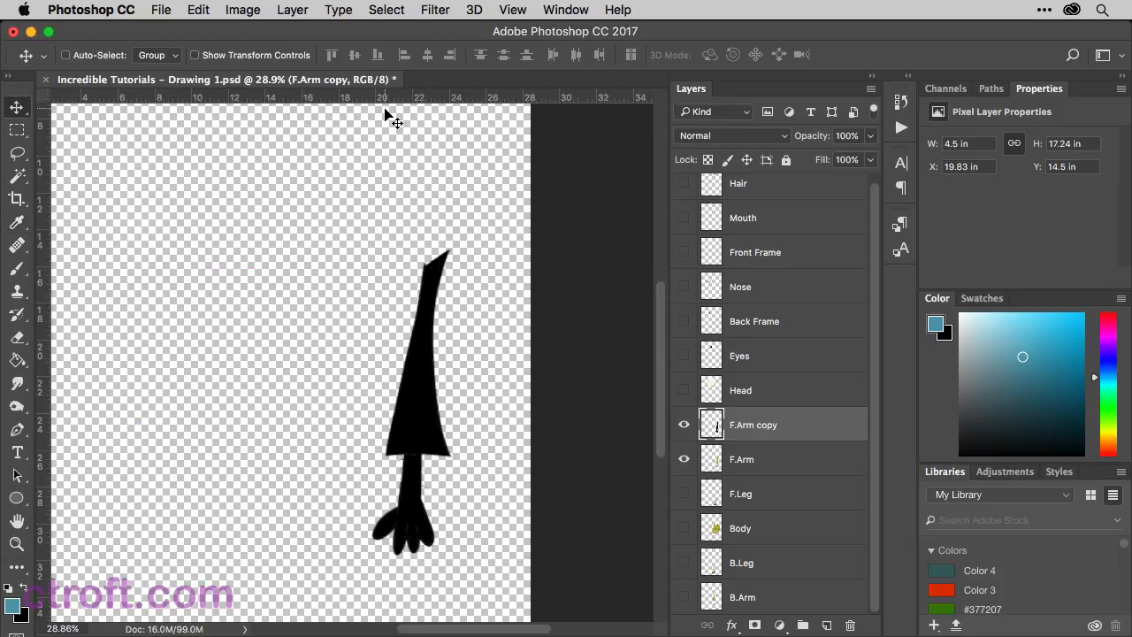
Step: Lasso the left part of the black arm copy and delete it, leaving a thin right-edge shadow strip
{"action": "left_click", "coordinate": [16, 153]}
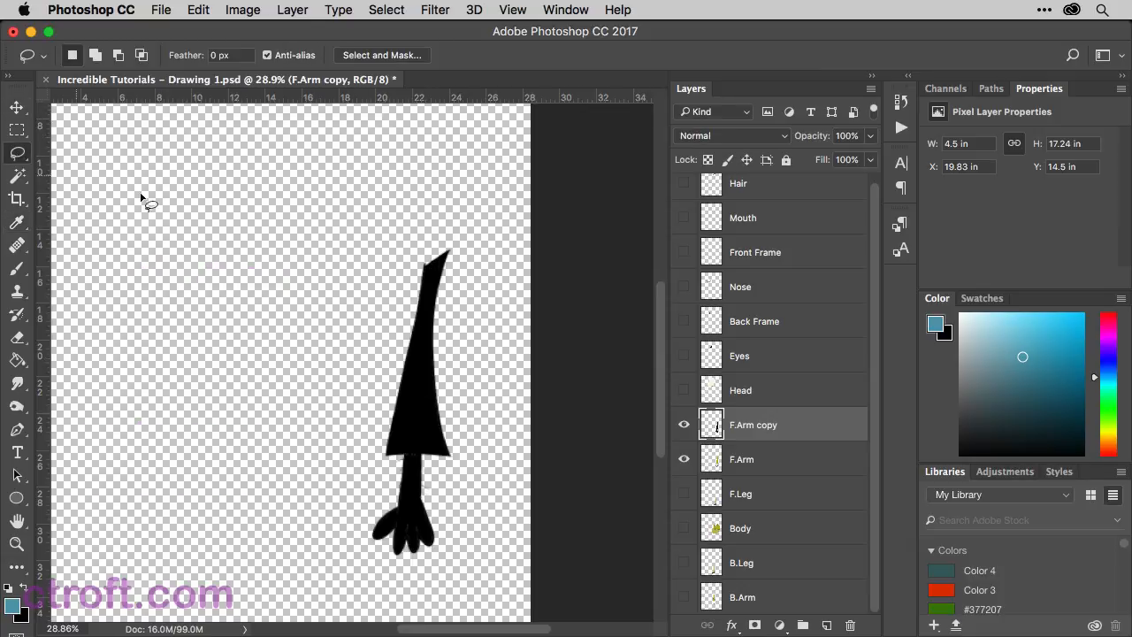
{"action": "mouse_move", "coordinate": [406, 205]}
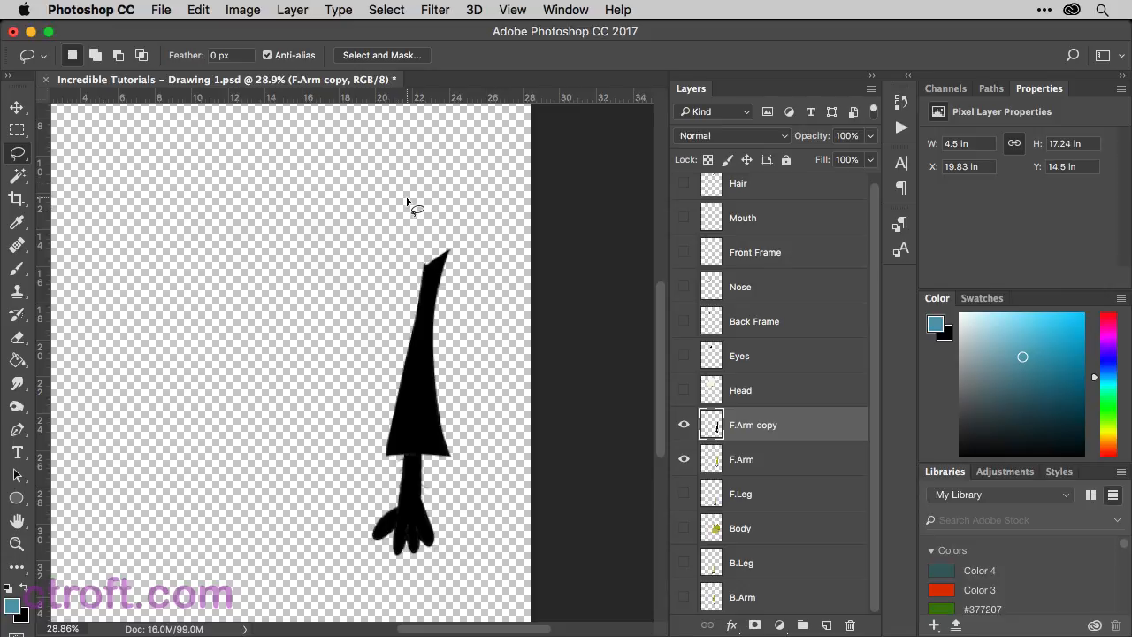
{"action": "mouse_move", "coordinate": [413, 220]}
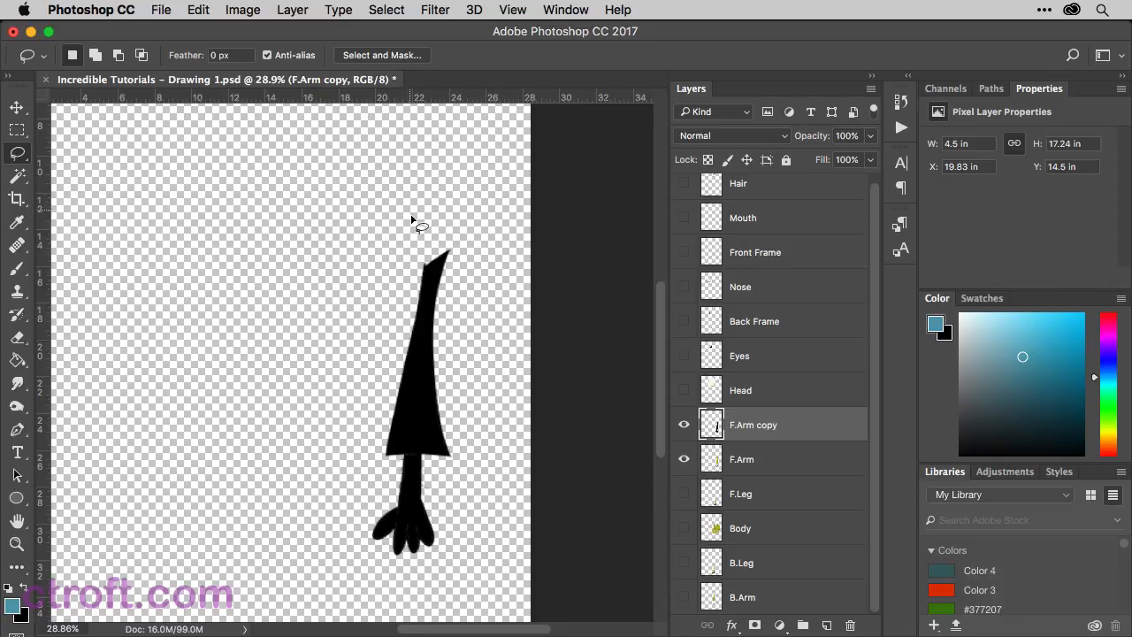
{"action": "mouse_move", "coordinate": [421, 241]}
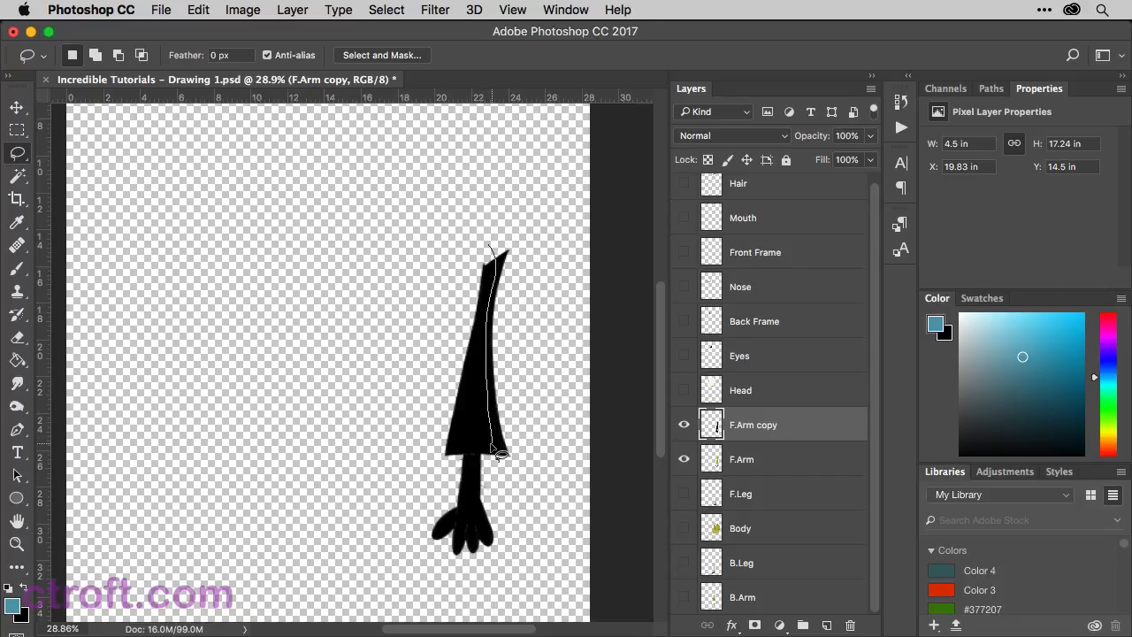
{"action": "mouse_move", "coordinate": [491, 460]}
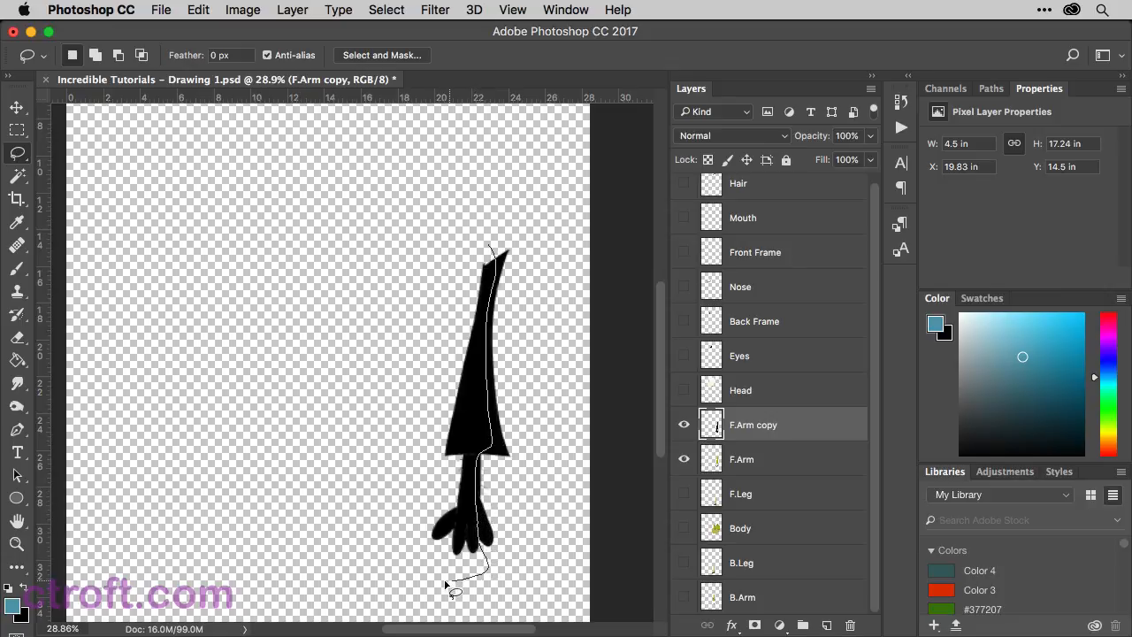
{"action": "left_click_drag", "start_coordinate": [453, 593], "coordinate": [492, 237]}
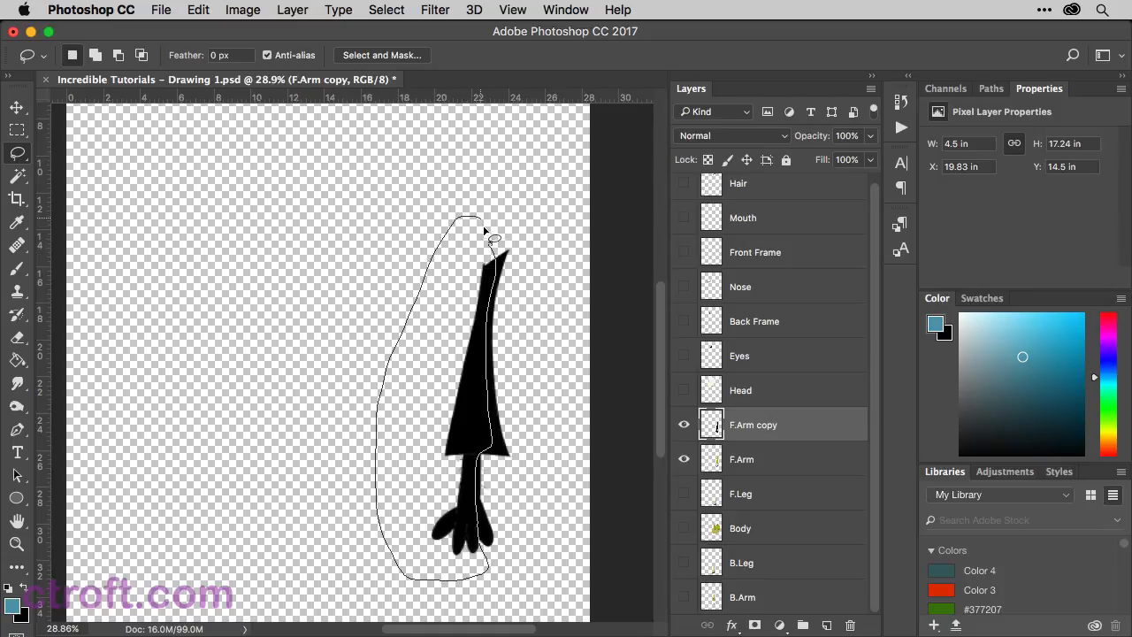
{"action": "mouse_move", "coordinate": [534, 226]}
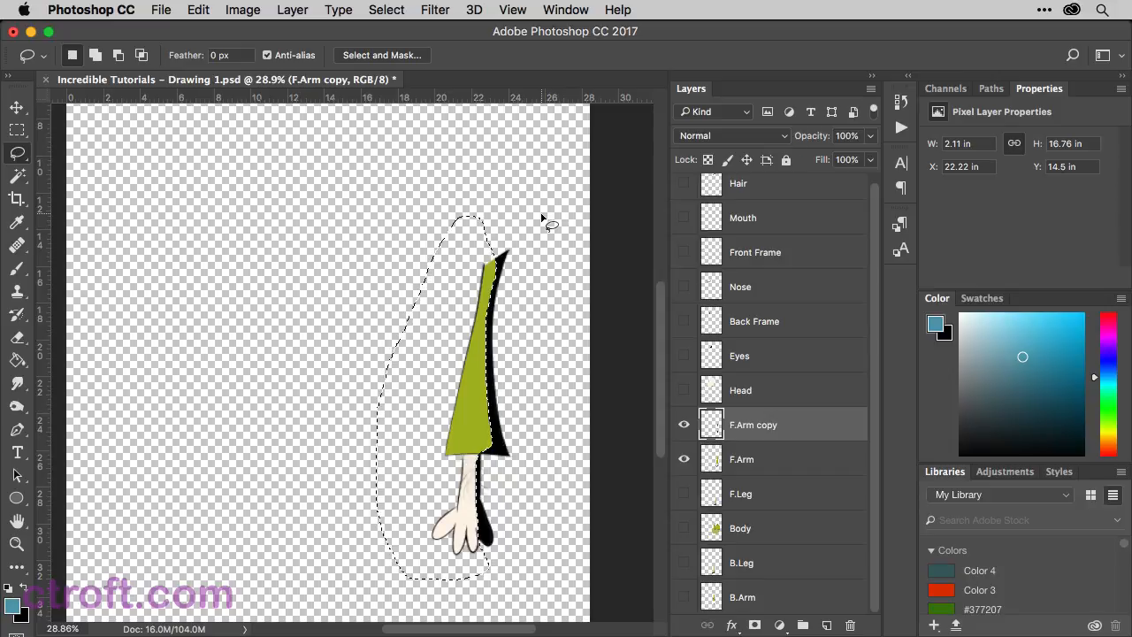
{"action": "key", "text": "cmd+d"}
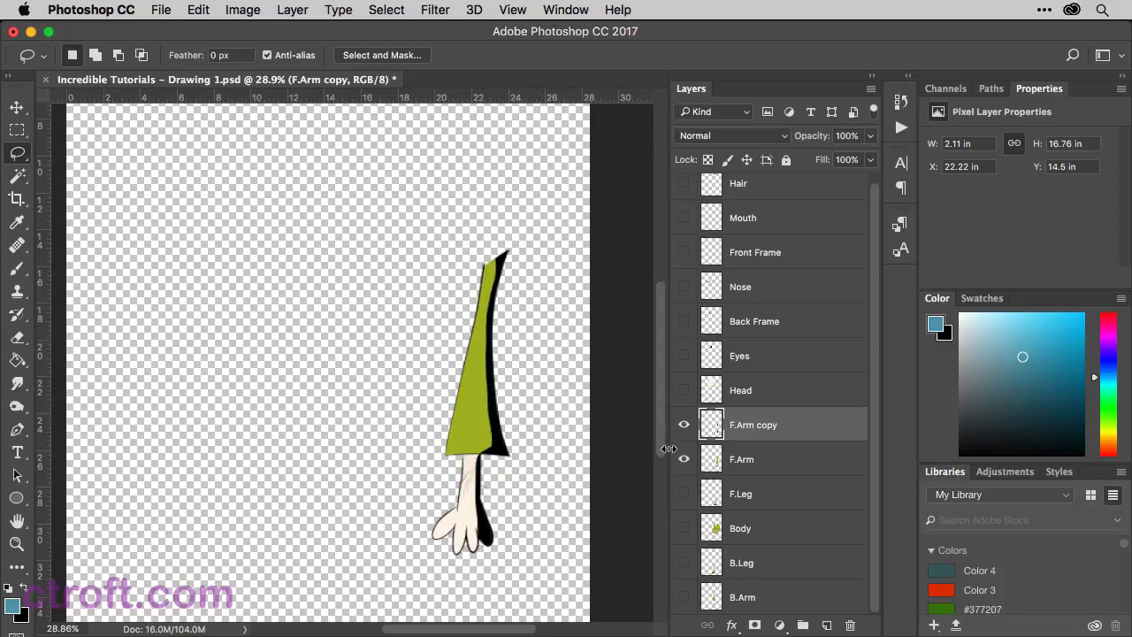
{"action": "mouse_move", "coordinate": [683, 430]}
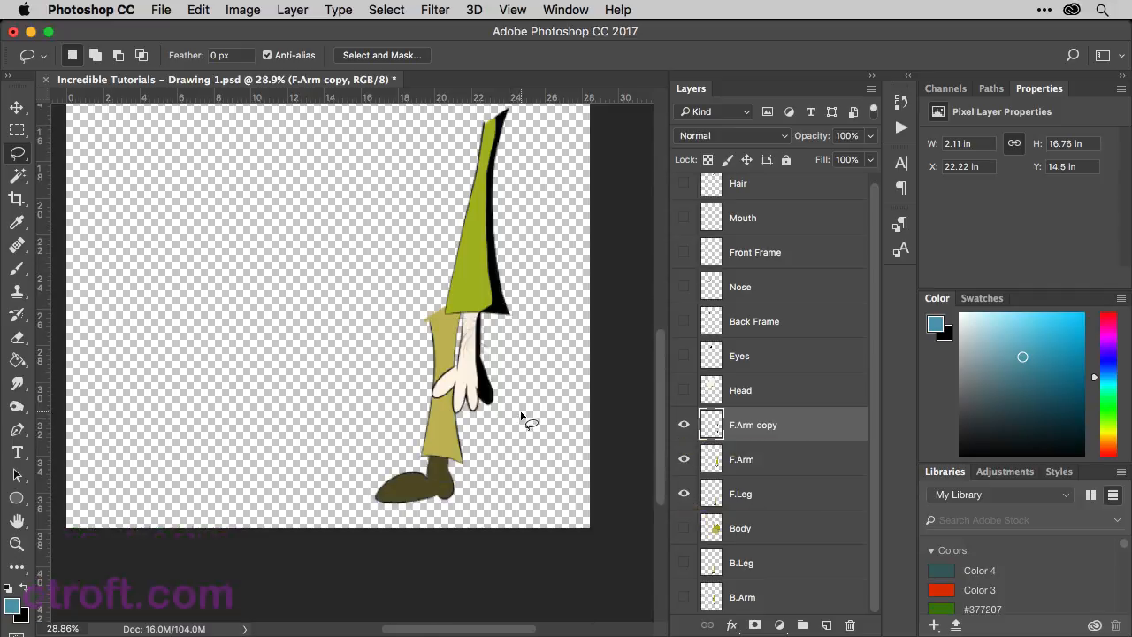
Step: Hide the front arm, duplicate F.Leg and turn the copy black with Levels output white 0
{"action": "left_click", "coordinate": [683, 424]}
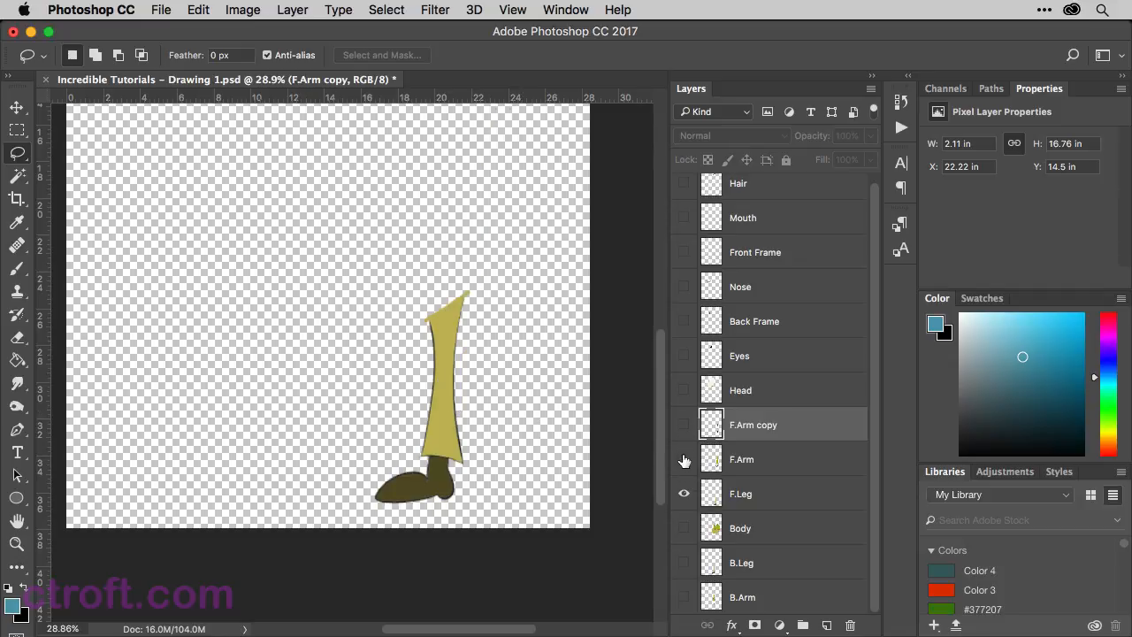
{"action": "left_click", "coordinate": [769, 491]}
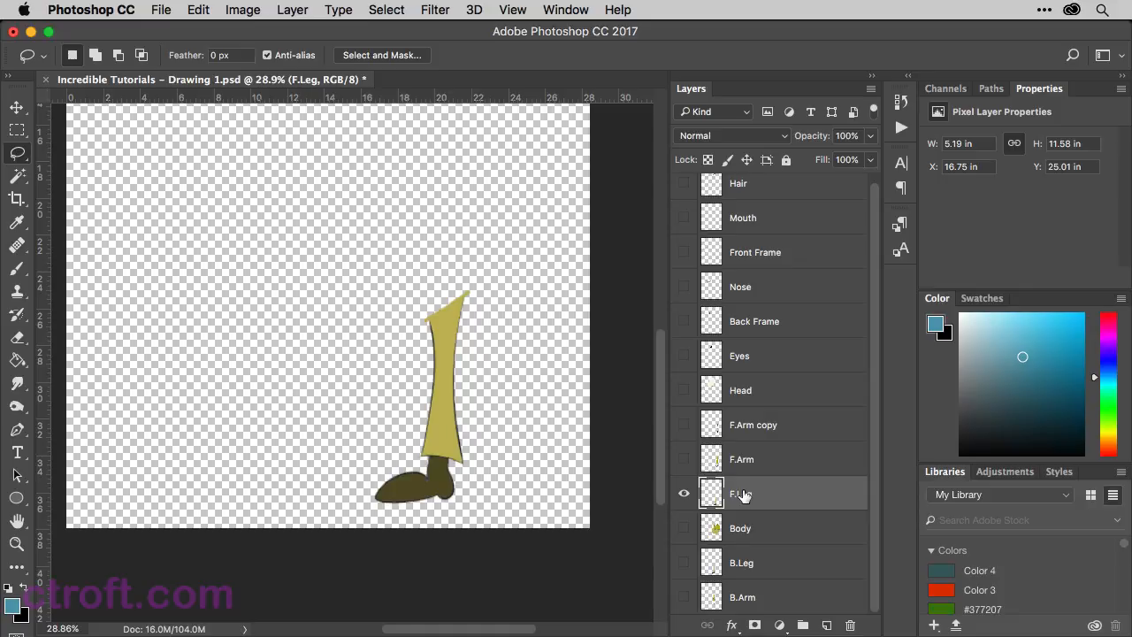
{"action": "mouse_move", "coordinate": [743, 493]}
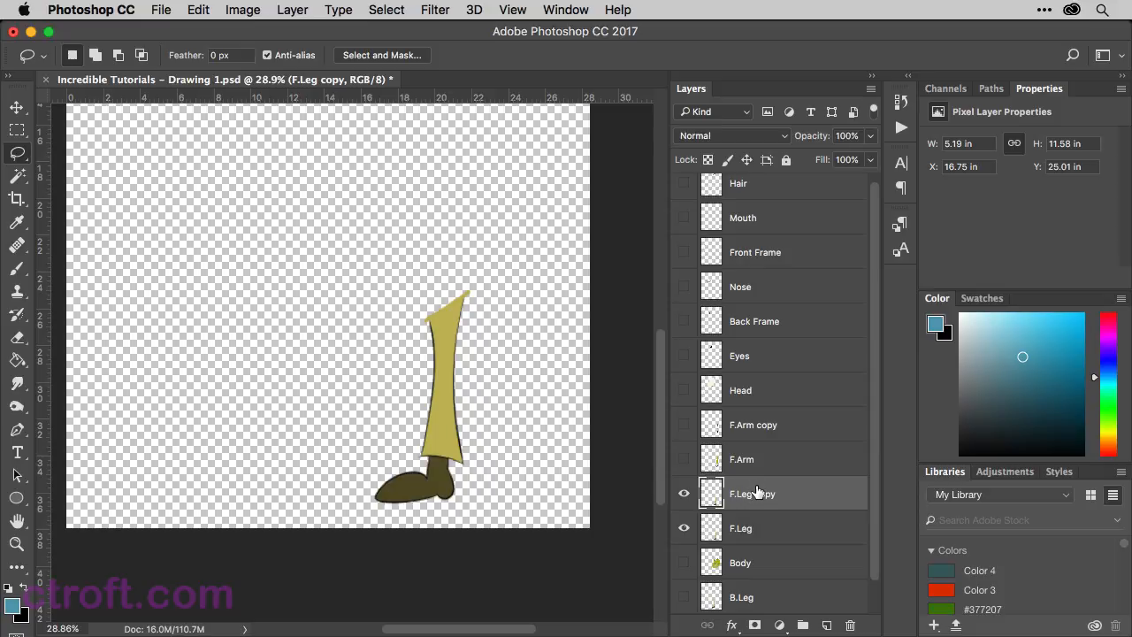
{"action": "left_click", "coordinate": [242, 11]}
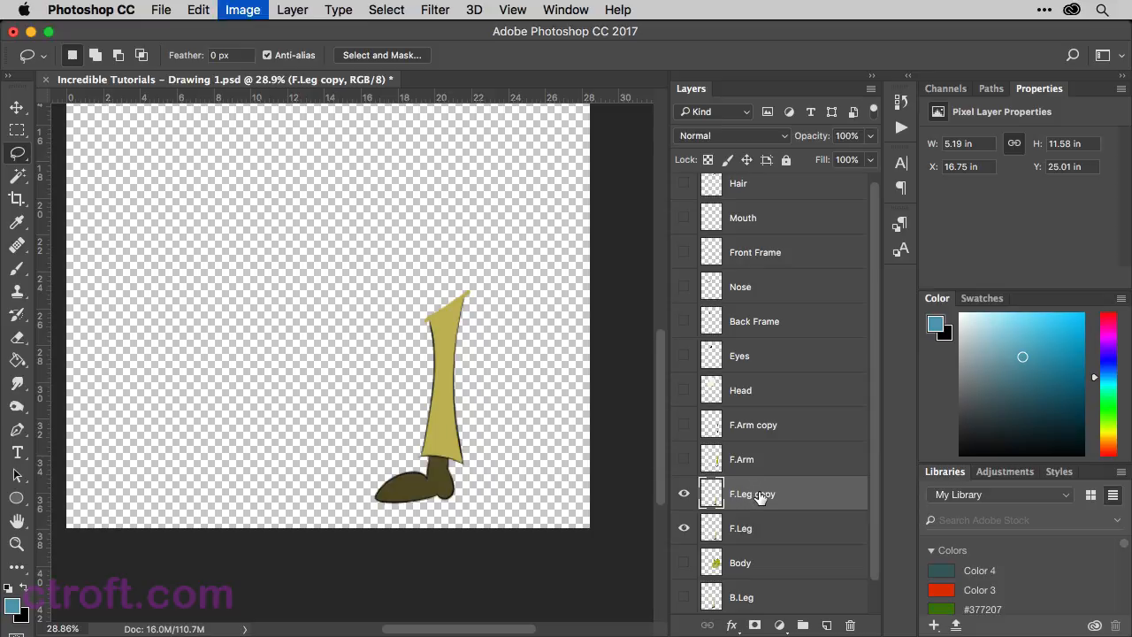
{"action": "left_click", "coordinate": [242, 11]}
{"action": "type", "text": "0"}
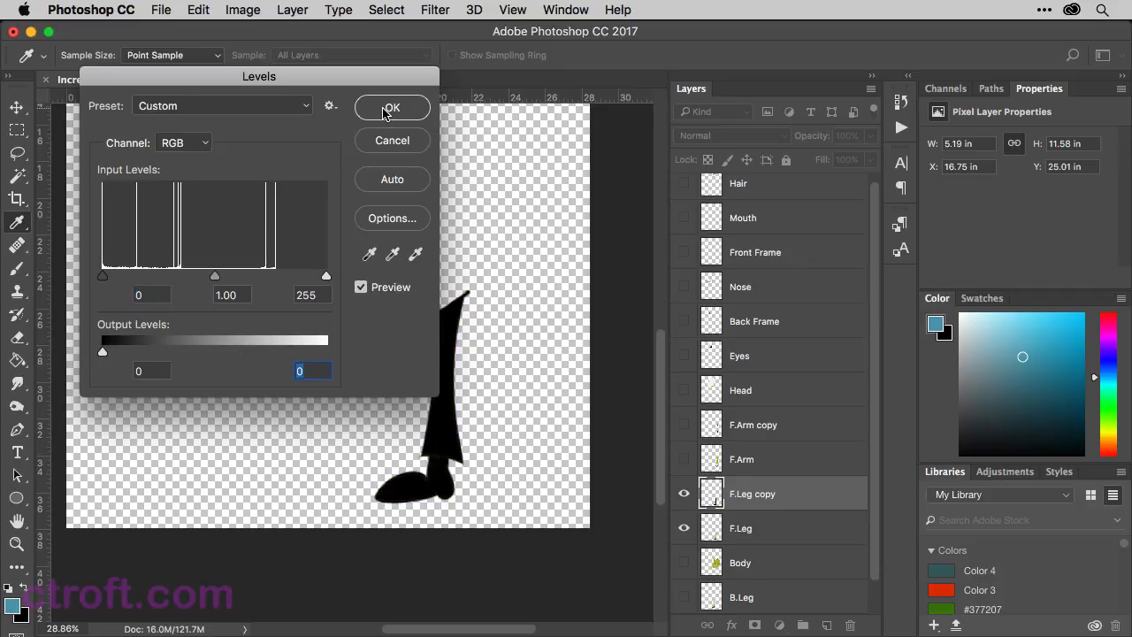
{"action": "left_click", "coordinate": [393, 108]}
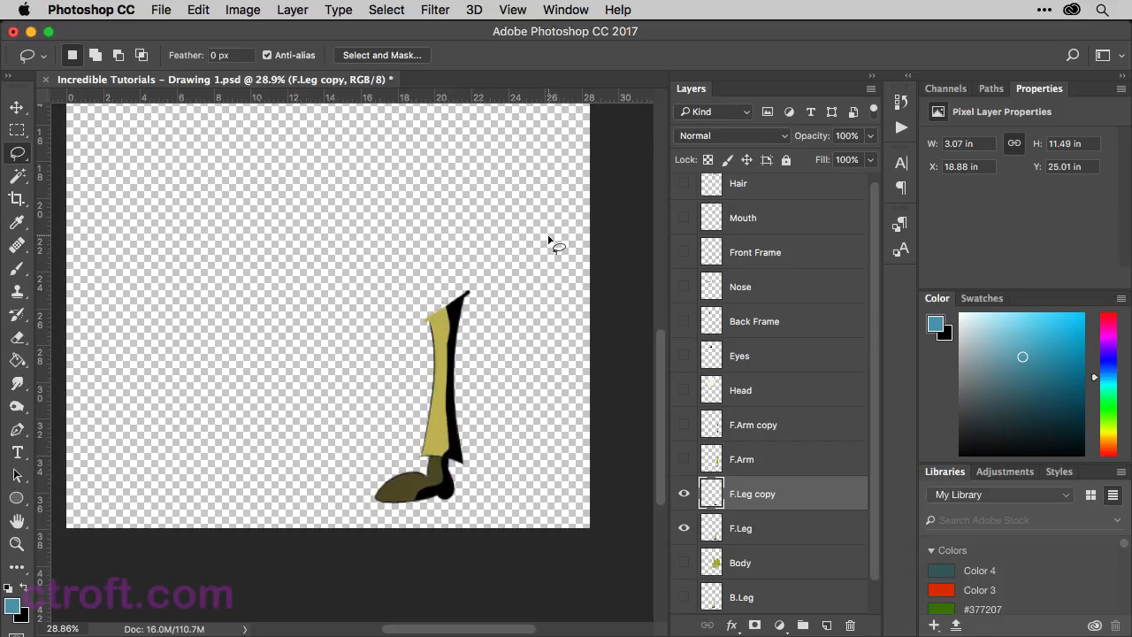
{"action": "mouse_move", "coordinate": [552, 246]}
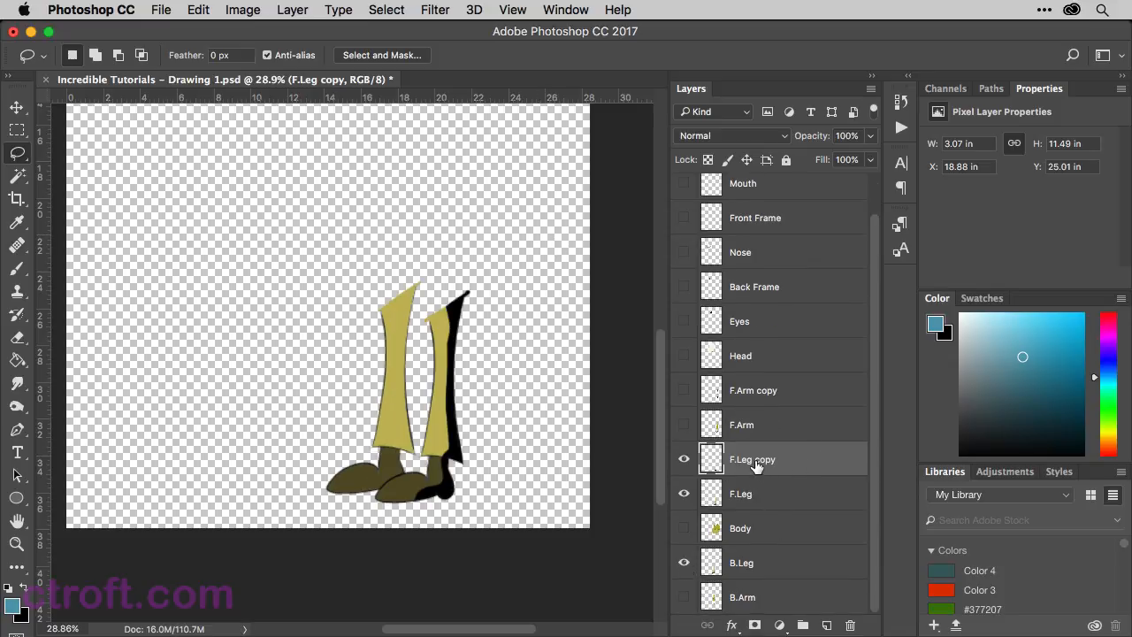
{"action": "mouse_move", "coordinate": [753, 458]}
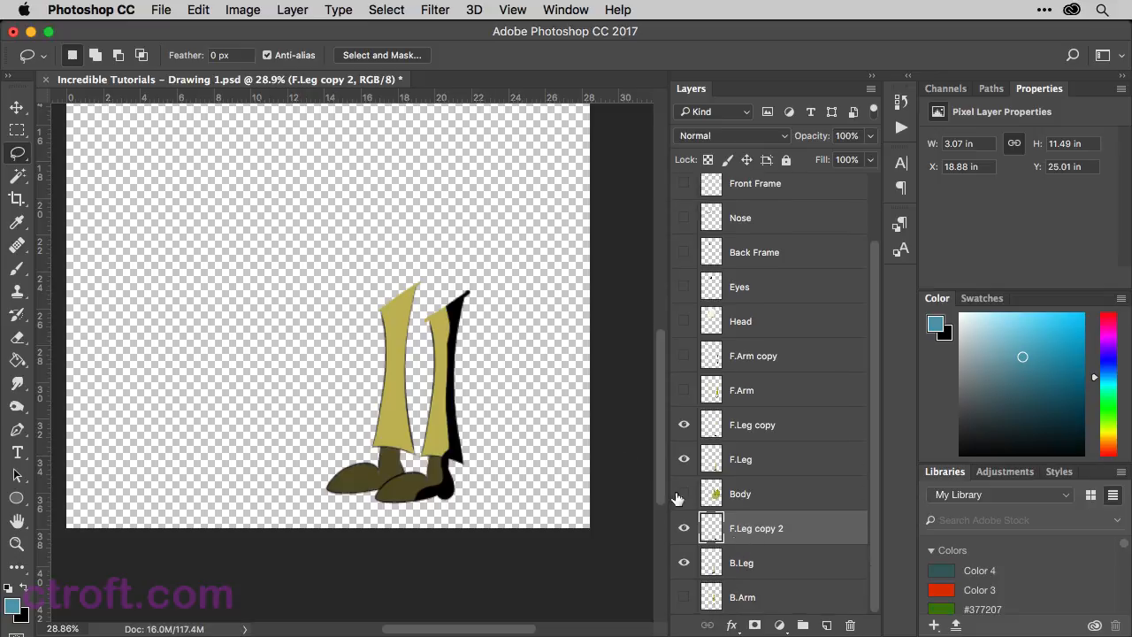
Step: Shift the black leg copy onto the back leg with the Move tool and reveal the arm layers
{"action": "left_click", "coordinate": [16, 108]}
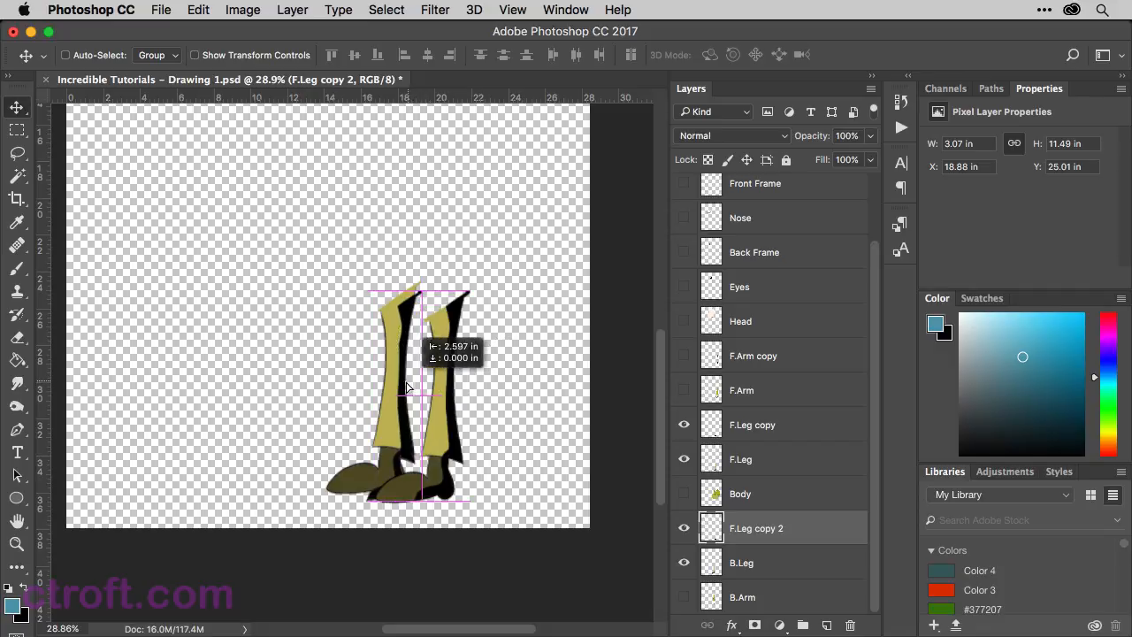
{"action": "left_click_drag", "start_coordinate": [407, 389], "coordinate": [401, 380]}
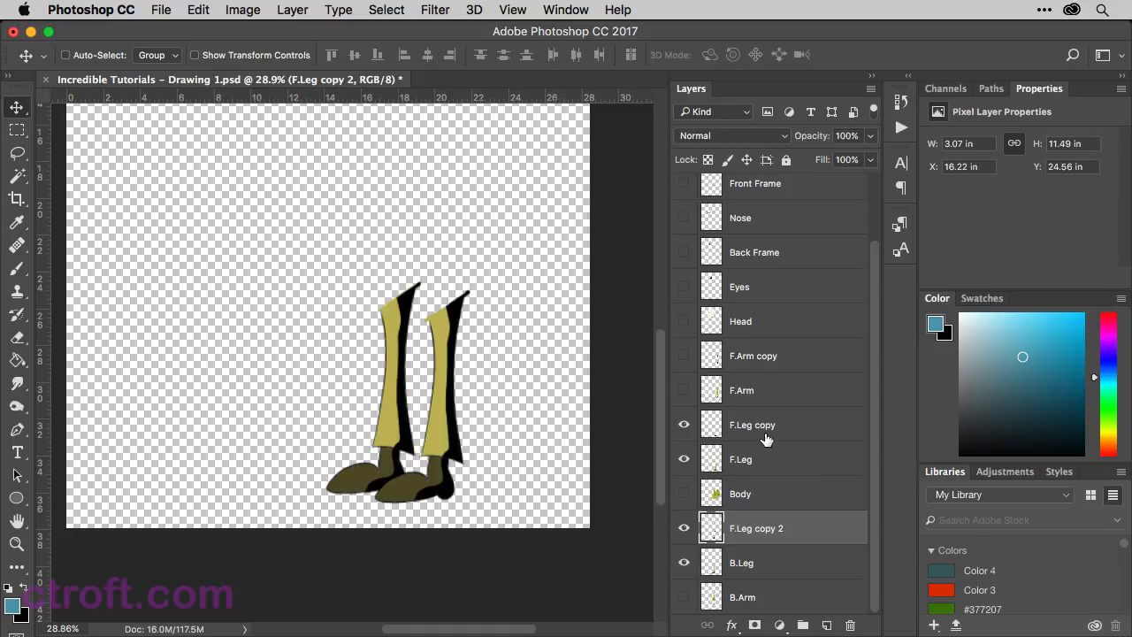
{"action": "left_click", "coordinate": [753, 355]}
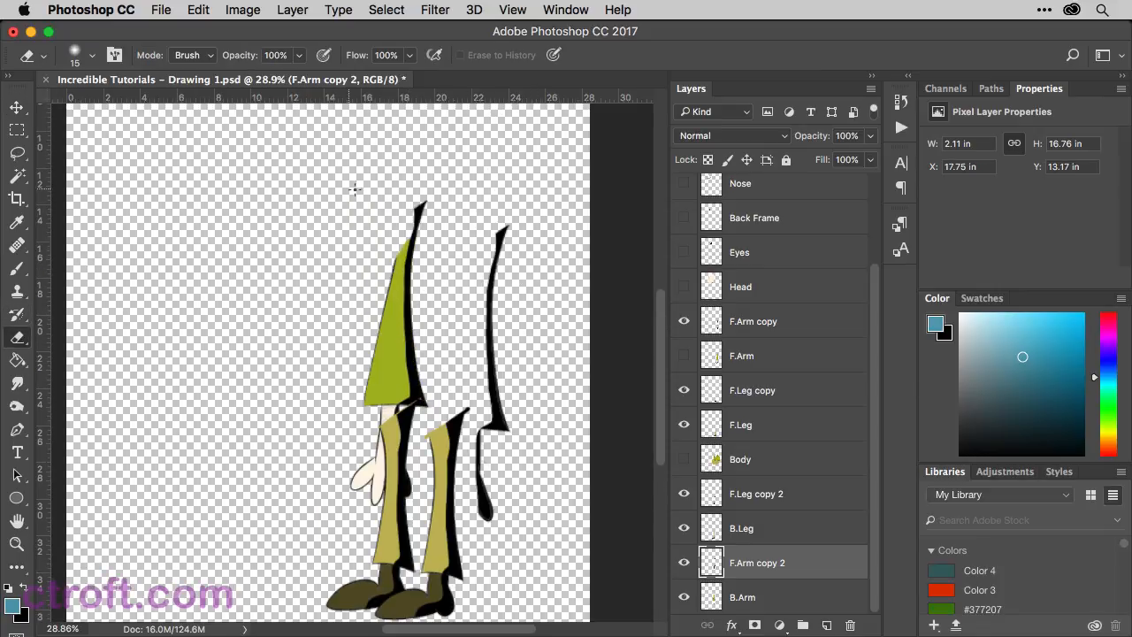
Step: Select the Brush tool for working on the black F.Arm copy 2 layer
{"action": "left_click", "coordinate": [92, 55]}
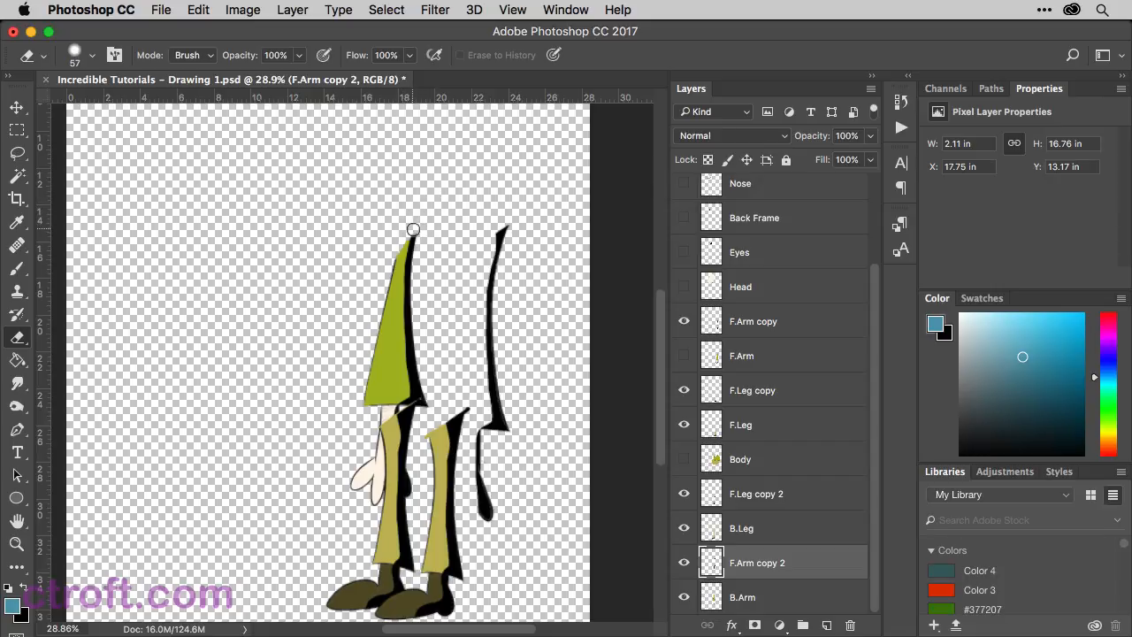
{"action": "mouse_move", "coordinate": [473, 191]}
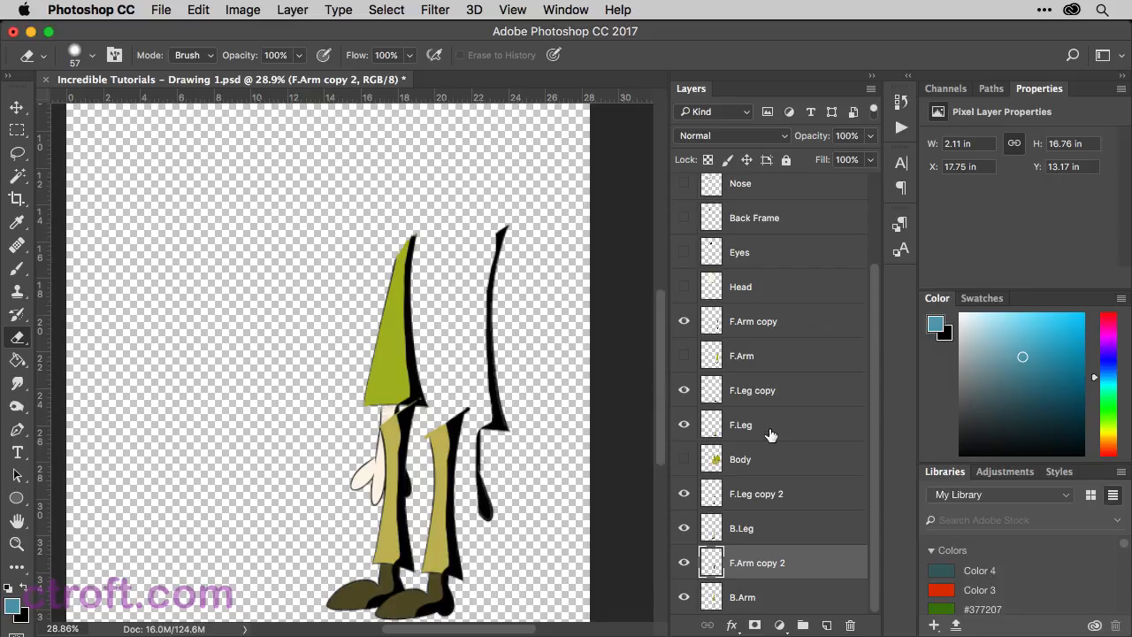
{"action": "mouse_move", "coordinate": [769, 435]}
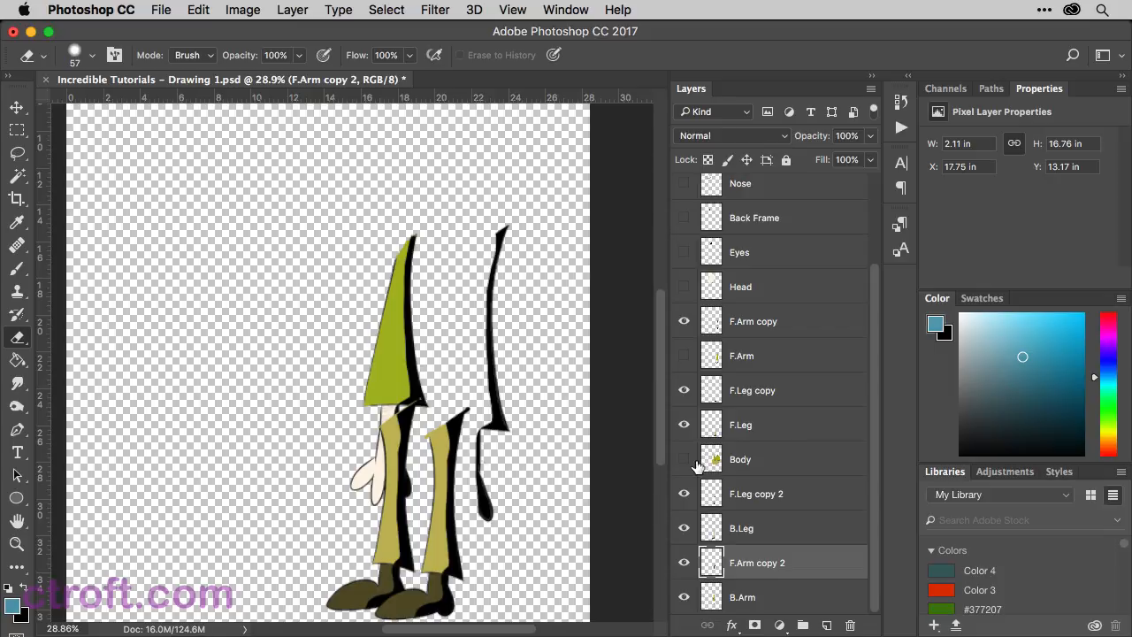
Step: Show Body, duplicate it and turn Body copy solid black with Levels output white at 0
{"action": "left_click", "coordinate": [683, 460]}
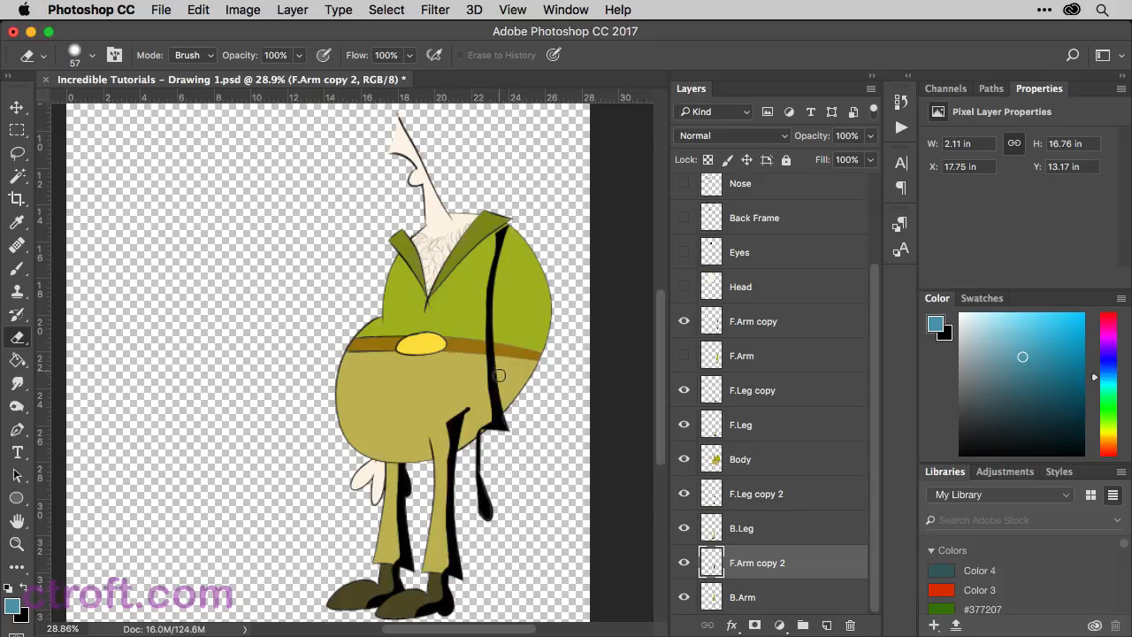
{"action": "mouse_move", "coordinate": [460, 427]}
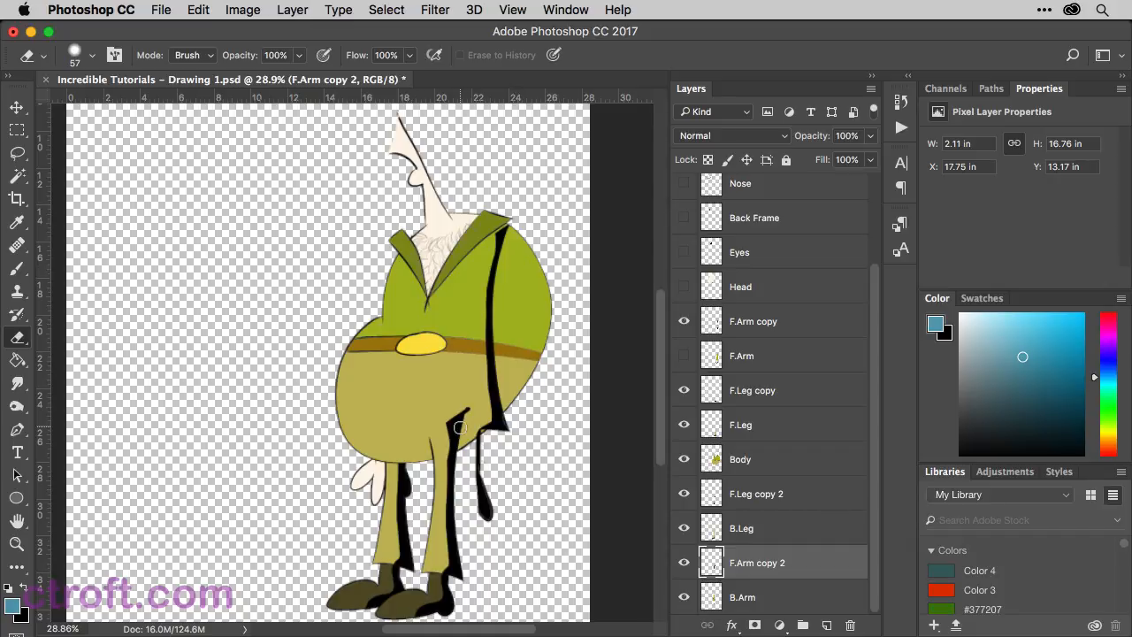
{"action": "left_click", "coordinate": [739, 458]}
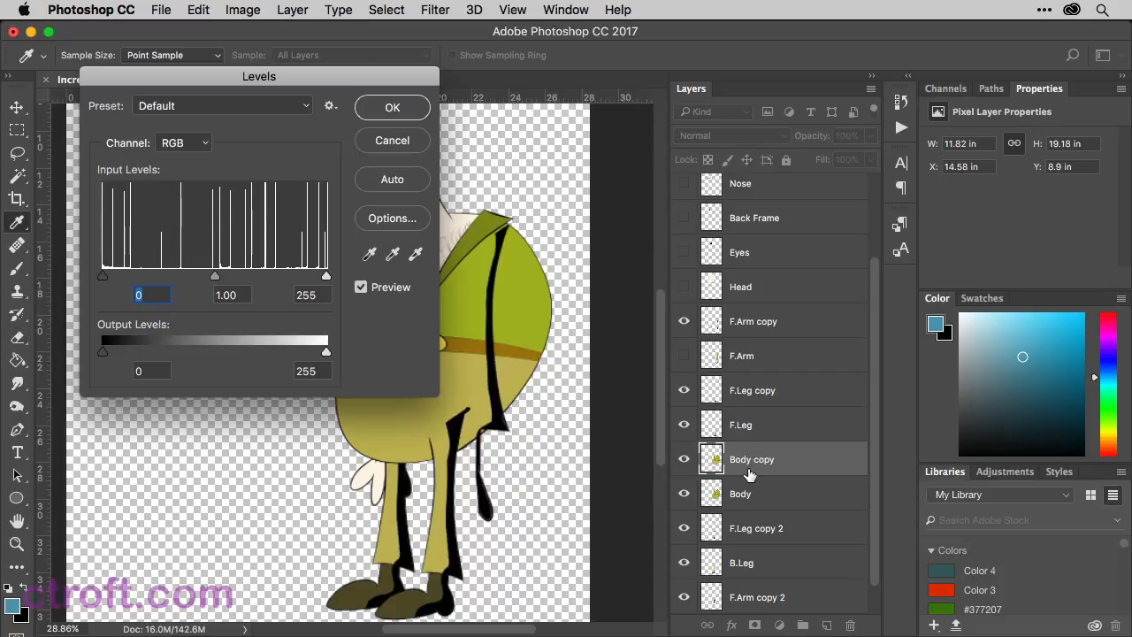
{"action": "left_click_drag", "start_coordinate": [325, 350], "coordinate": [170, 350]}
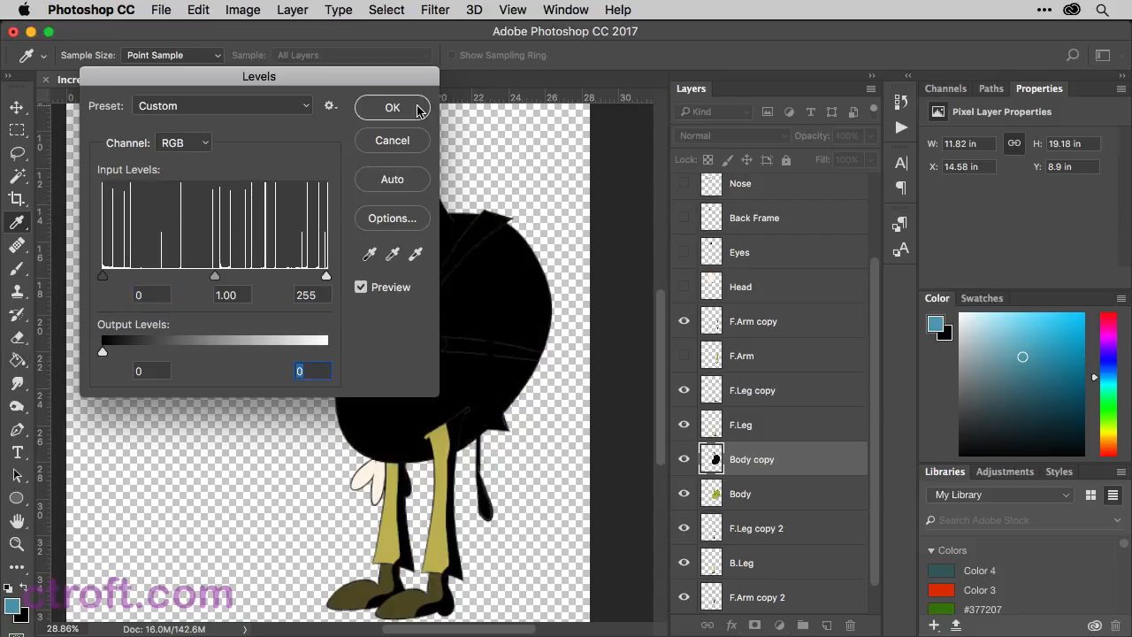
{"action": "left_click", "coordinate": [392, 108]}
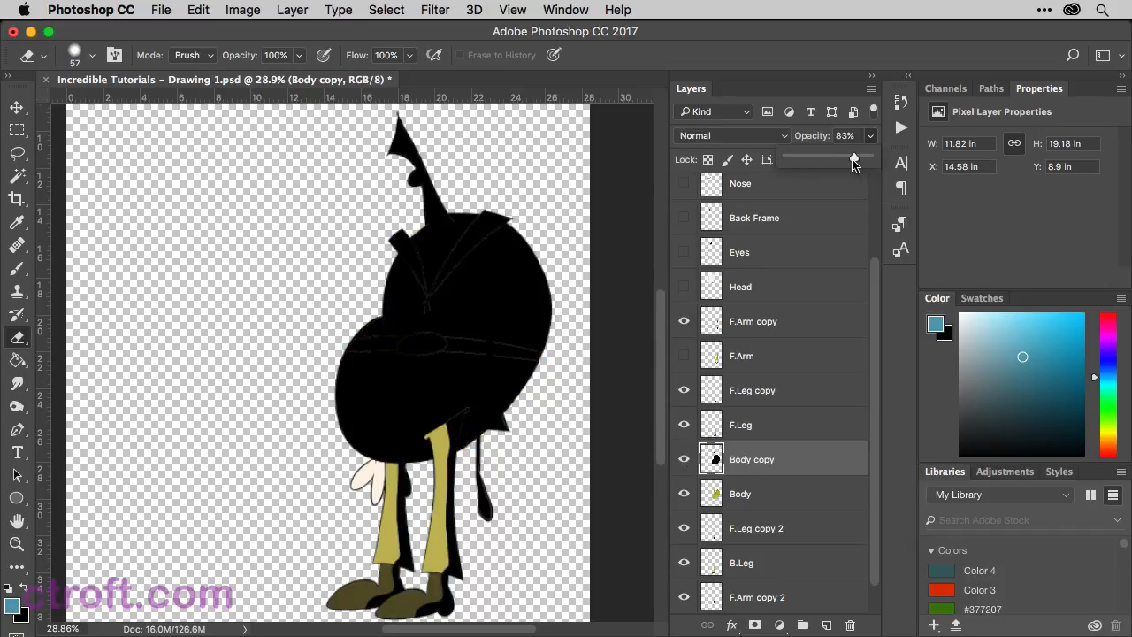
Step: Lower Body copy to about half opacity and take the Lasso tool to trim its shading
{"action": "left_click_drag", "start_coordinate": [852, 158], "coordinate": [827, 158]}
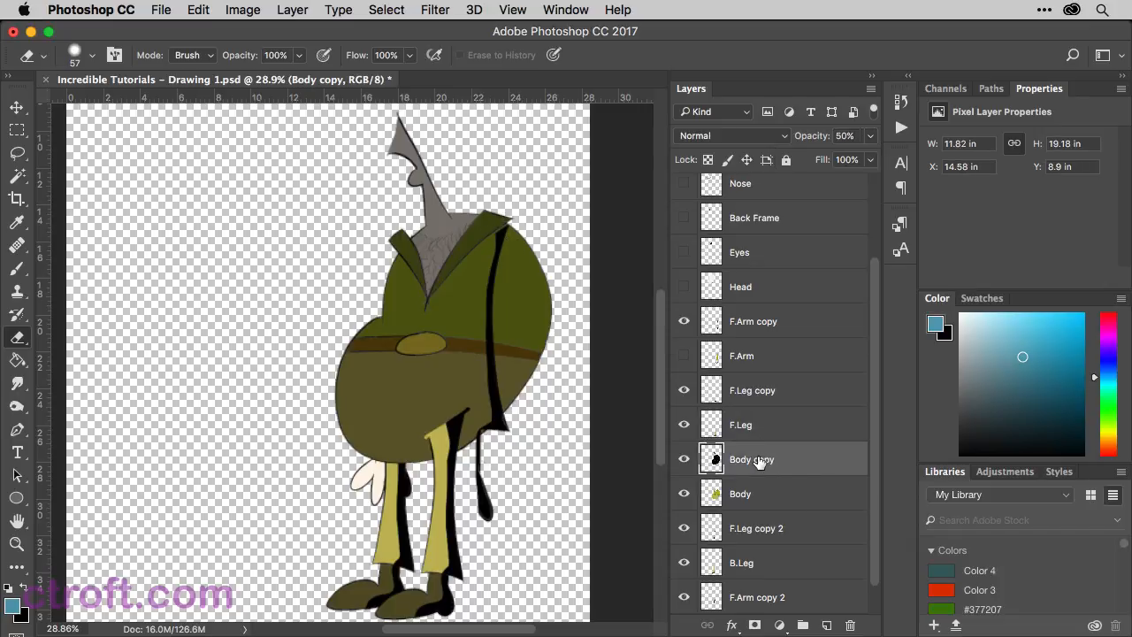
{"action": "left_click", "coordinate": [17, 152]}
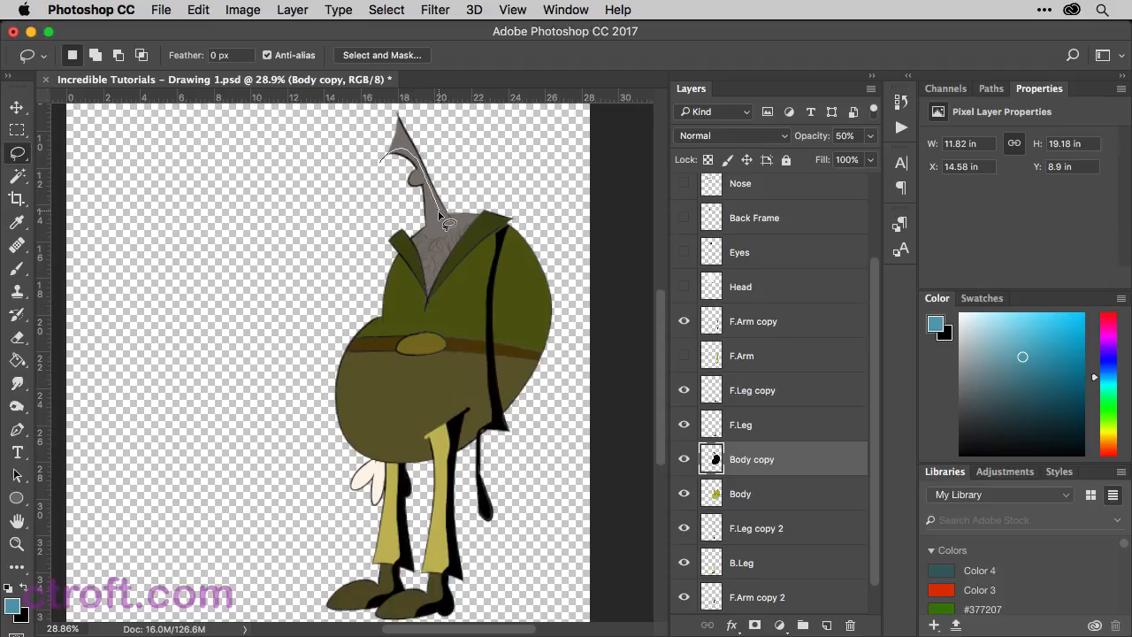
{"action": "mouse_move", "coordinate": [445, 221]}
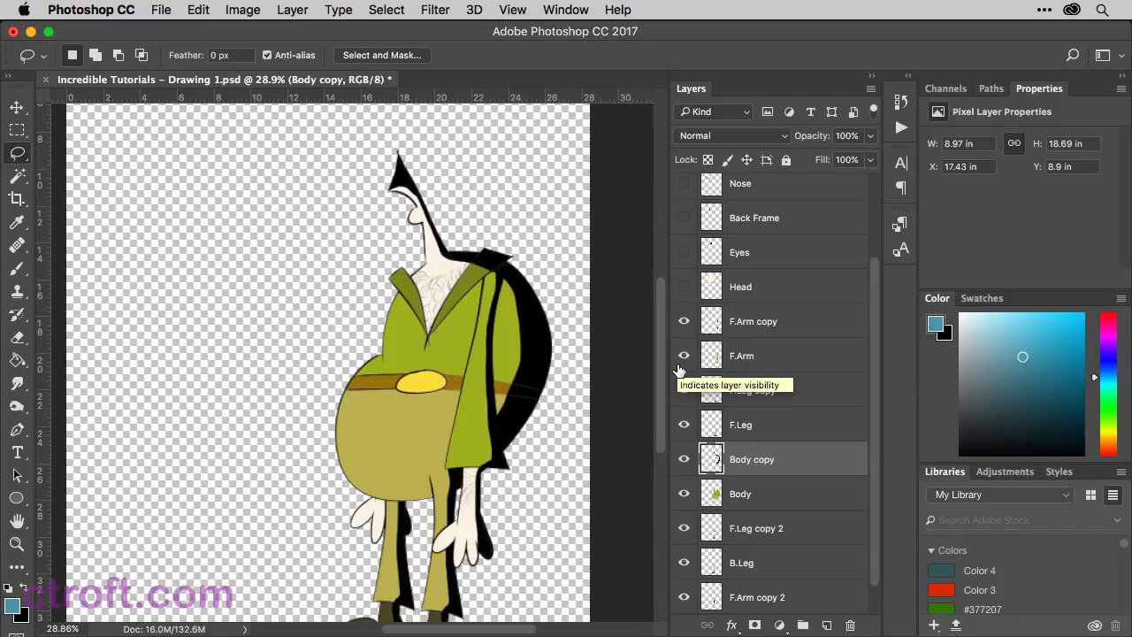
{"action": "scroll", "scroll_direction": "down", "scroll_amount": 3}
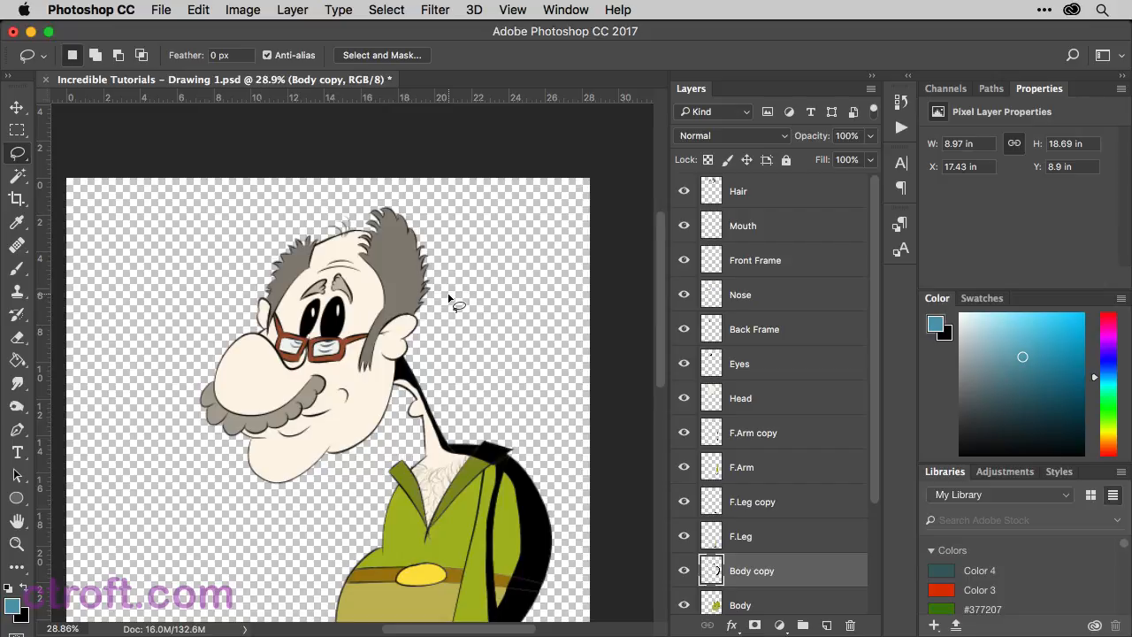
{"action": "mouse_move", "coordinate": [350, 403]}
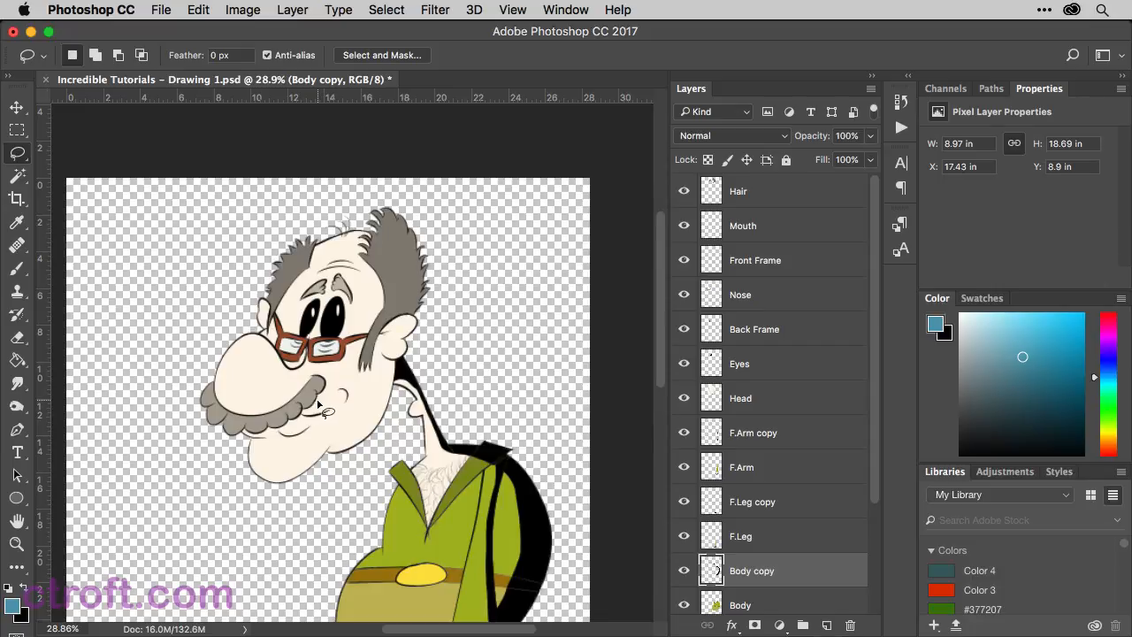
{"action": "mouse_move", "coordinate": [322, 467]}
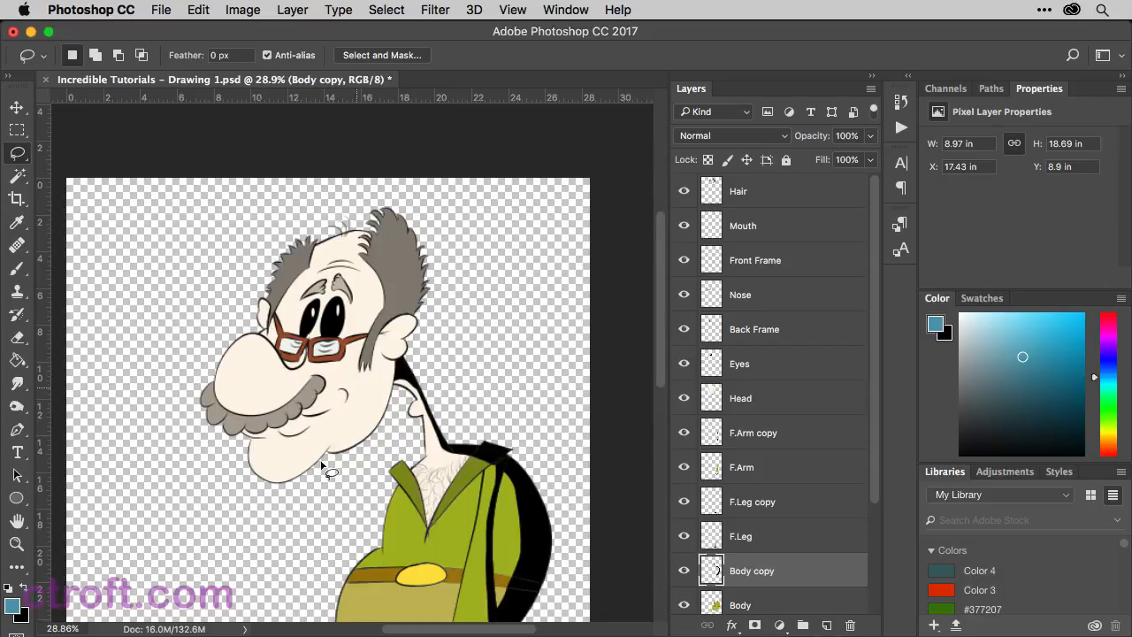
{"action": "mouse_move", "coordinate": [311, 457]}
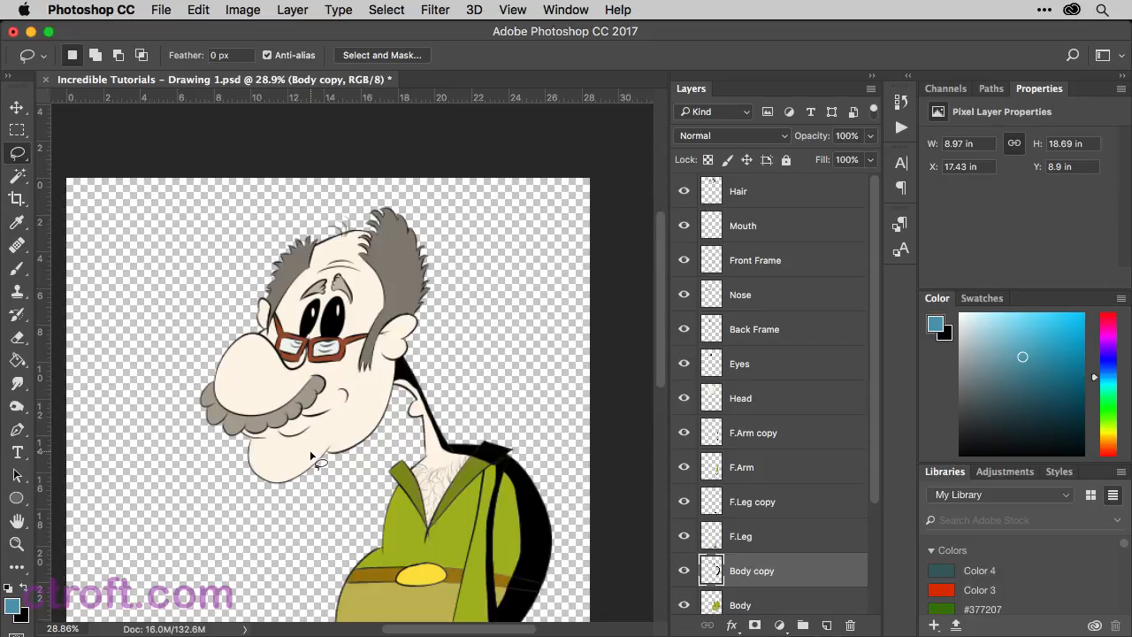
{"action": "mouse_move", "coordinate": [300, 451]}
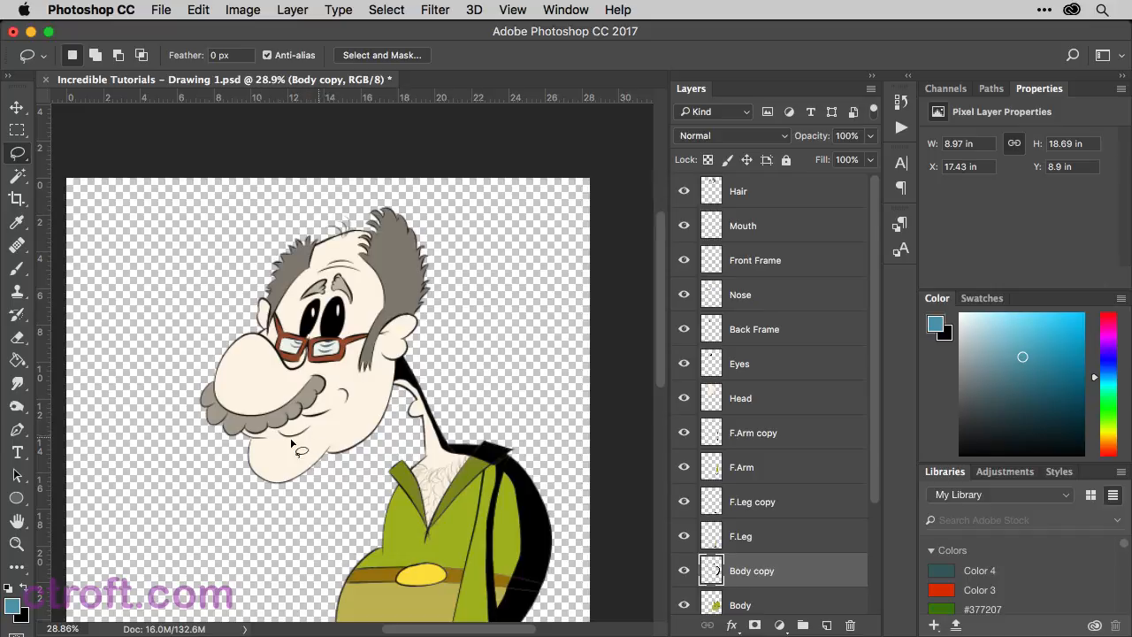
{"action": "mouse_move", "coordinate": [304, 424]}
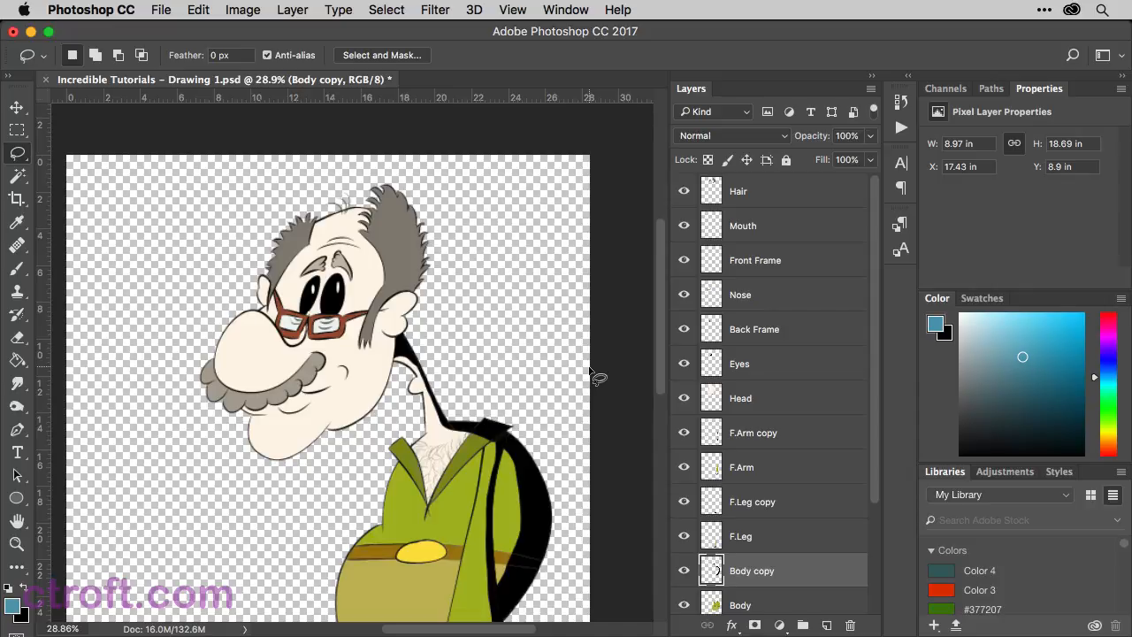
Step: Move Hair just above Head and merge them into a single Head layer
{"action": "left_click", "coordinate": [740, 191]}
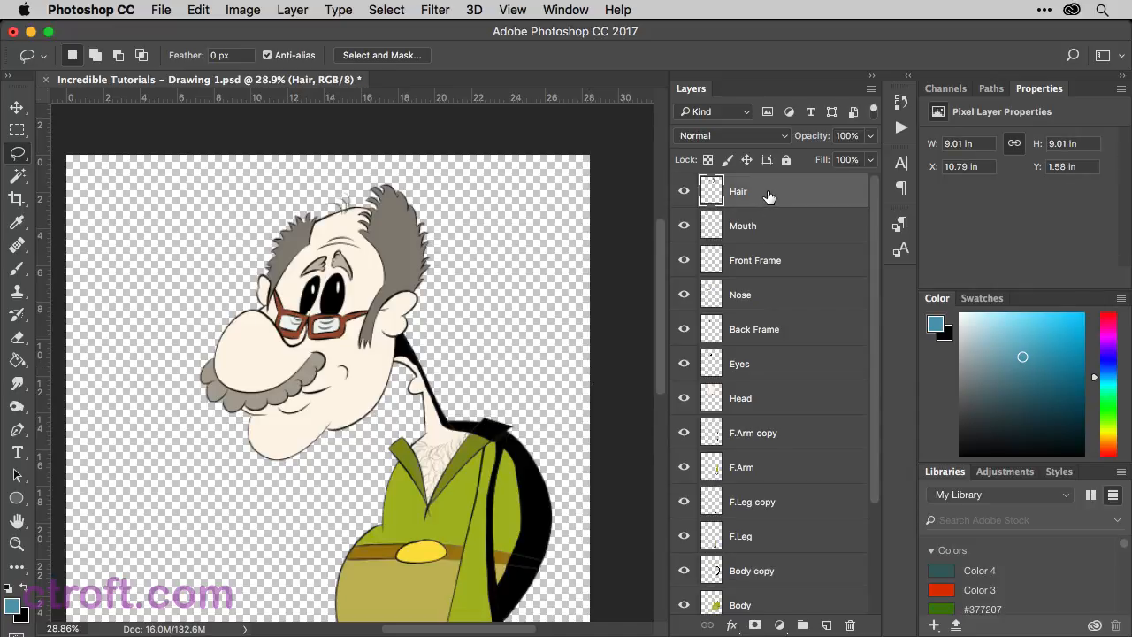
{"action": "left_click_drag", "start_coordinate": [739, 191], "coordinate": [739, 364]}
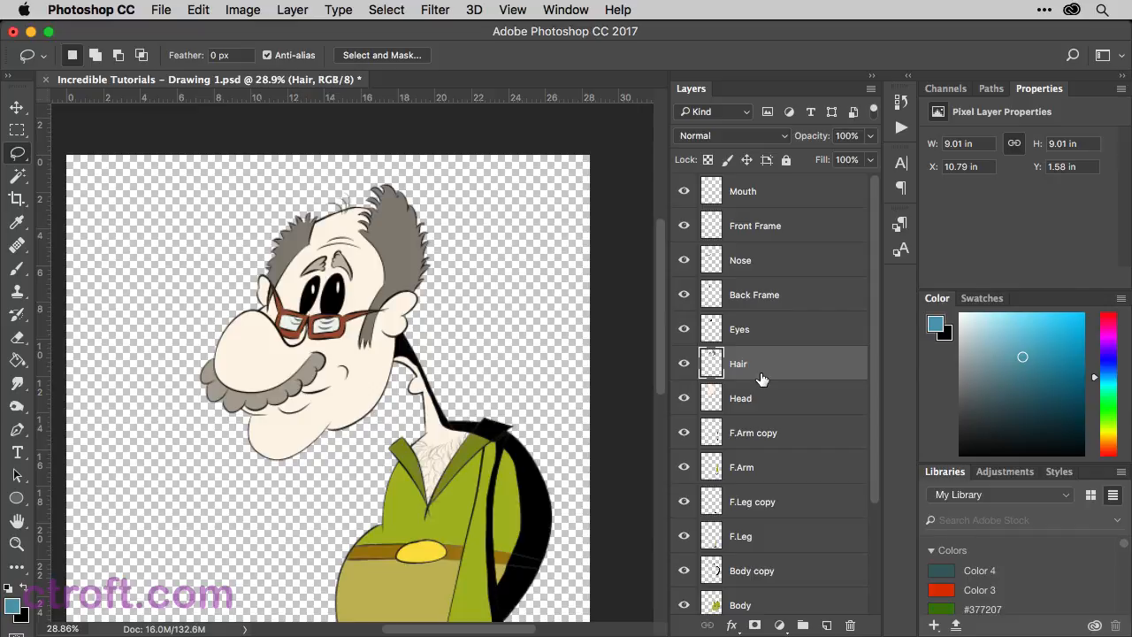
{"action": "mouse_move", "coordinate": [760, 399]}
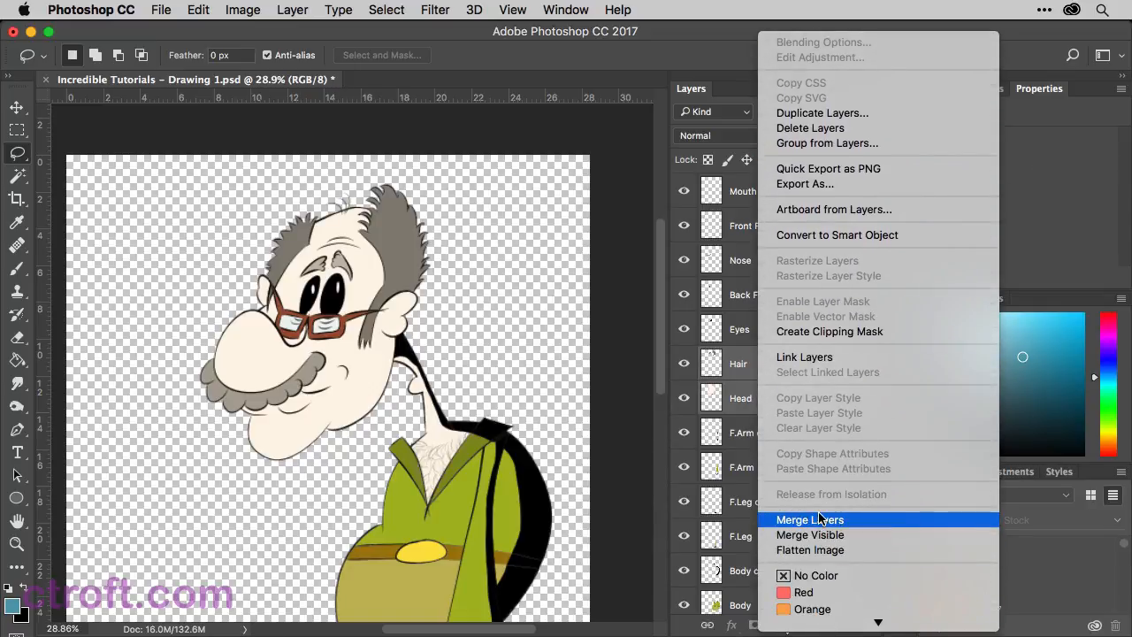
{"action": "left_click", "coordinate": [739, 364]}
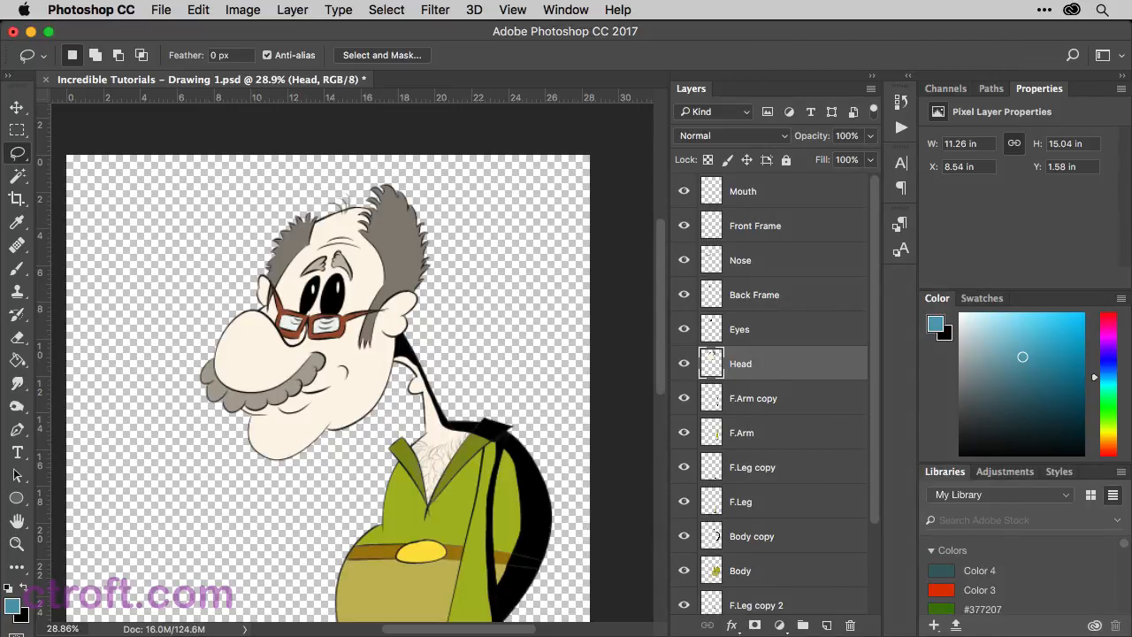
{"action": "mouse_move", "coordinate": [739, 369]}
{"action": "type", "text": "0"}
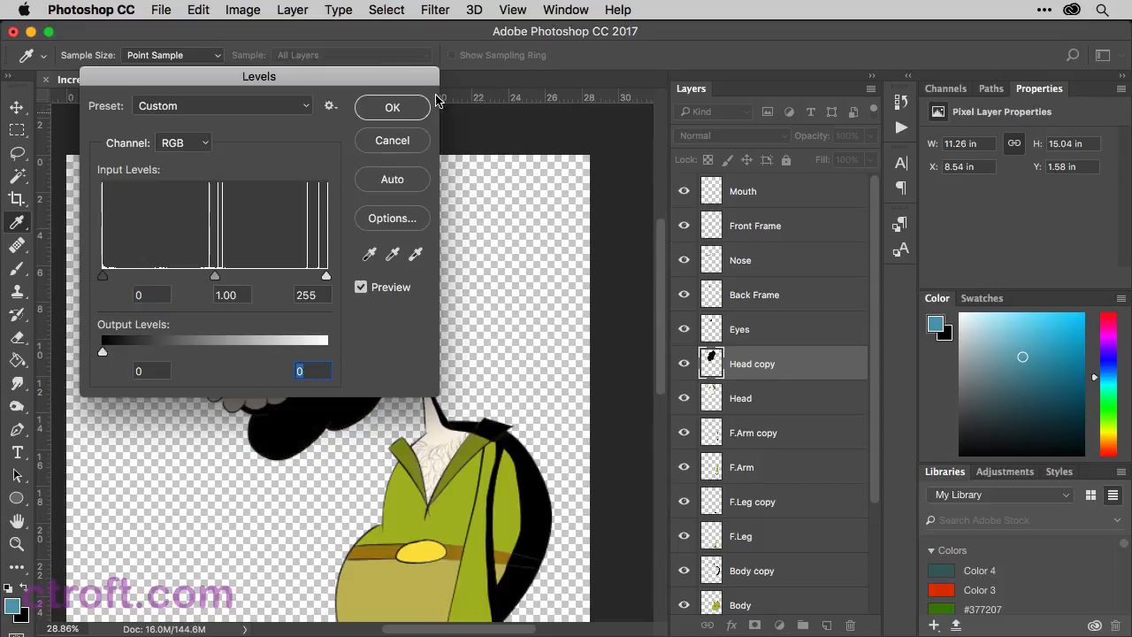
Step: Confirm the Levels adjustment turning the Head copy solid black
{"action": "left_click", "coordinate": [392, 108]}
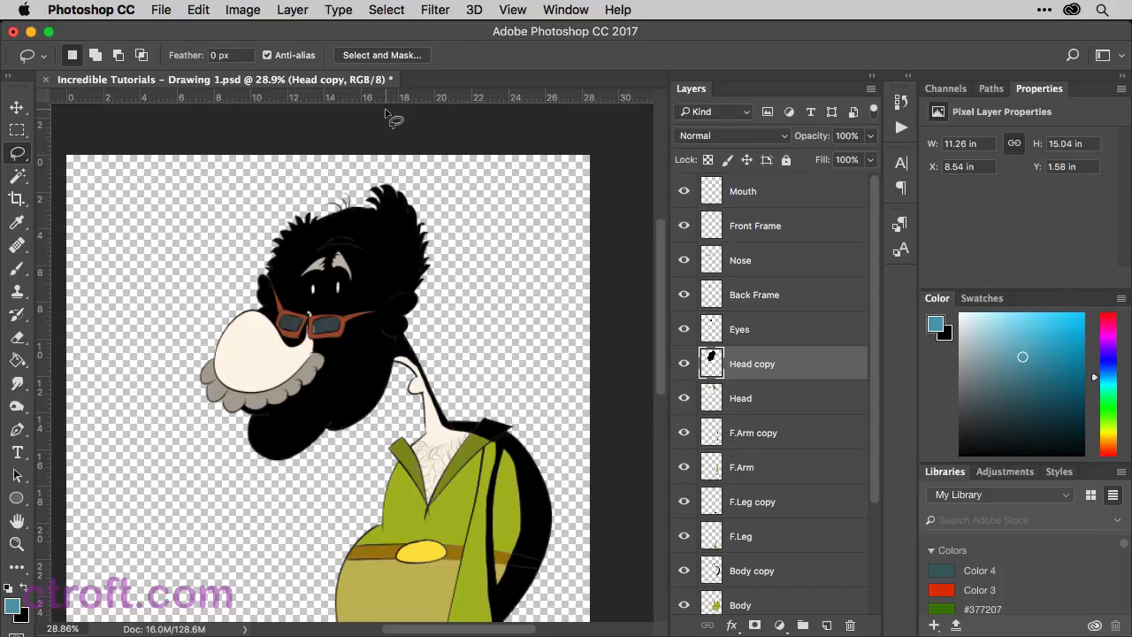
{"action": "mouse_move", "coordinate": [322, 226]}
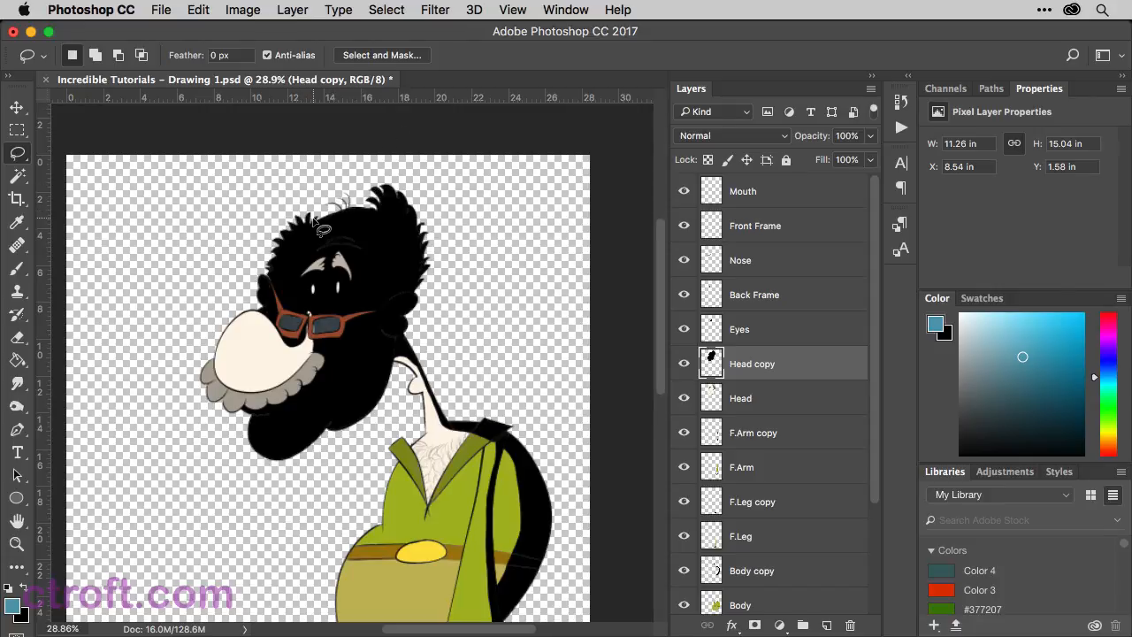
{"action": "mouse_move", "coordinate": [343, 221]}
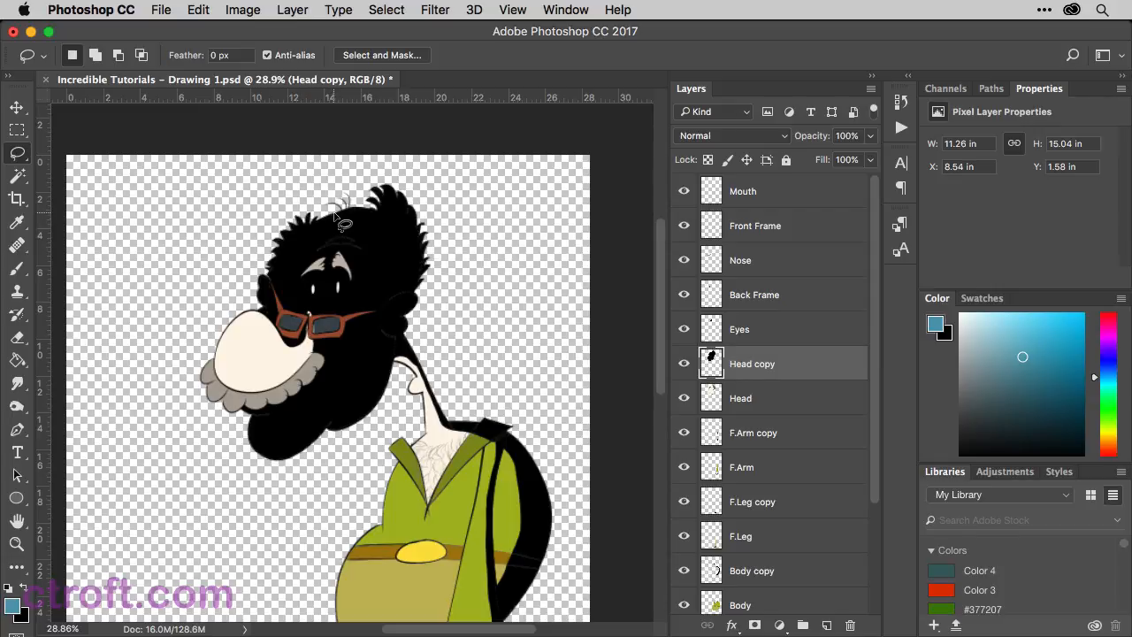
{"action": "mouse_move", "coordinate": [352, 223]}
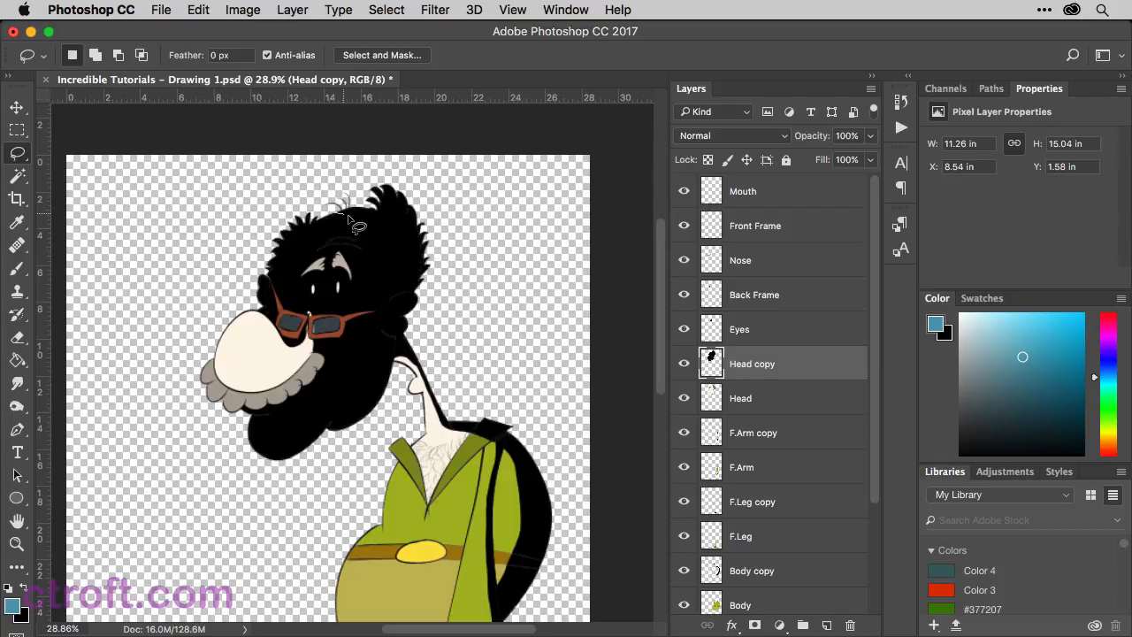
Step: Lasso-outline the shadow region along the back of the head on Head copy
{"action": "left_click_drag", "start_coordinate": [339, 212], "coordinate": [407, 256]}
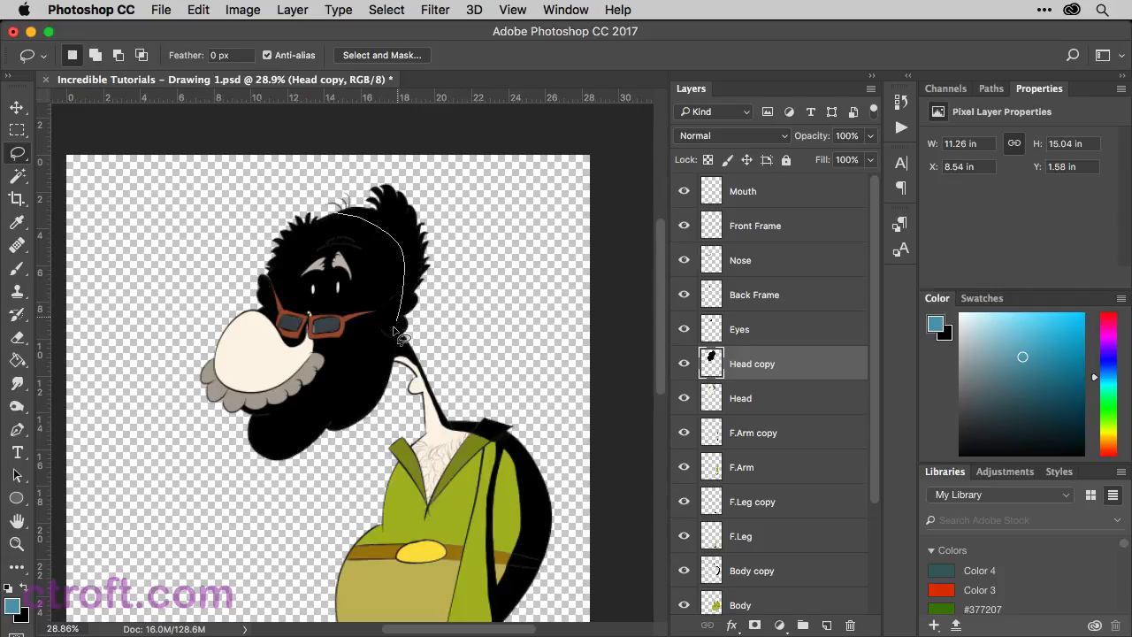
{"action": "mouse_move", "coordinate": [380, 362]}
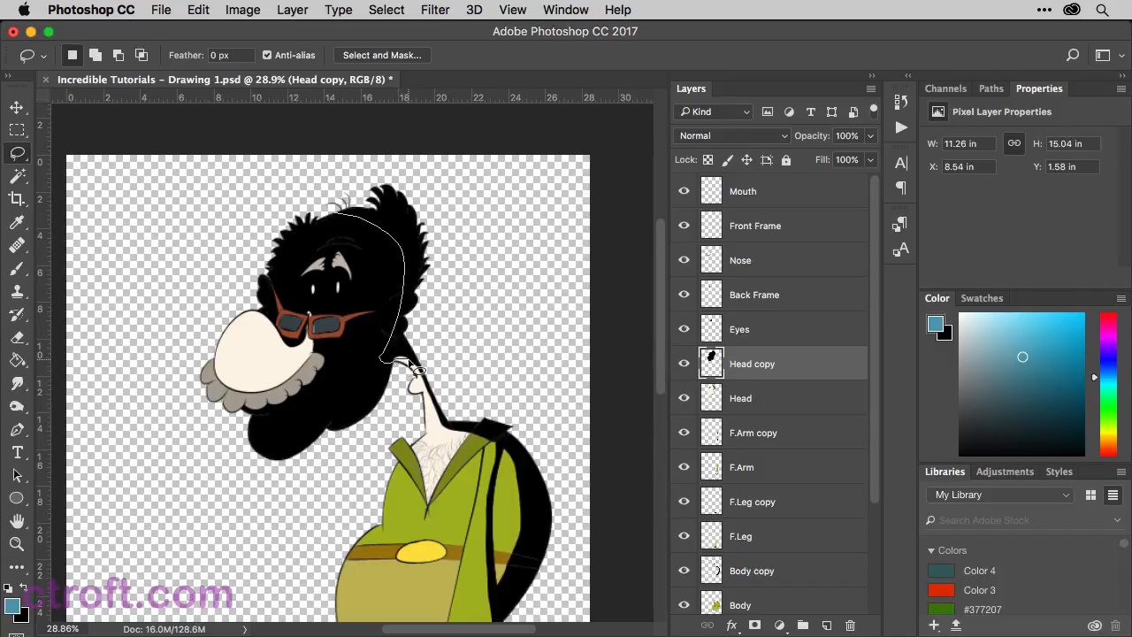
{"action": "left_click_drag", "start_coordinate": [415, 372], "coordinate": [371, 177]}
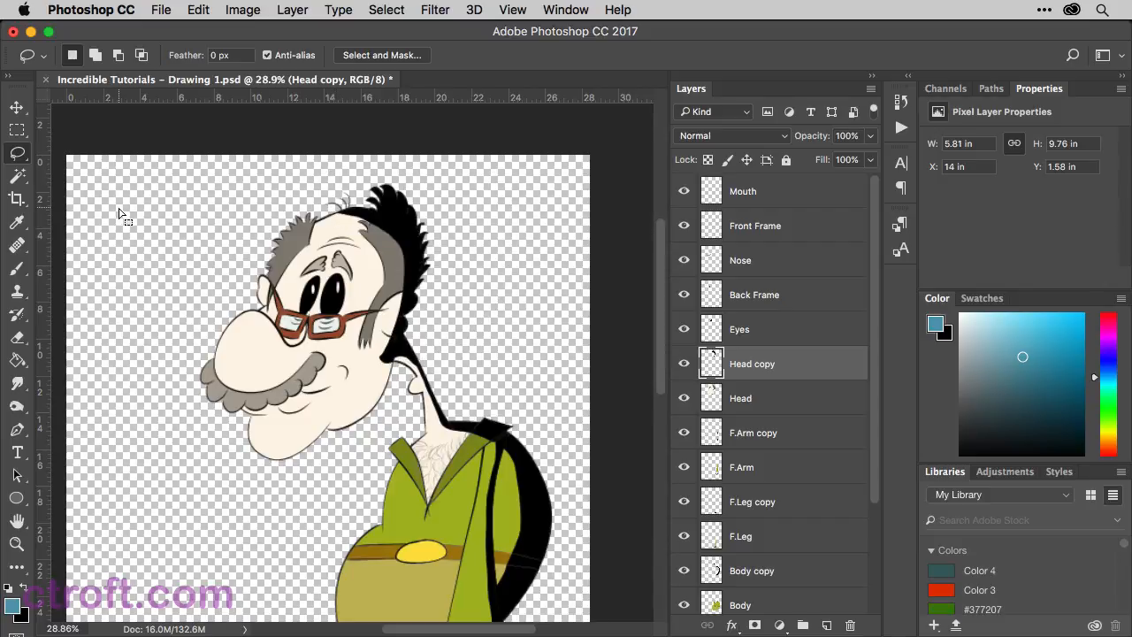
{"action": "mouse_move", "coordinate": [131, 216]}
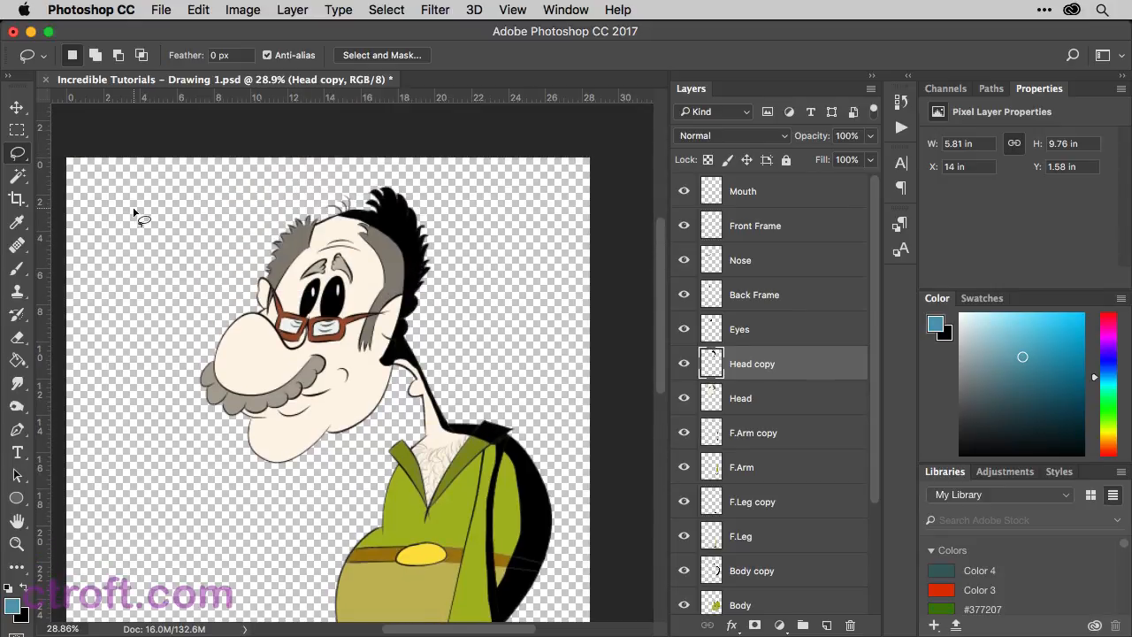
{"action": "mouse_move", "coordinate": [724, 231]}
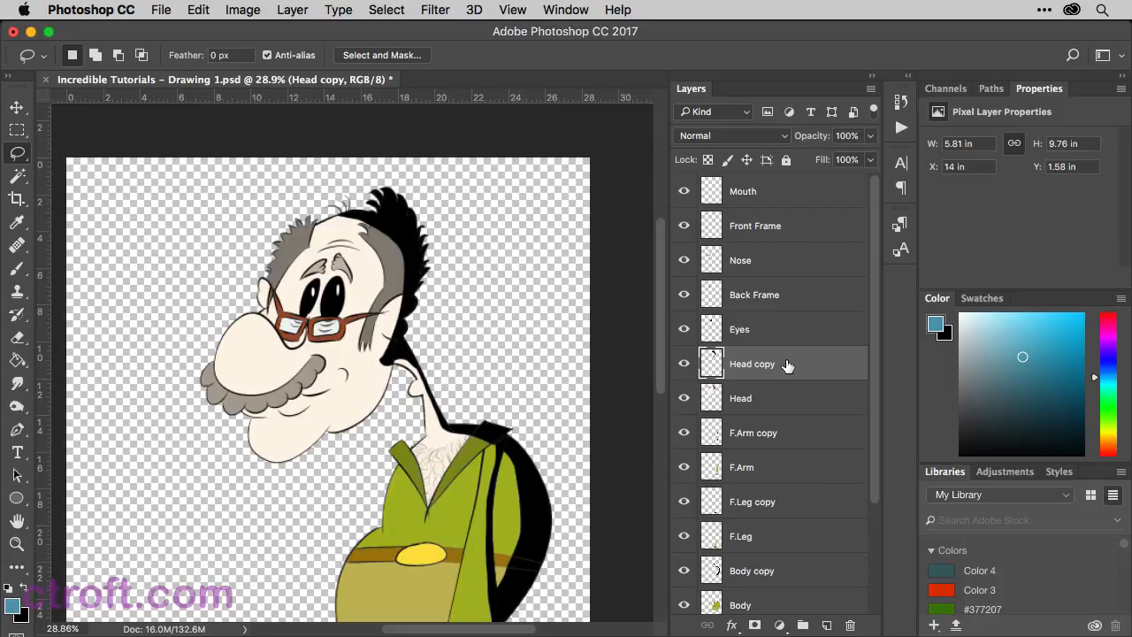
{"action": "mouse_move", "coordinate": [796, 269]}
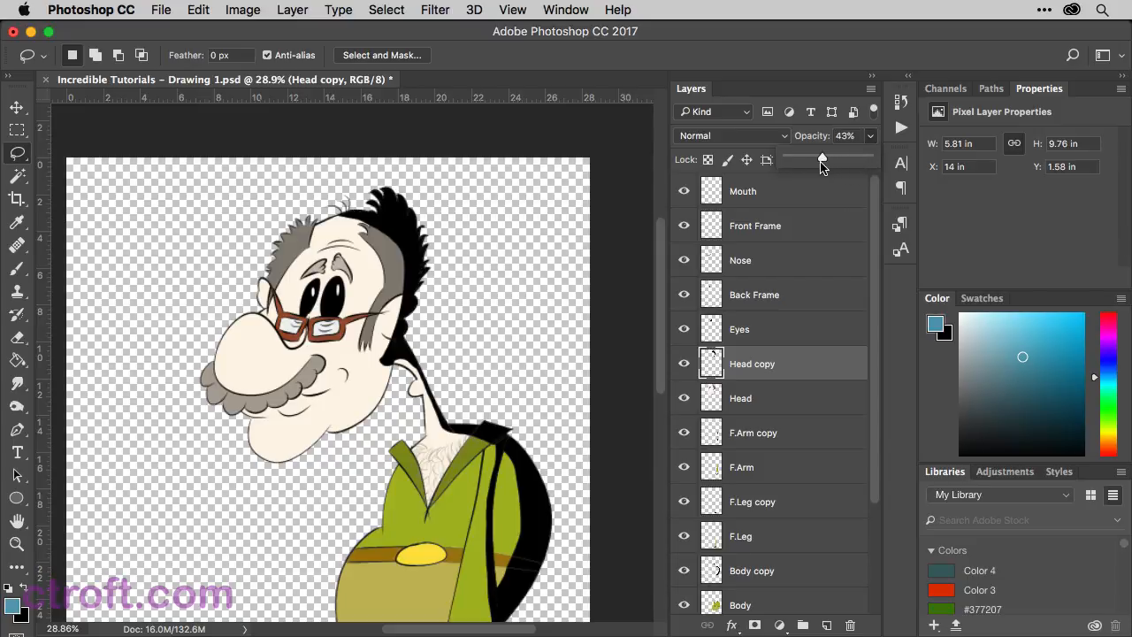
Step: Fade Head copy to 30% opacity, then select the F.Arm copy shading layer
{"action": "left_click_drag", "start_coordinate": [822, 157], "coordinate": [810, 158]}
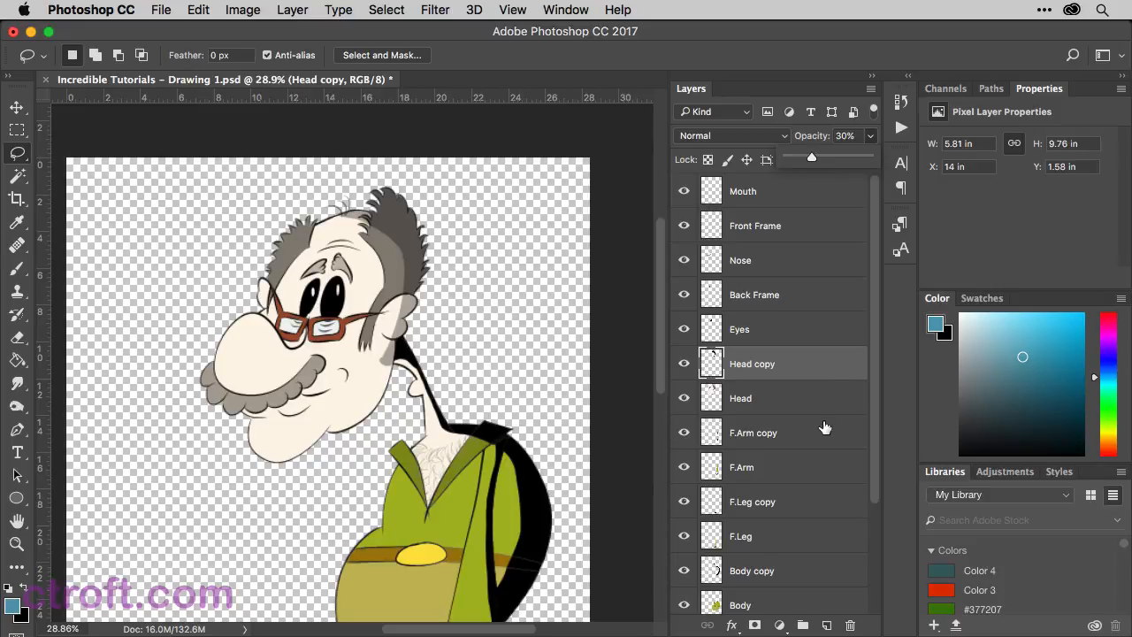
{"action": "mouse_move", "coordinate": [792, 393]}
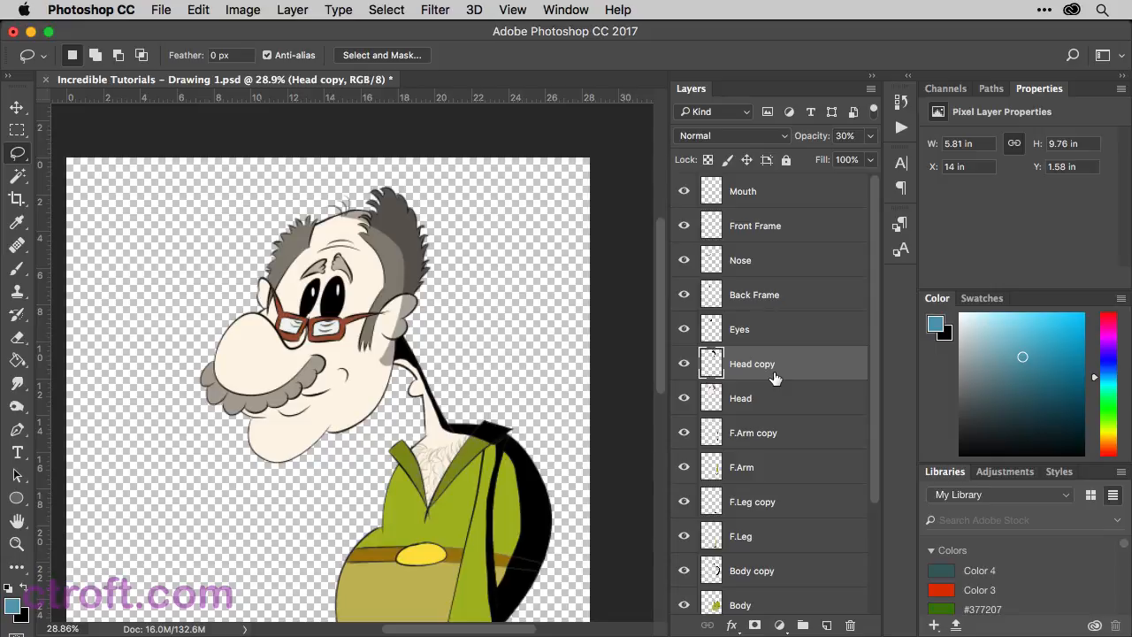
{"action": "left_click", "coordinate": [754, 431]}
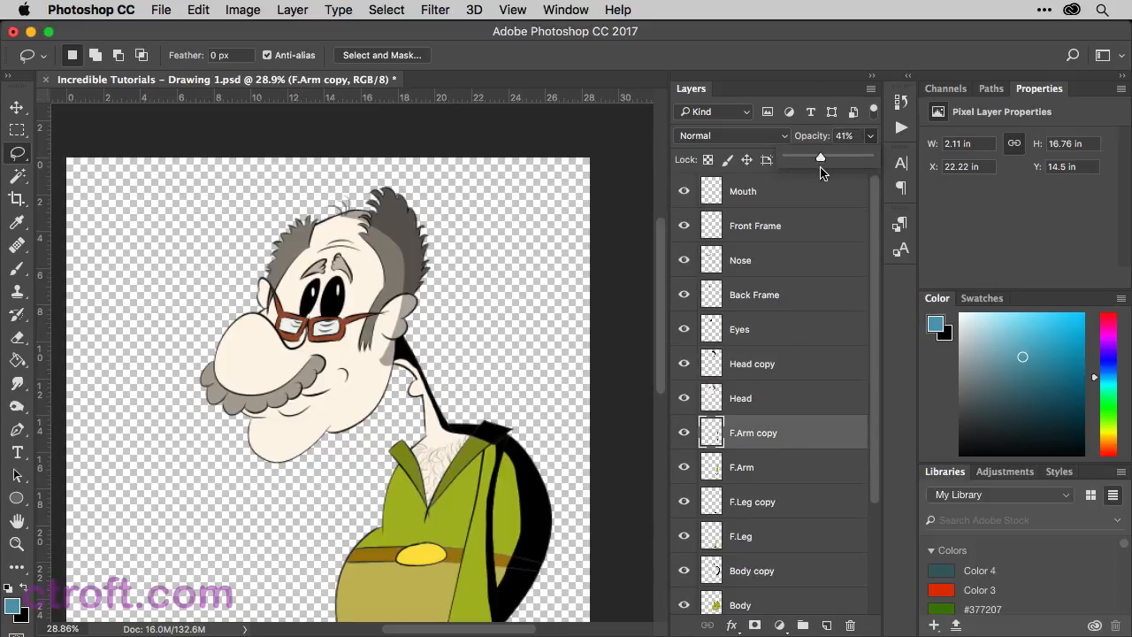
Step: Set F.Arm copy, F.Leg copy and Body copy shading layers to 30% opacity
{"action": "left_click_drag", "start_coordinate": [821, 157], "coordinate": [810, 157]}
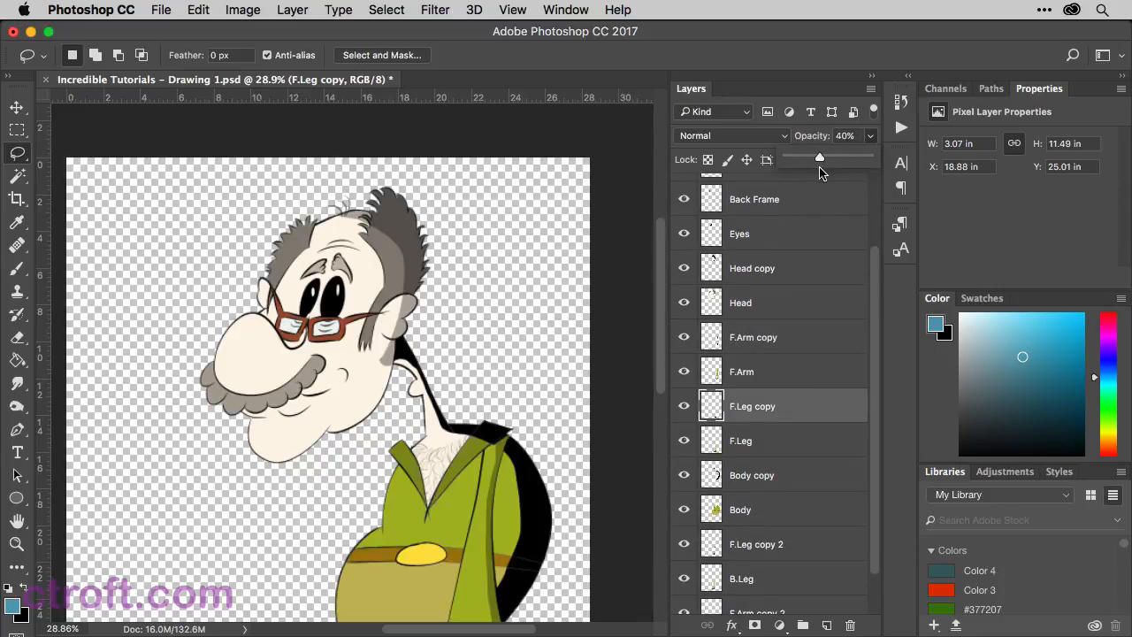
{"action": "left_click_drag", "start_coordinate": [820, 156], "coordinate": [810, 156]}
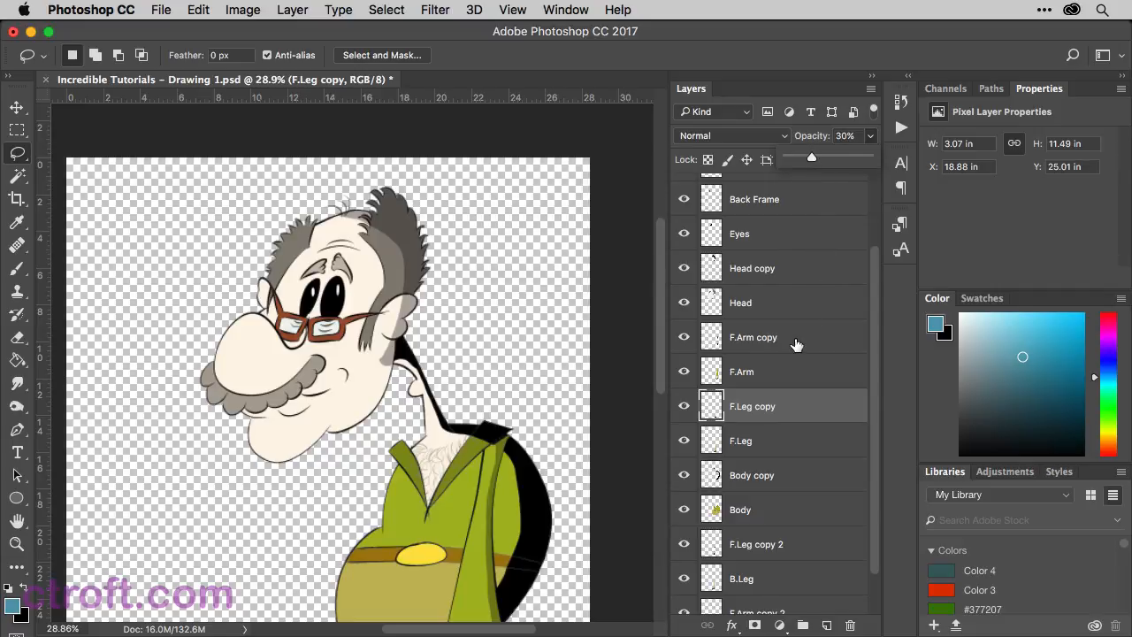
{"action": "left_click", "coordinate": [752, 474]}
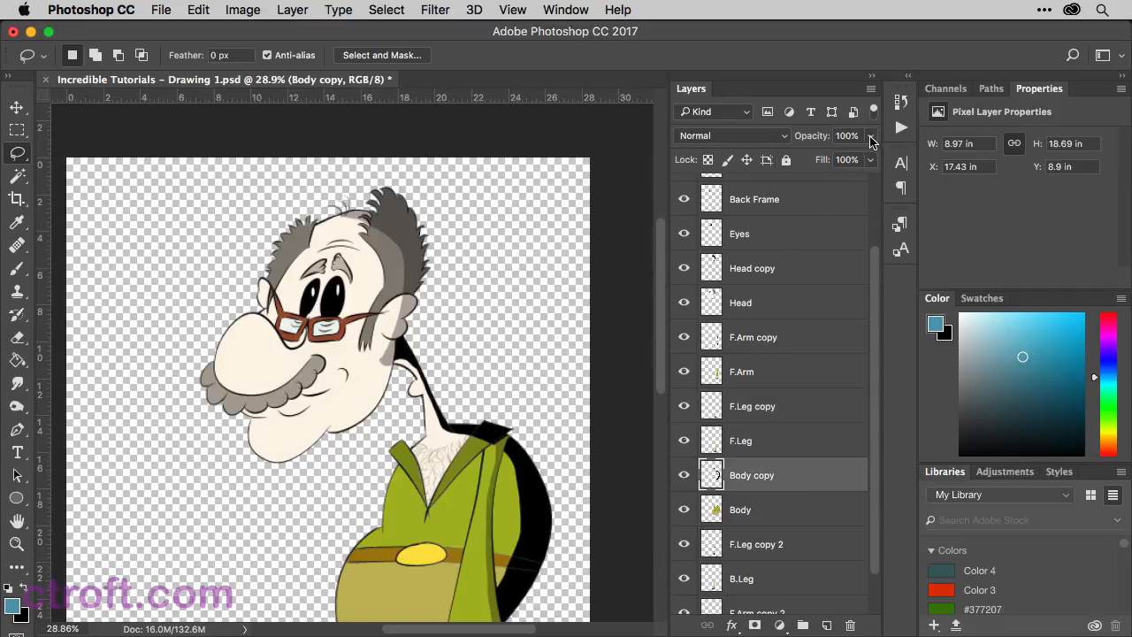
{"action": "left_click_drag", "start_coordinate": [870, 157], "coordinate": [810, 157]}
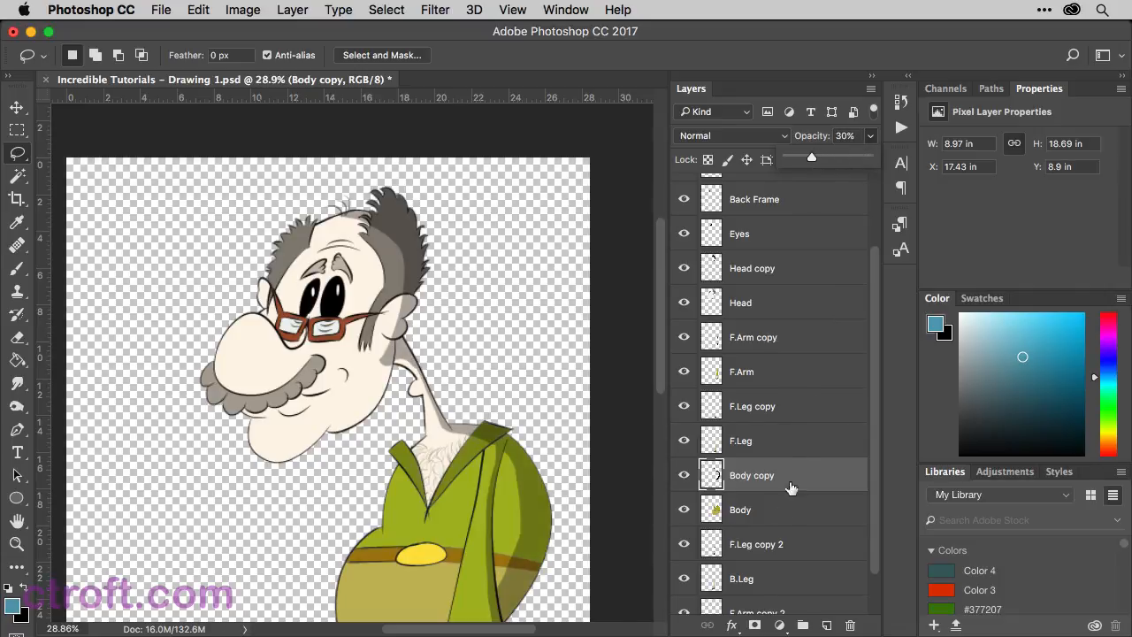
{"action": "left_click", "coordinate": [757, 544]}
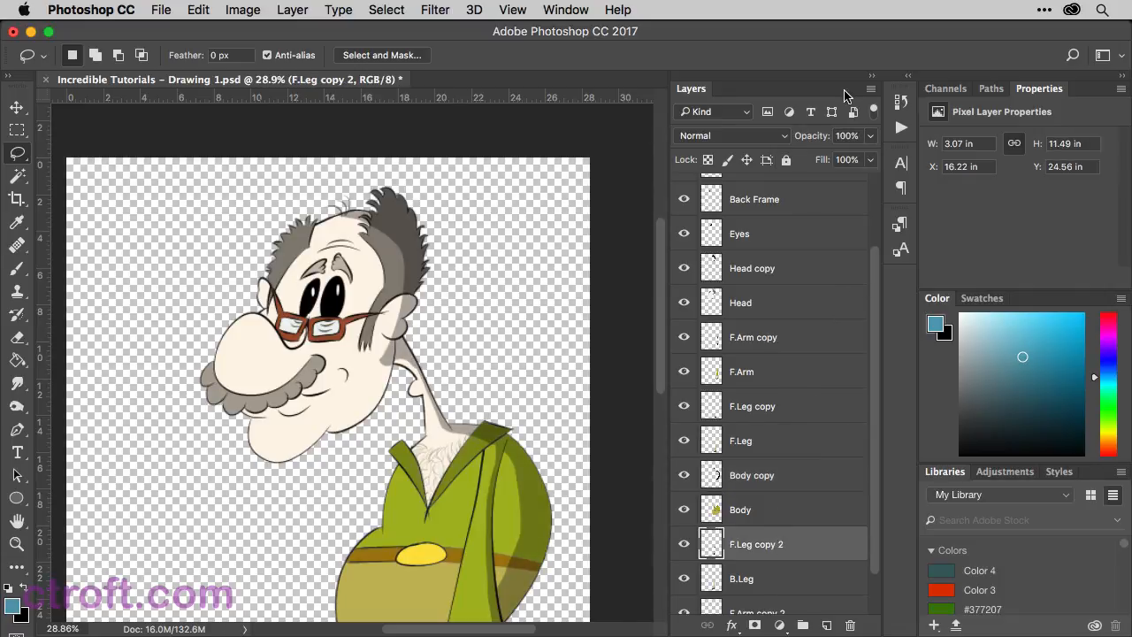
Step: Set F.Leg copy 2 and F.Arm copy 2 shading layers to 30% opacity
{"action": "left_click_drag", "start_coordinate": [870, 157], "coordinate": [824, 157]}
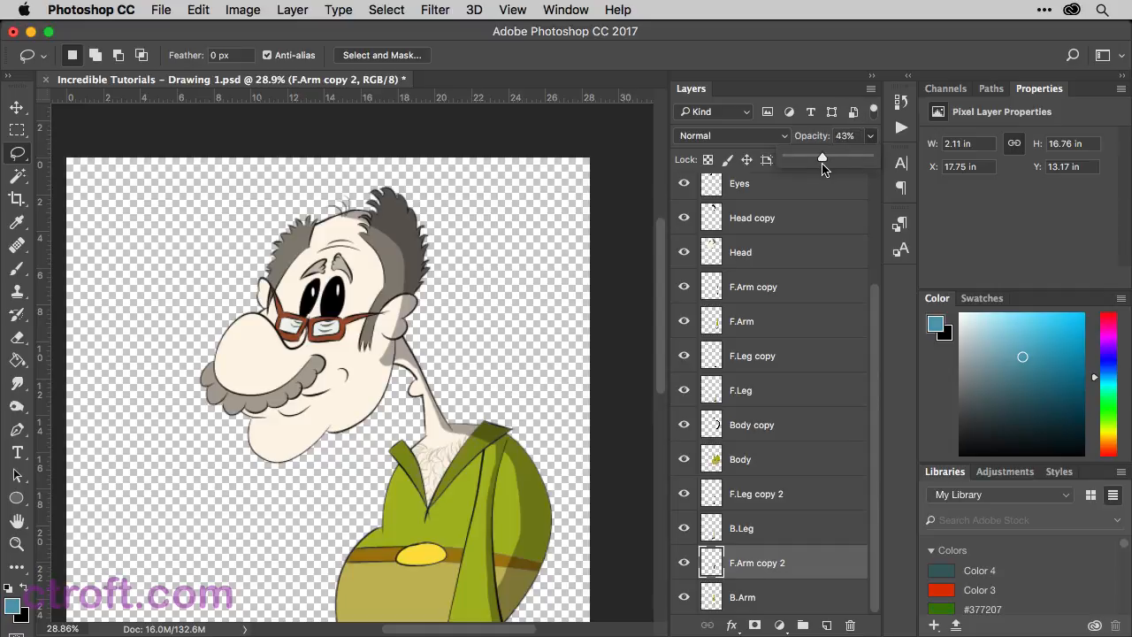
{"action": "left_click_drag", "start_coordinate": [821, 158], "coordinate": [811, 157]}
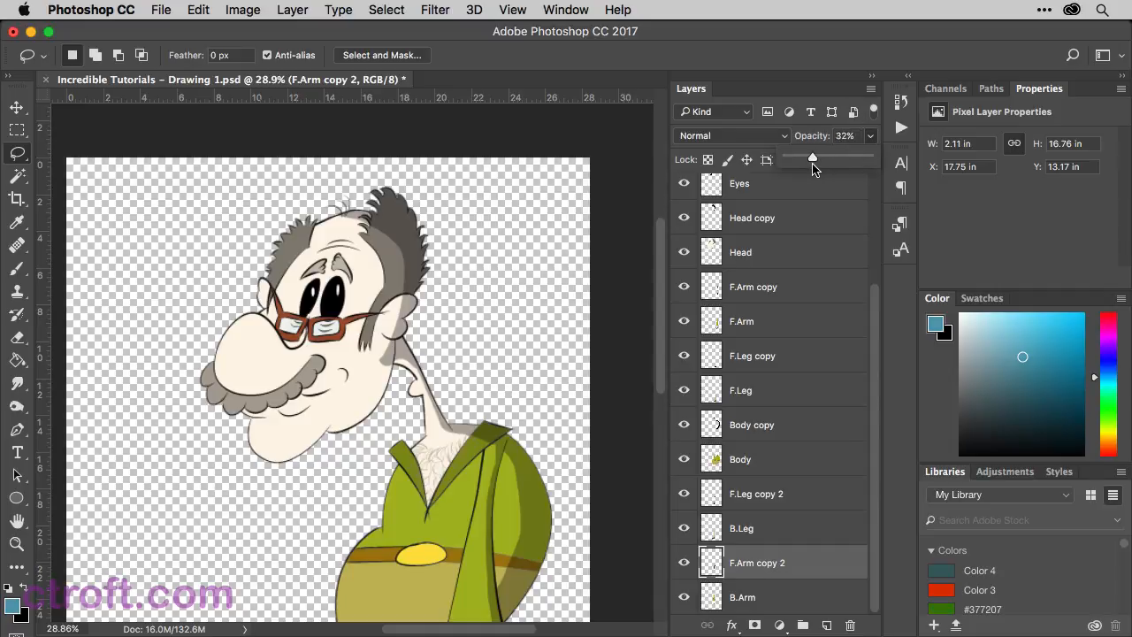
{"action": "left_click_drag", "start_coordinate": [835, 156], "coordinate": [810, 155]}
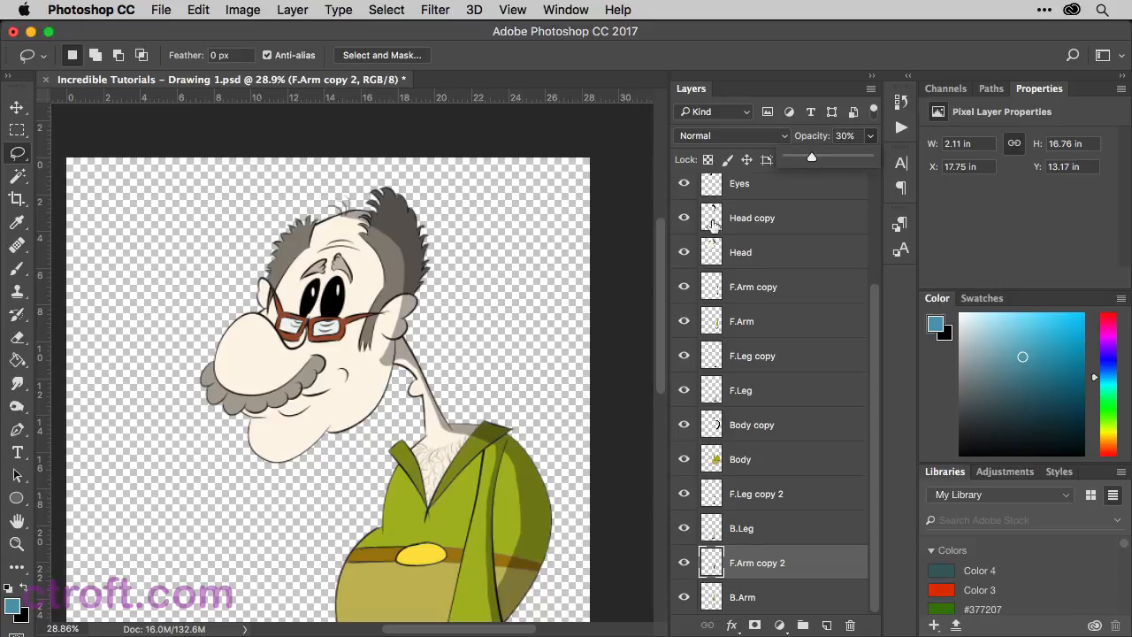
{"action": "scroll", "scroll_direction": "down", "scroll_amount": 3}
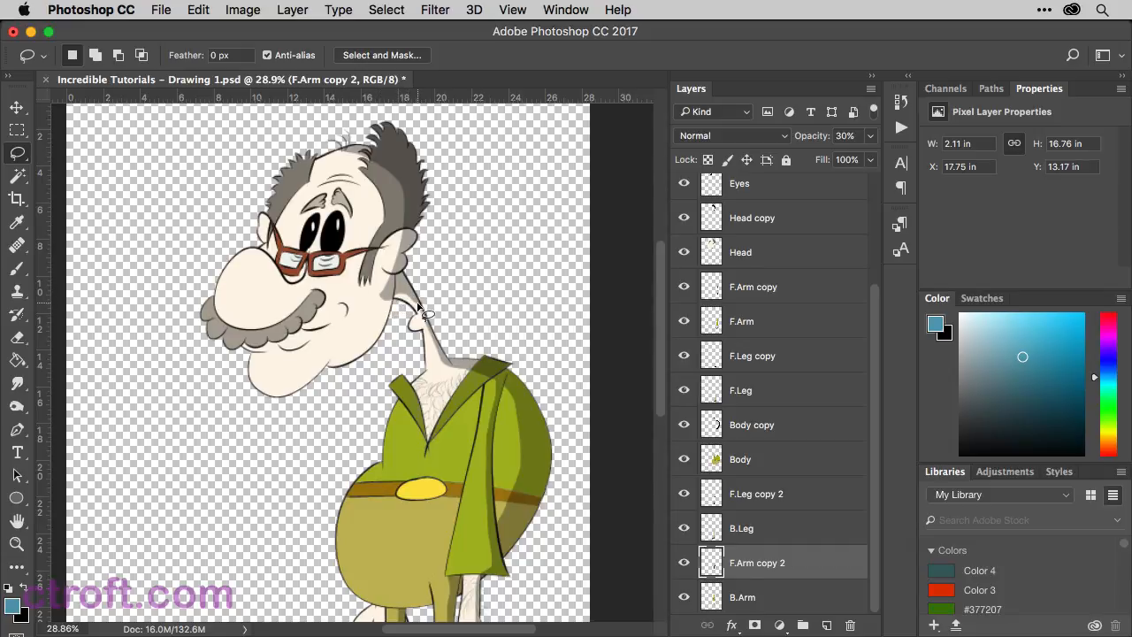
{"action": "mouse_move", "coordinate": [664, 352]}
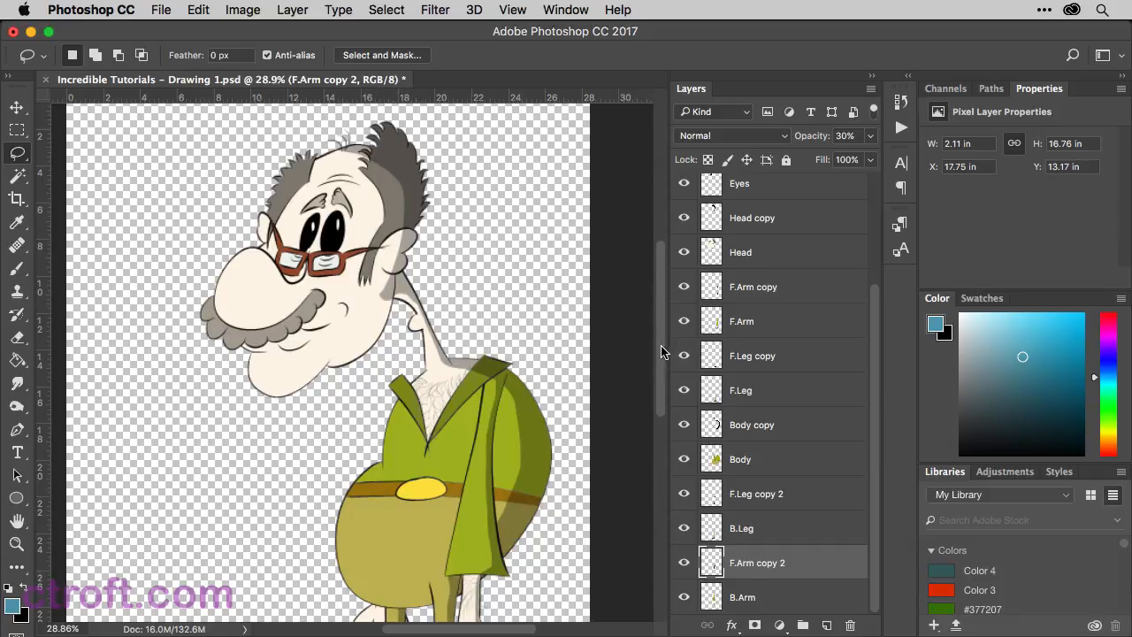
{"action": "mouse_move", "coordinate": [778, 398]}
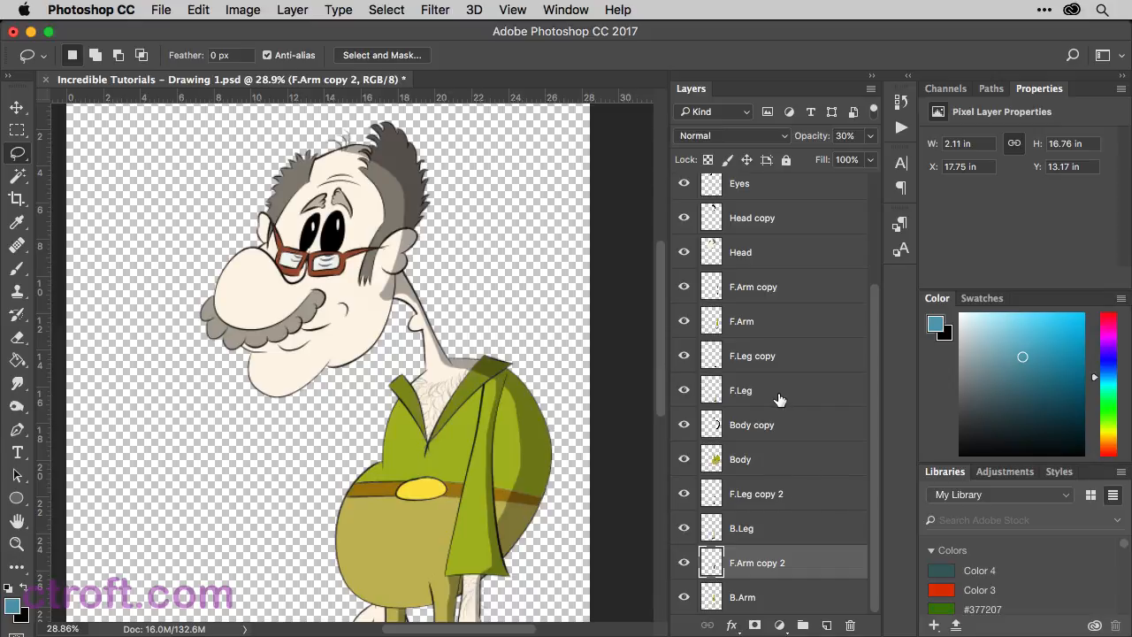
{"action": "mouse_move", "coordinate": [787, 375]}
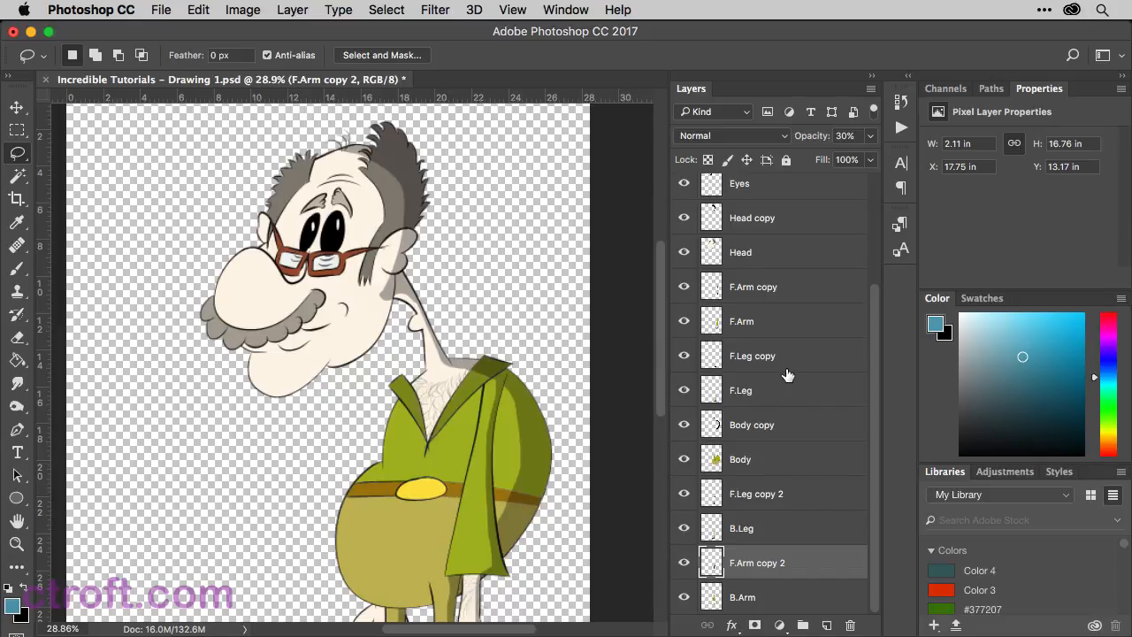
Step: Set the foreground colour to pure black (#000000) in the Color Picker
{"action": "left_click", "coordinate": [739, 458]}
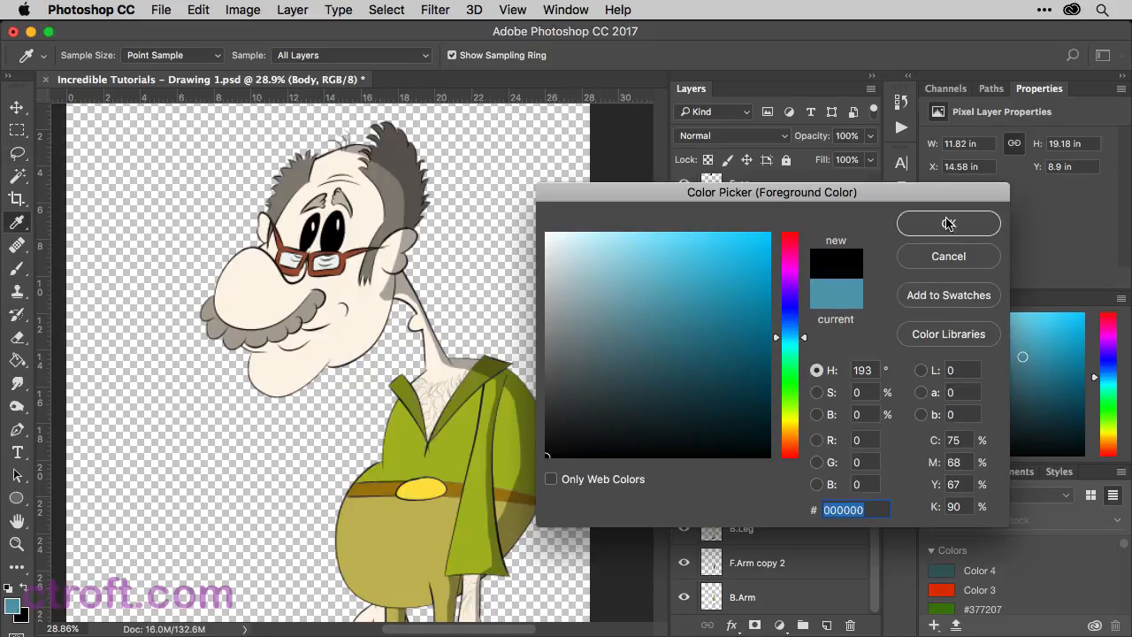
{"action": "left_click", "coordinate": [948, 223]}
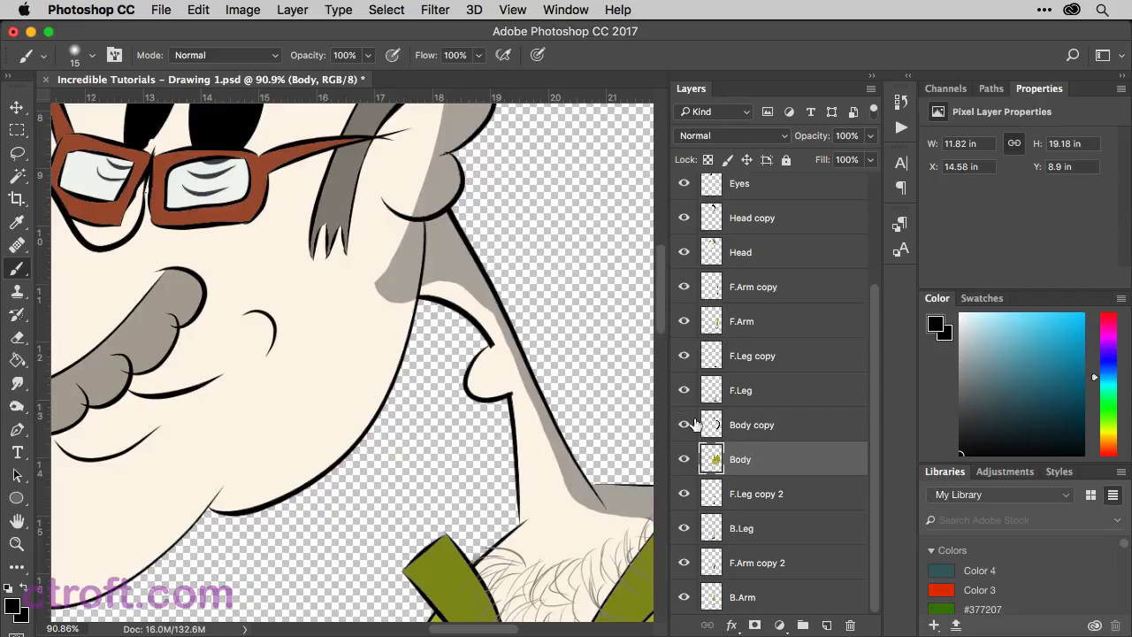
{"action": "left_click", "coordinate": [752, 425]}
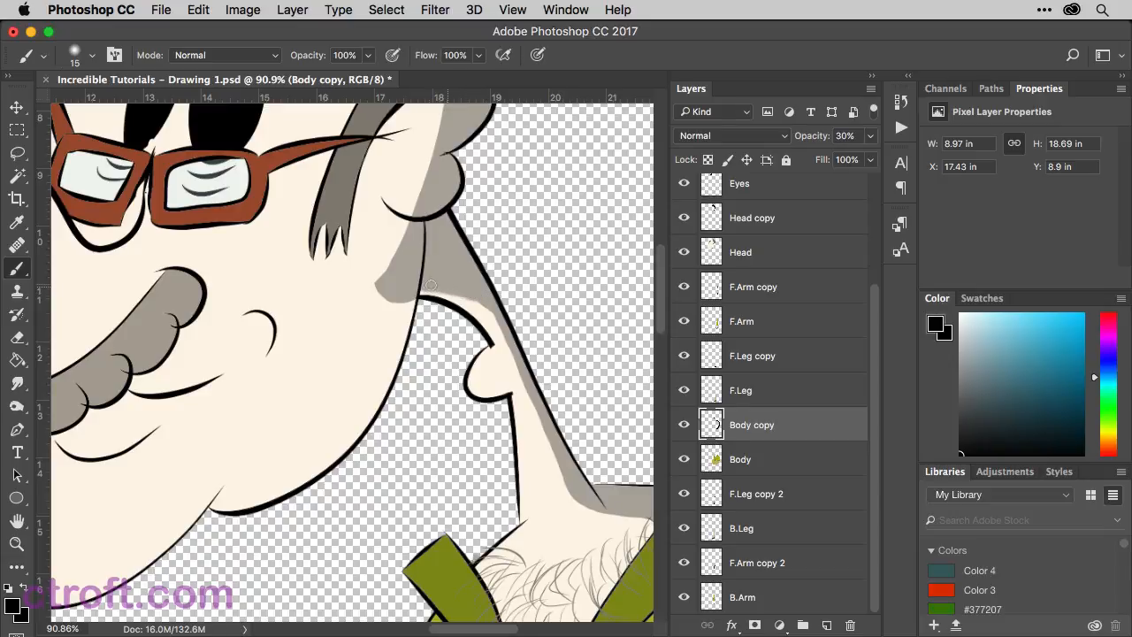
{"action": "mouse_move", "coordinate": [428, 290]}
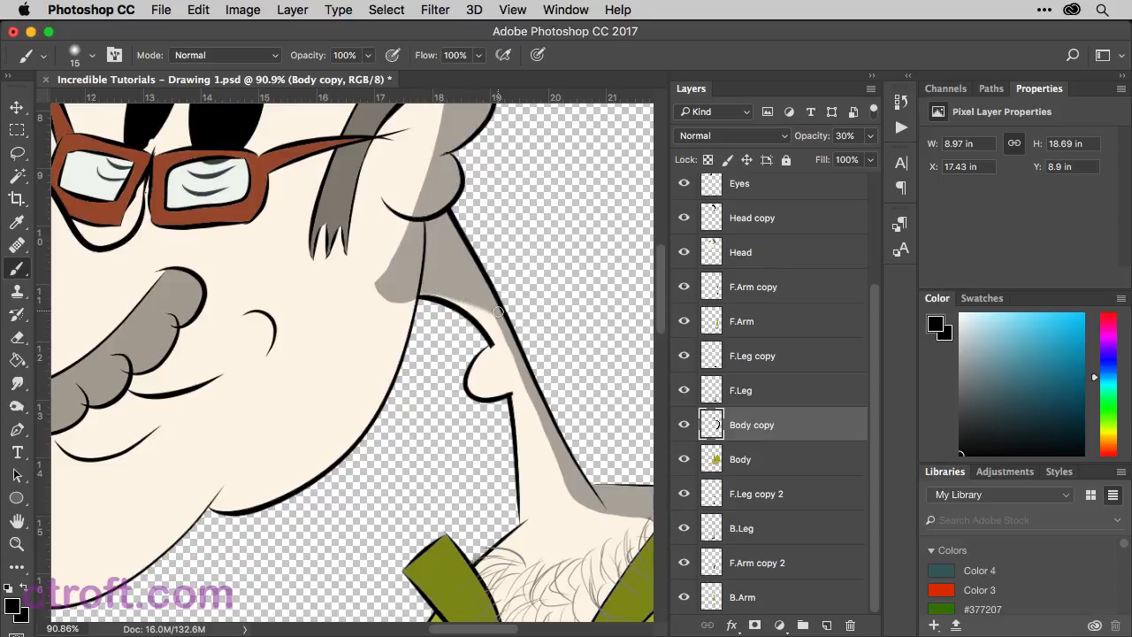
{"action": "mouse_move", "coordinate": [435, 290]}
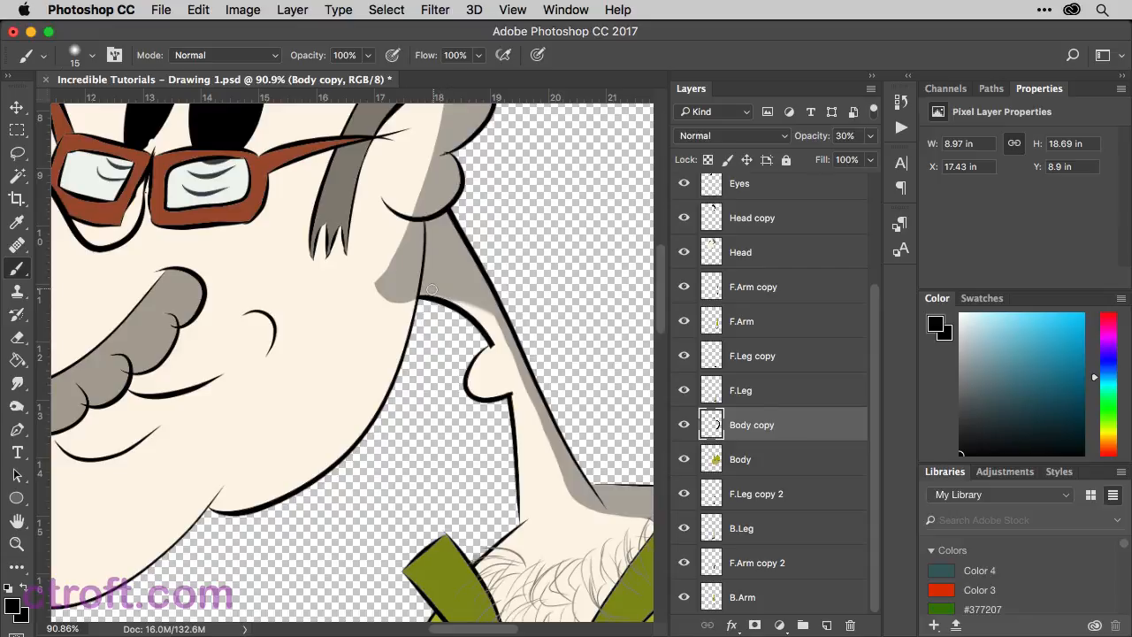
{"action": "mouse_move", "coordinate": [509, 261]}
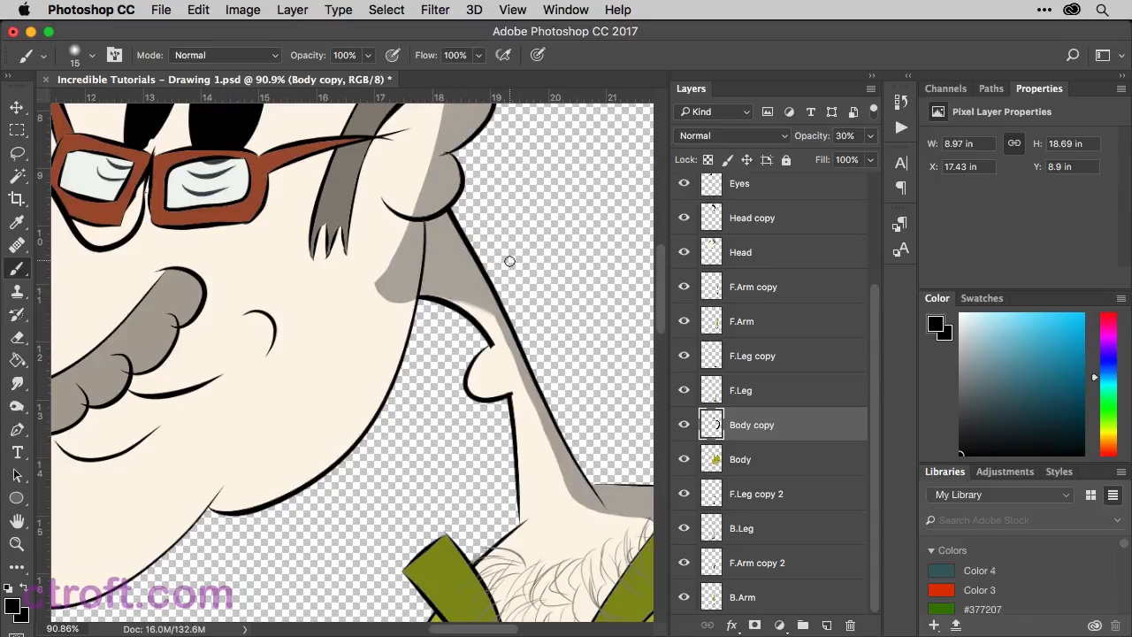